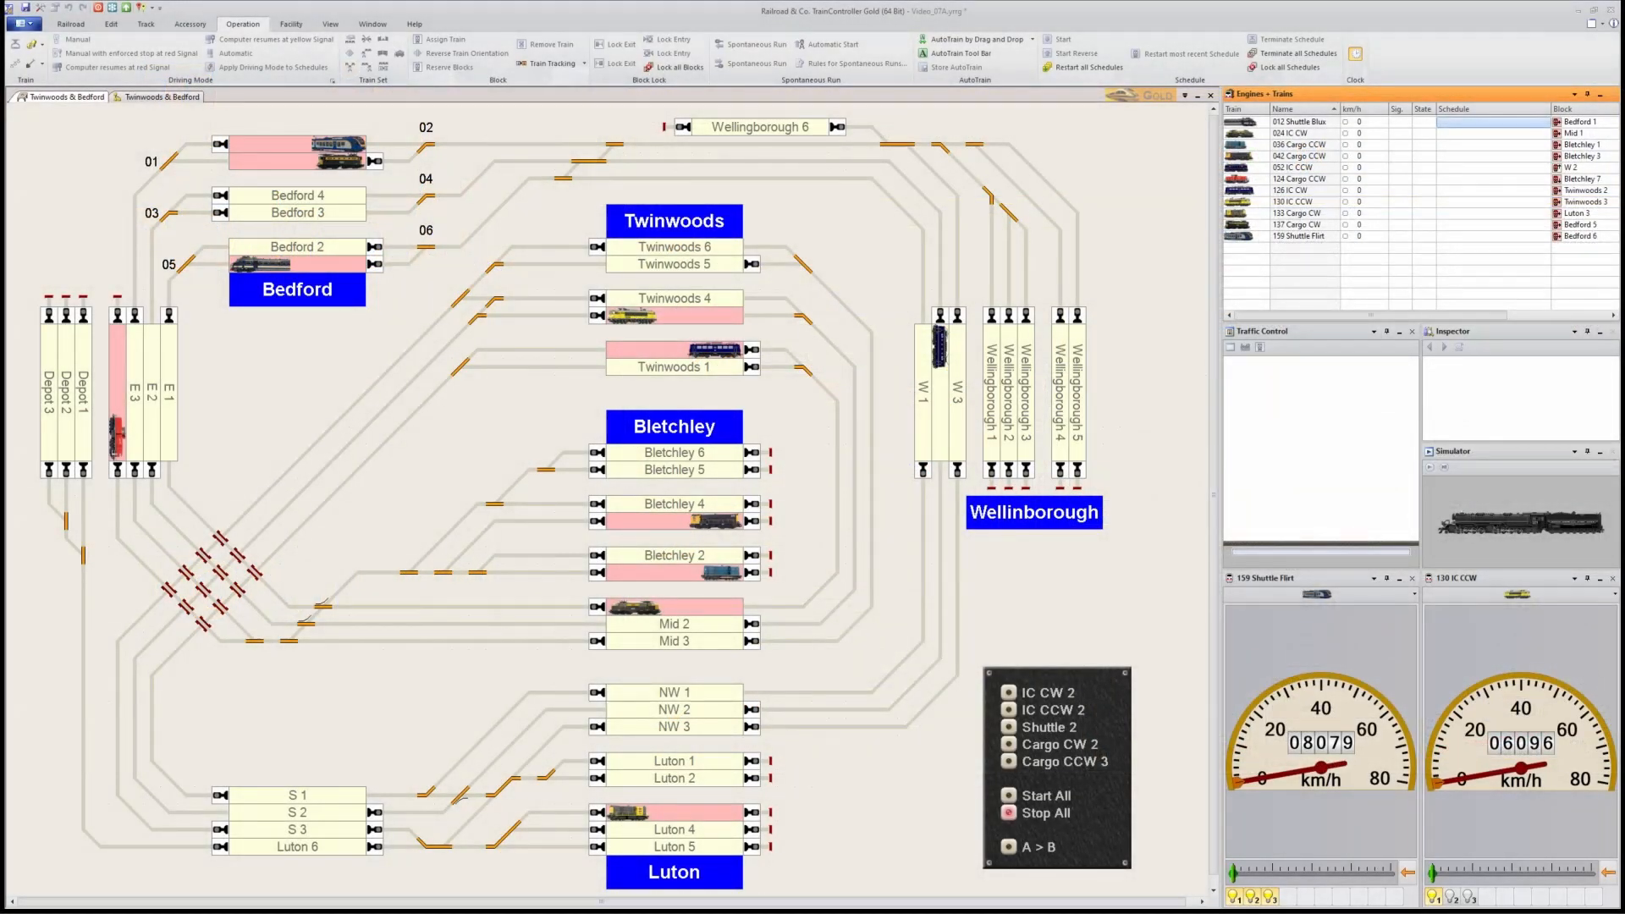
pyautogui.moveTo(840, 455)
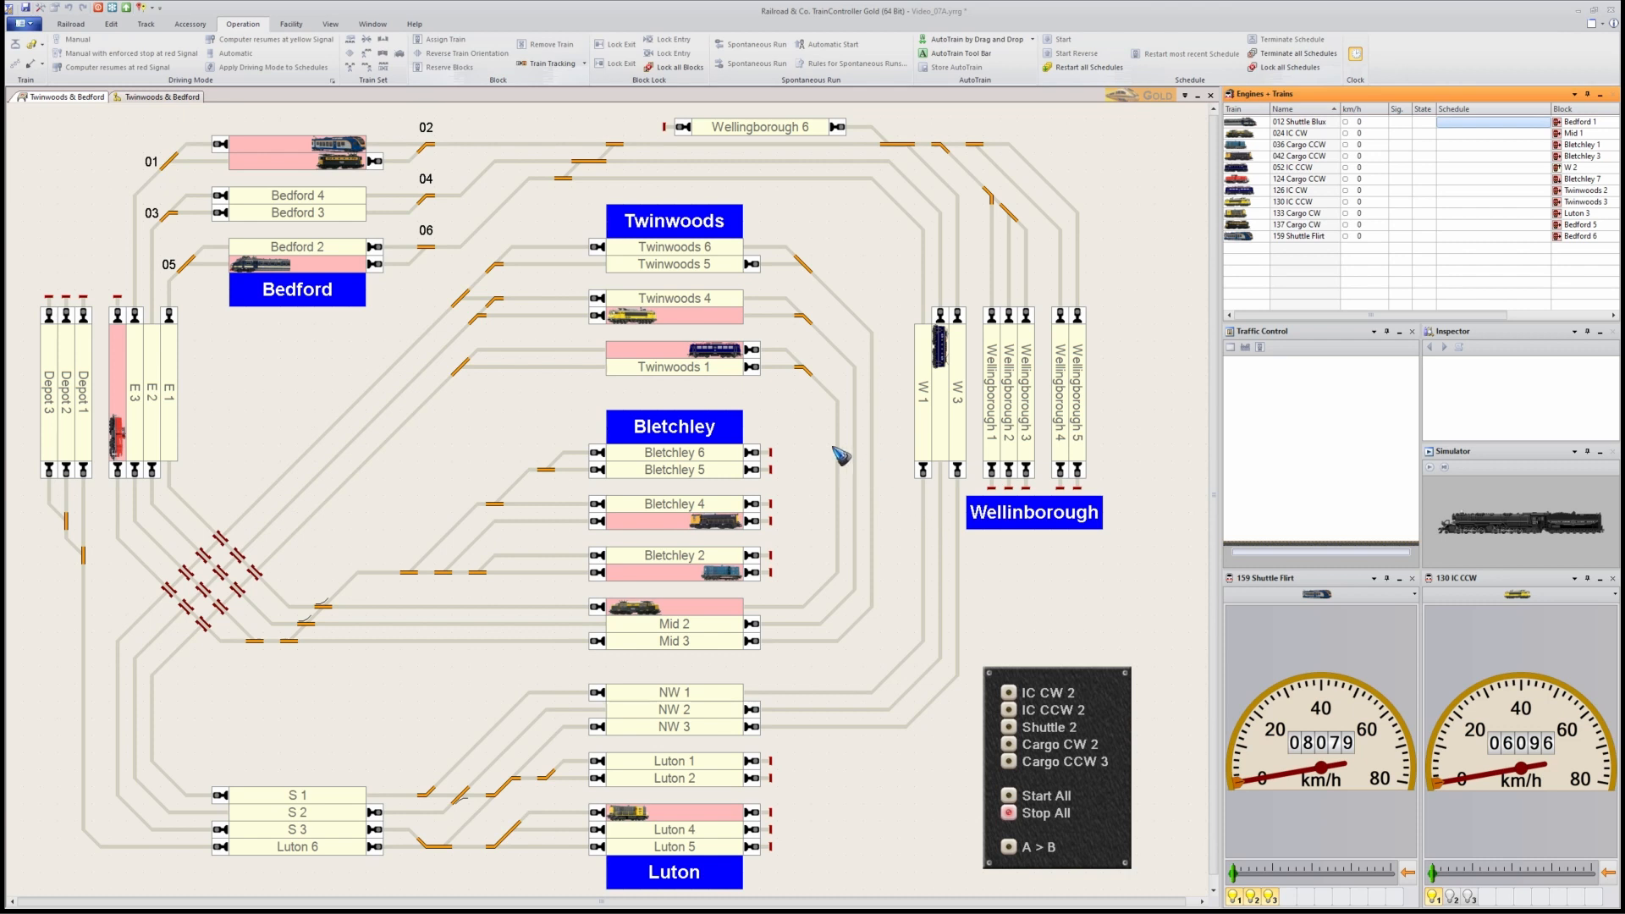
pyautogui.moveTo(294, 83)
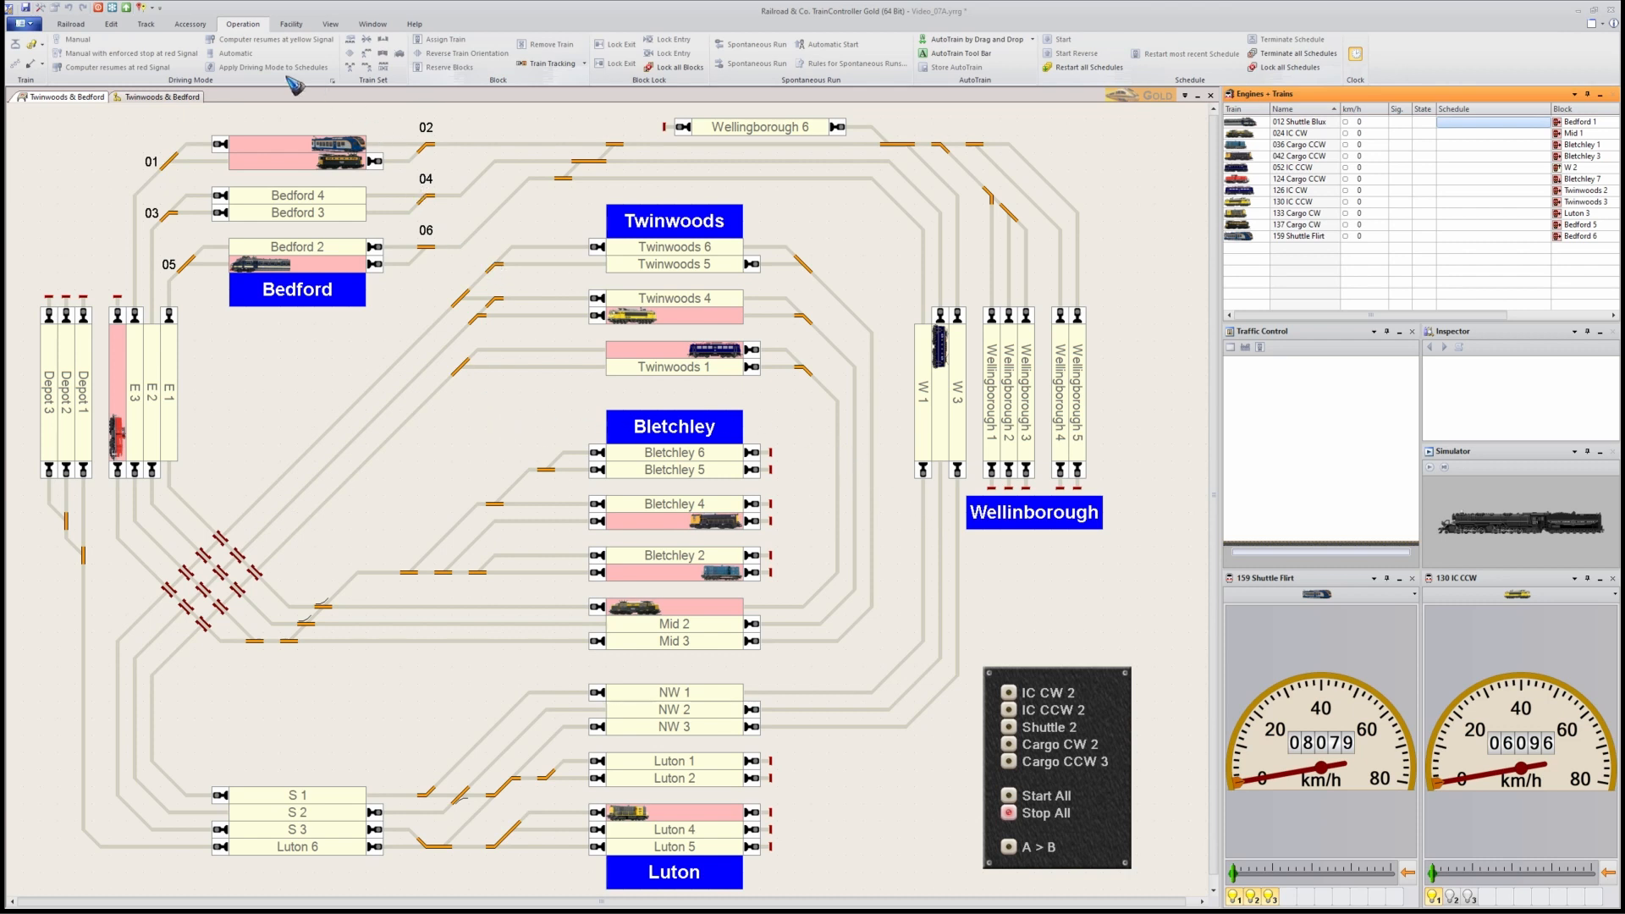
pyautogui.moveTo(1172, 57)
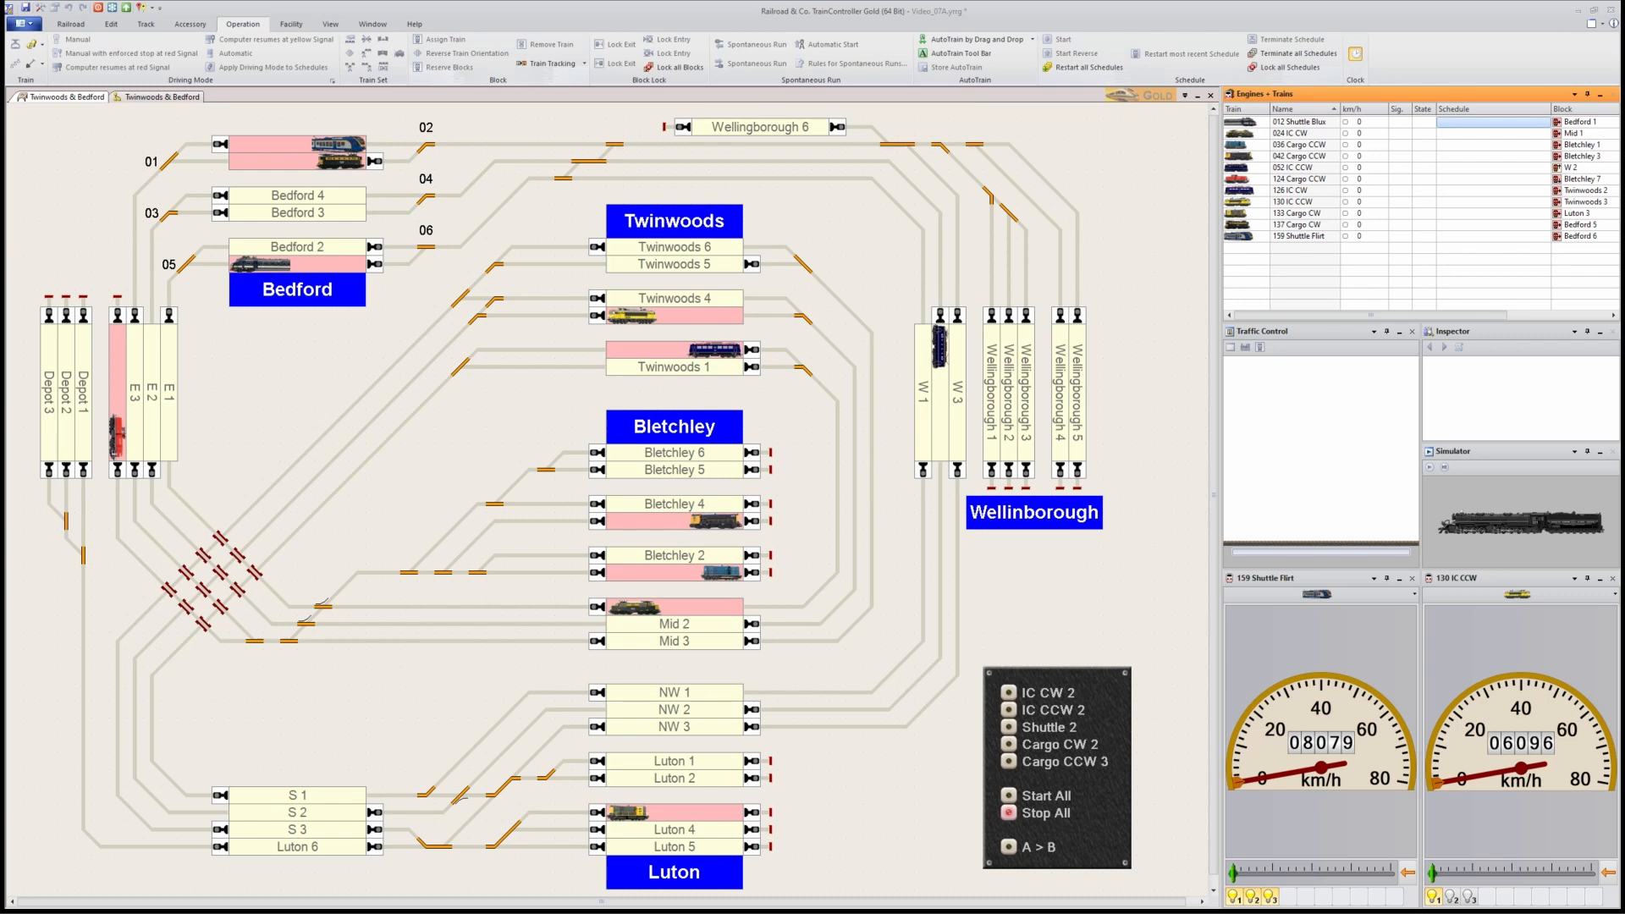
pyautogui.moveTo(807, 215)
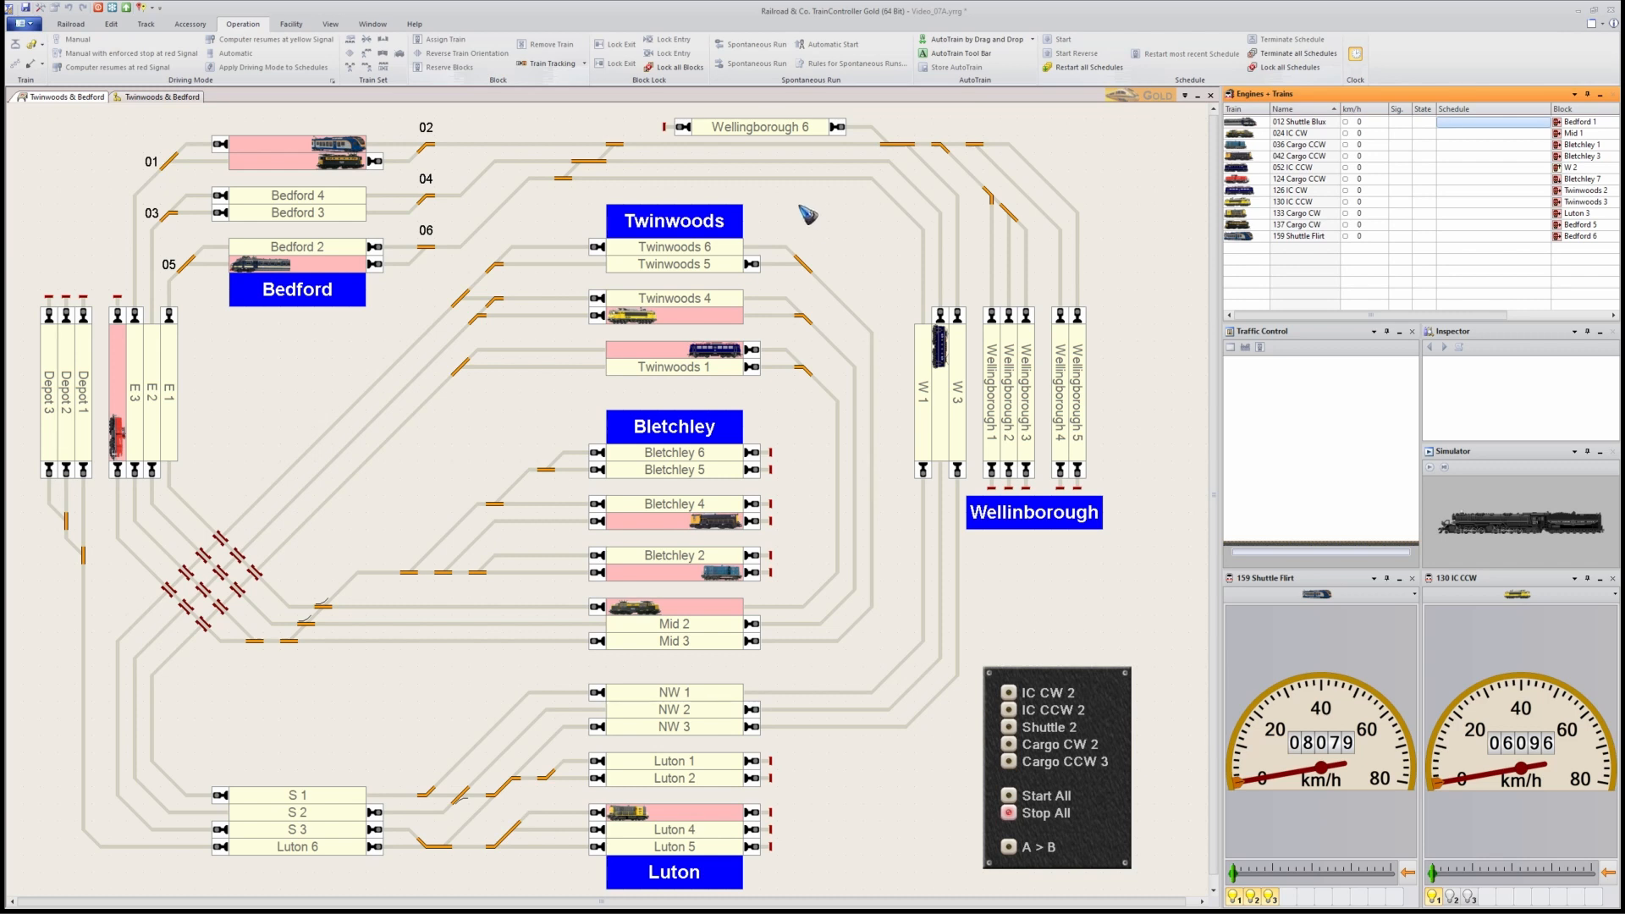
pyautogui.moveTo(579, 117)
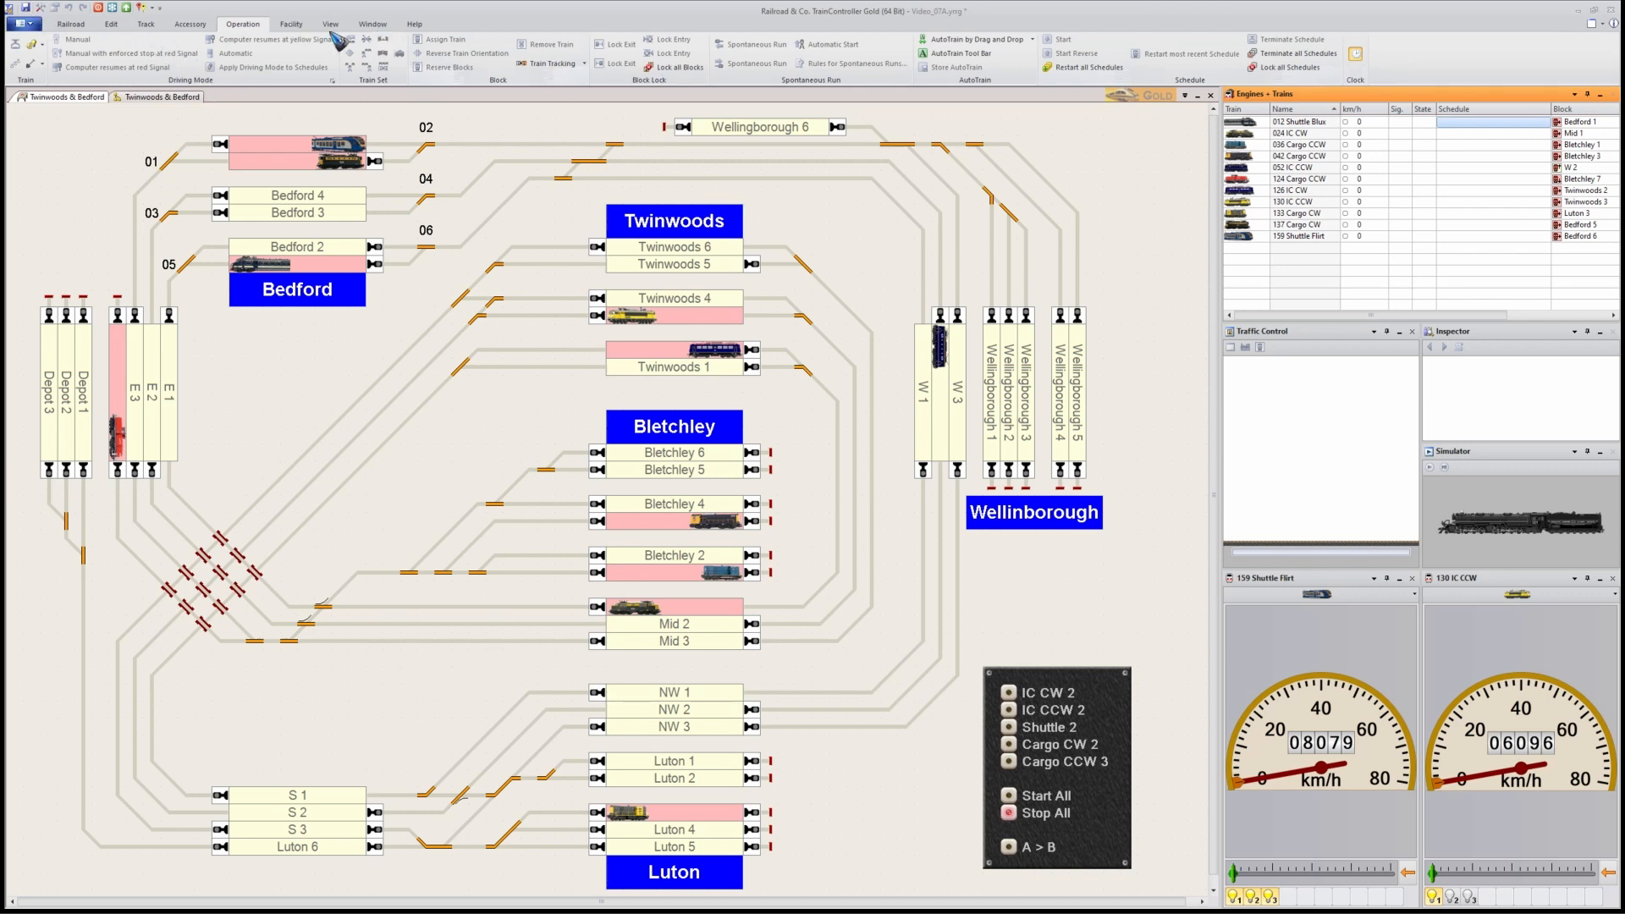
pyautogui.moveTo(473, 176)
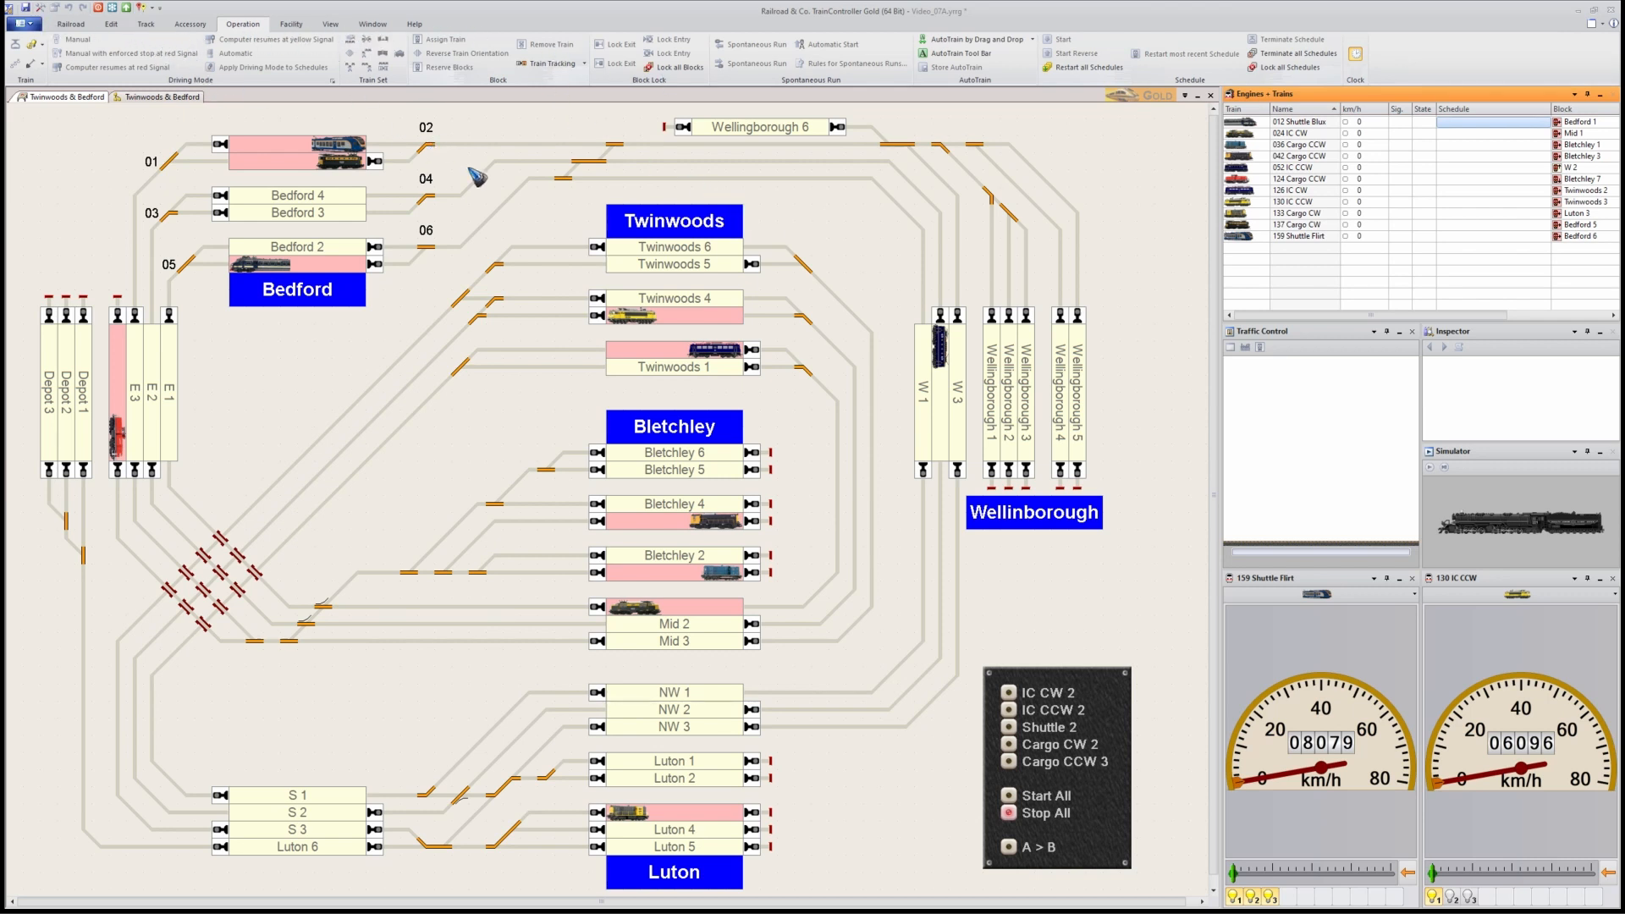
pyautogui.moveTo(519, 141)
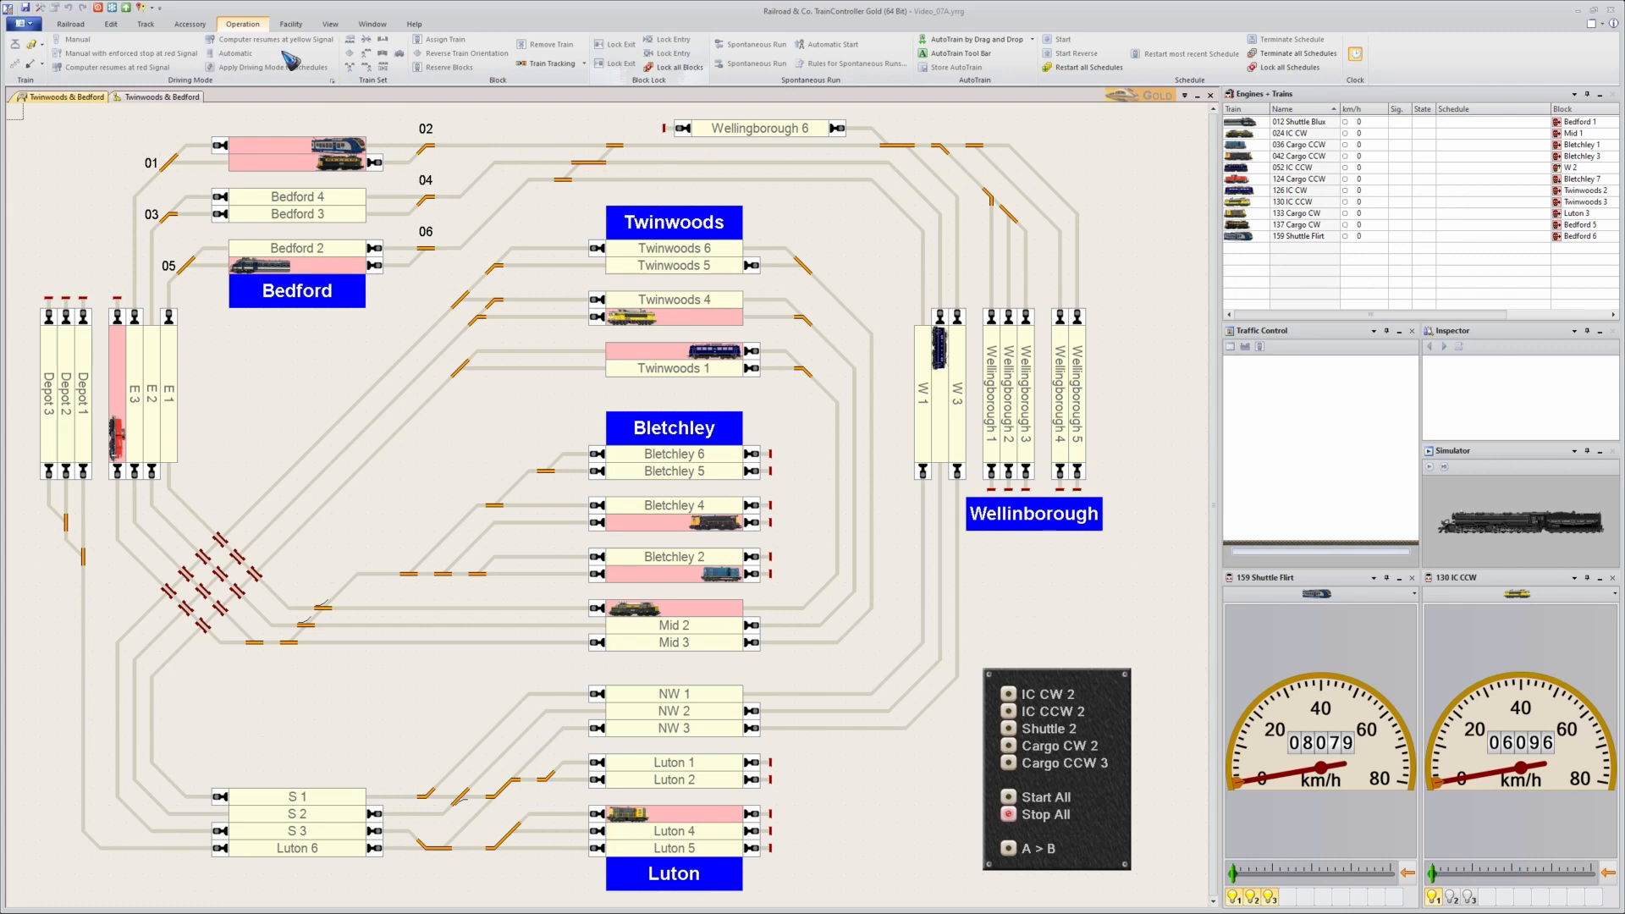
pyautogui.moveTo(162, 55)
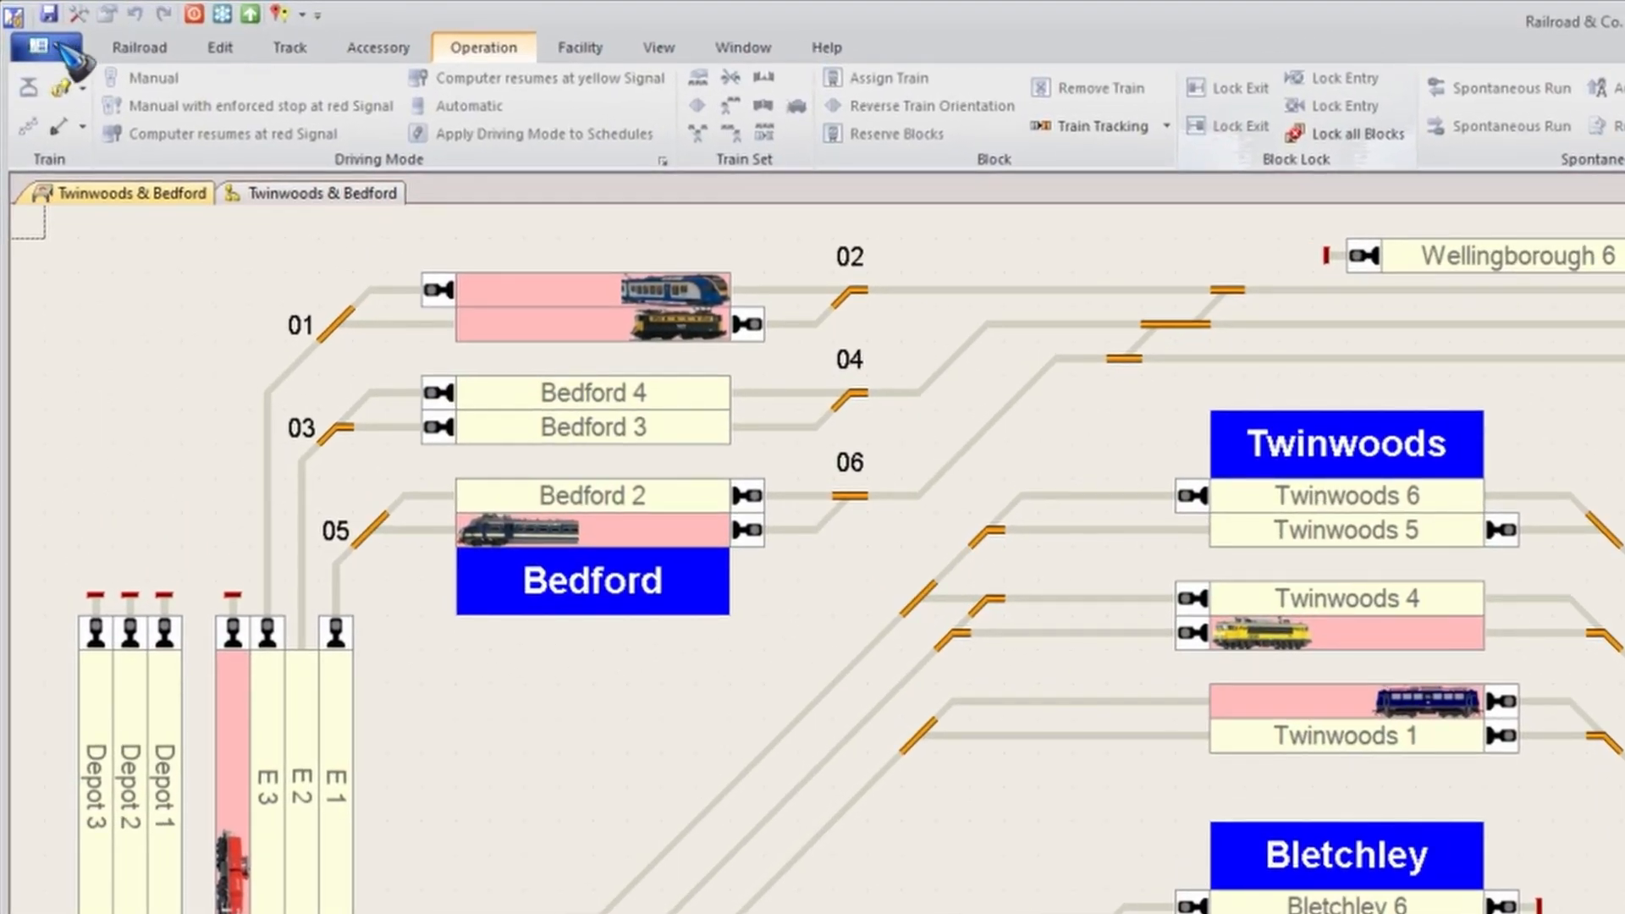
# - Switch from the ribbon to the Classic User Interface with menus and toolbars
pyautogui.click(39, 45)
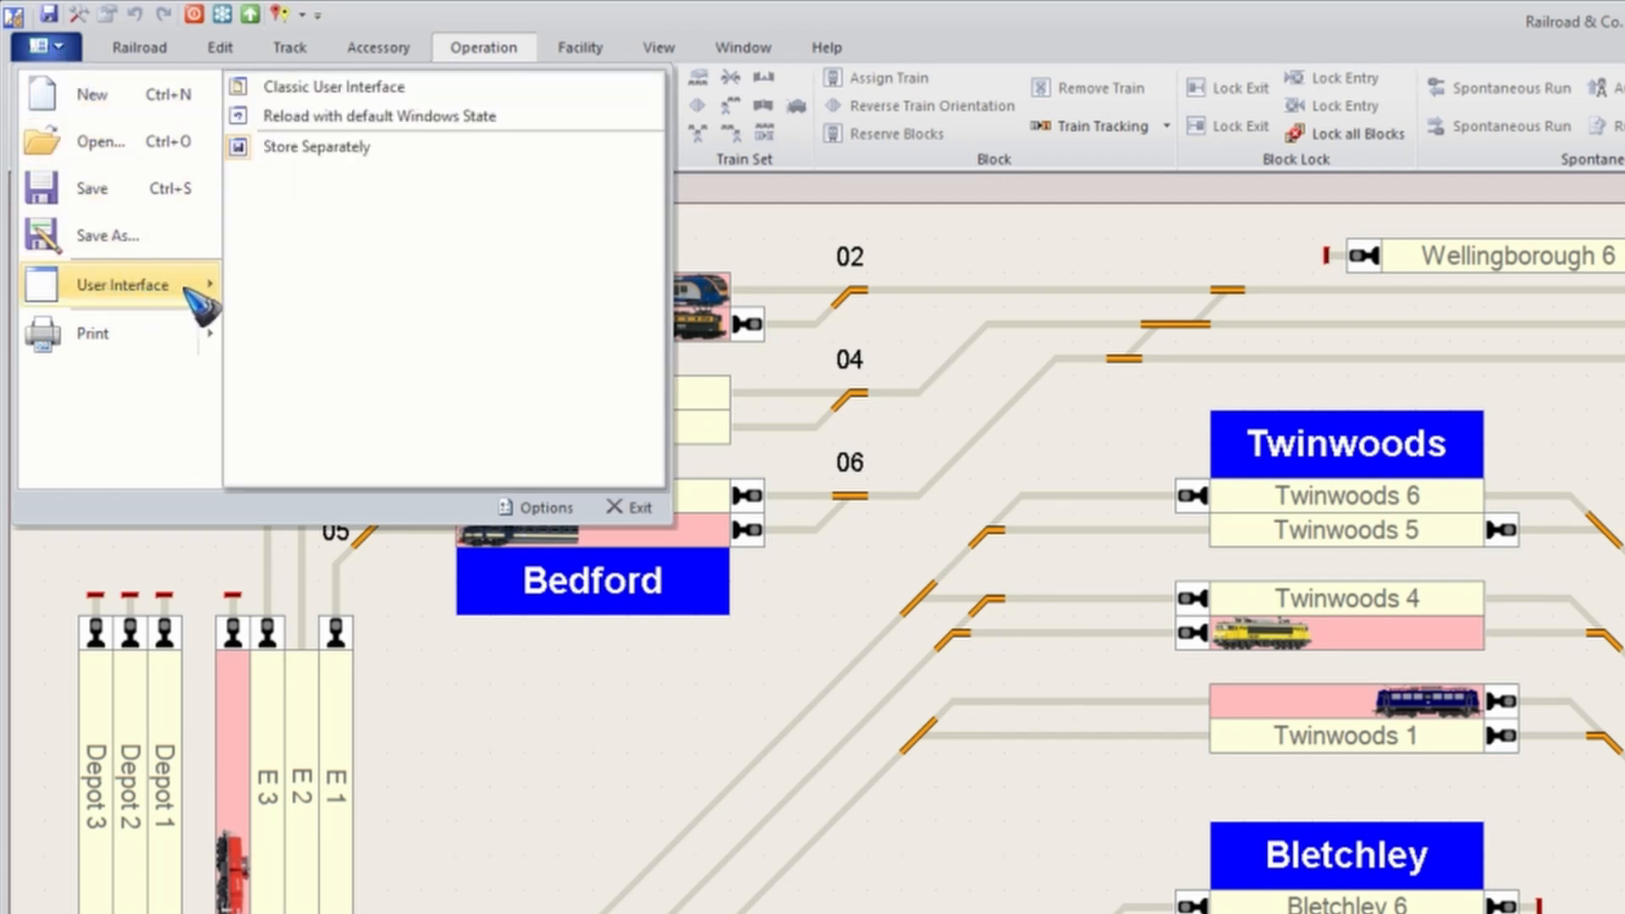
pyautogui.moveTo(333, 87)
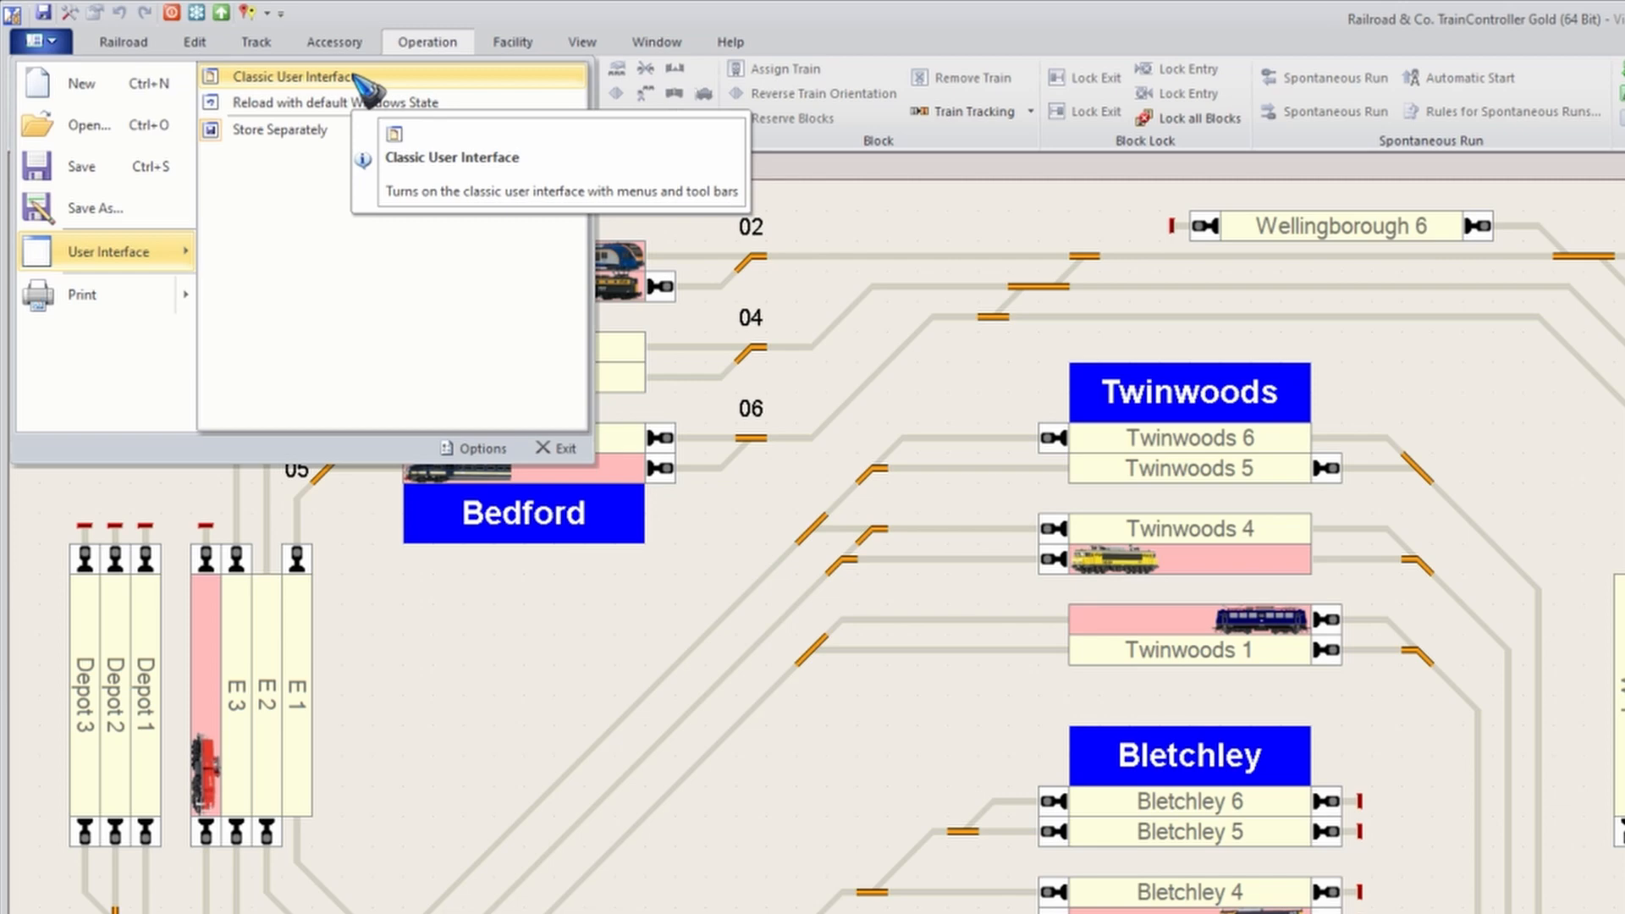
pyautogui.click(293, 76)
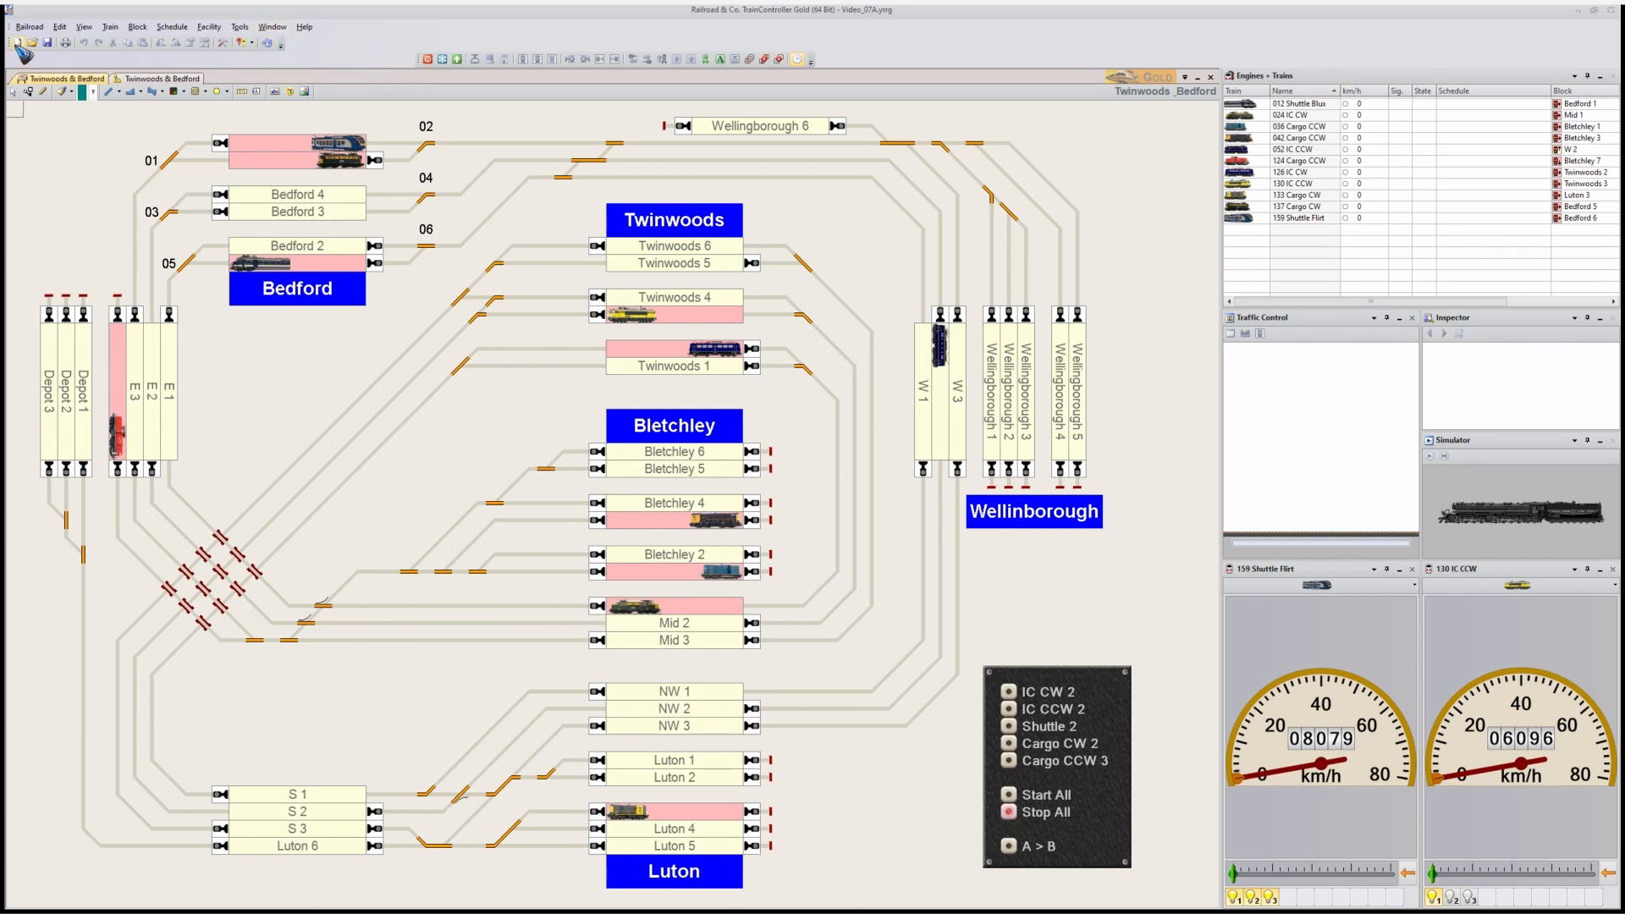
pyautogui.moveTo(10, 41)
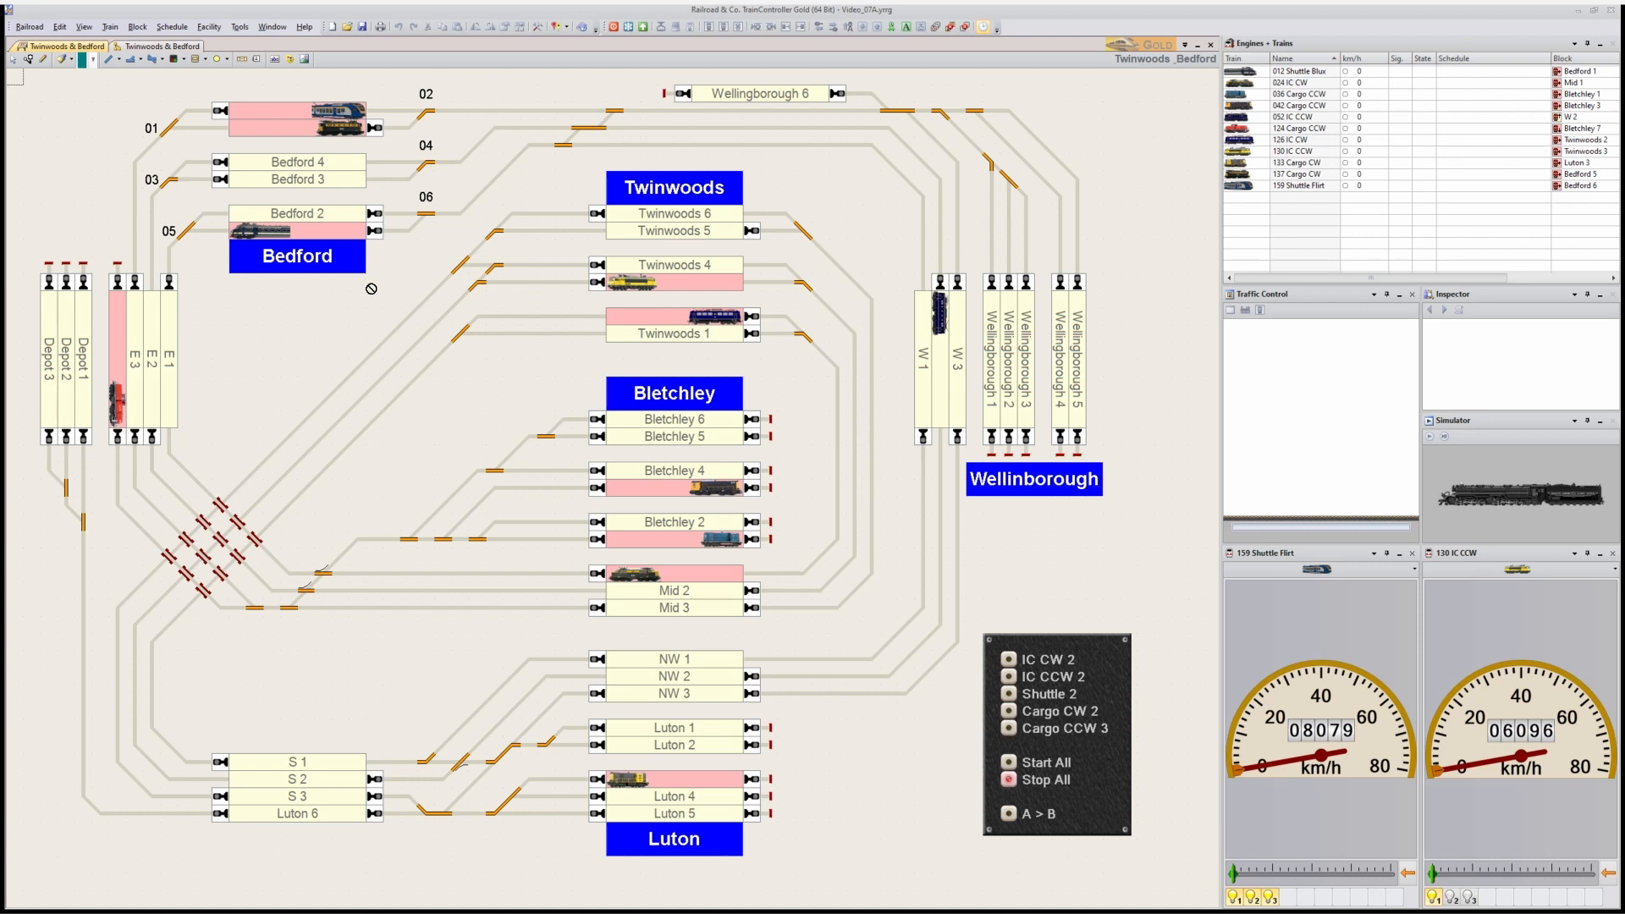
pyautogui.moveTo(498, 61)
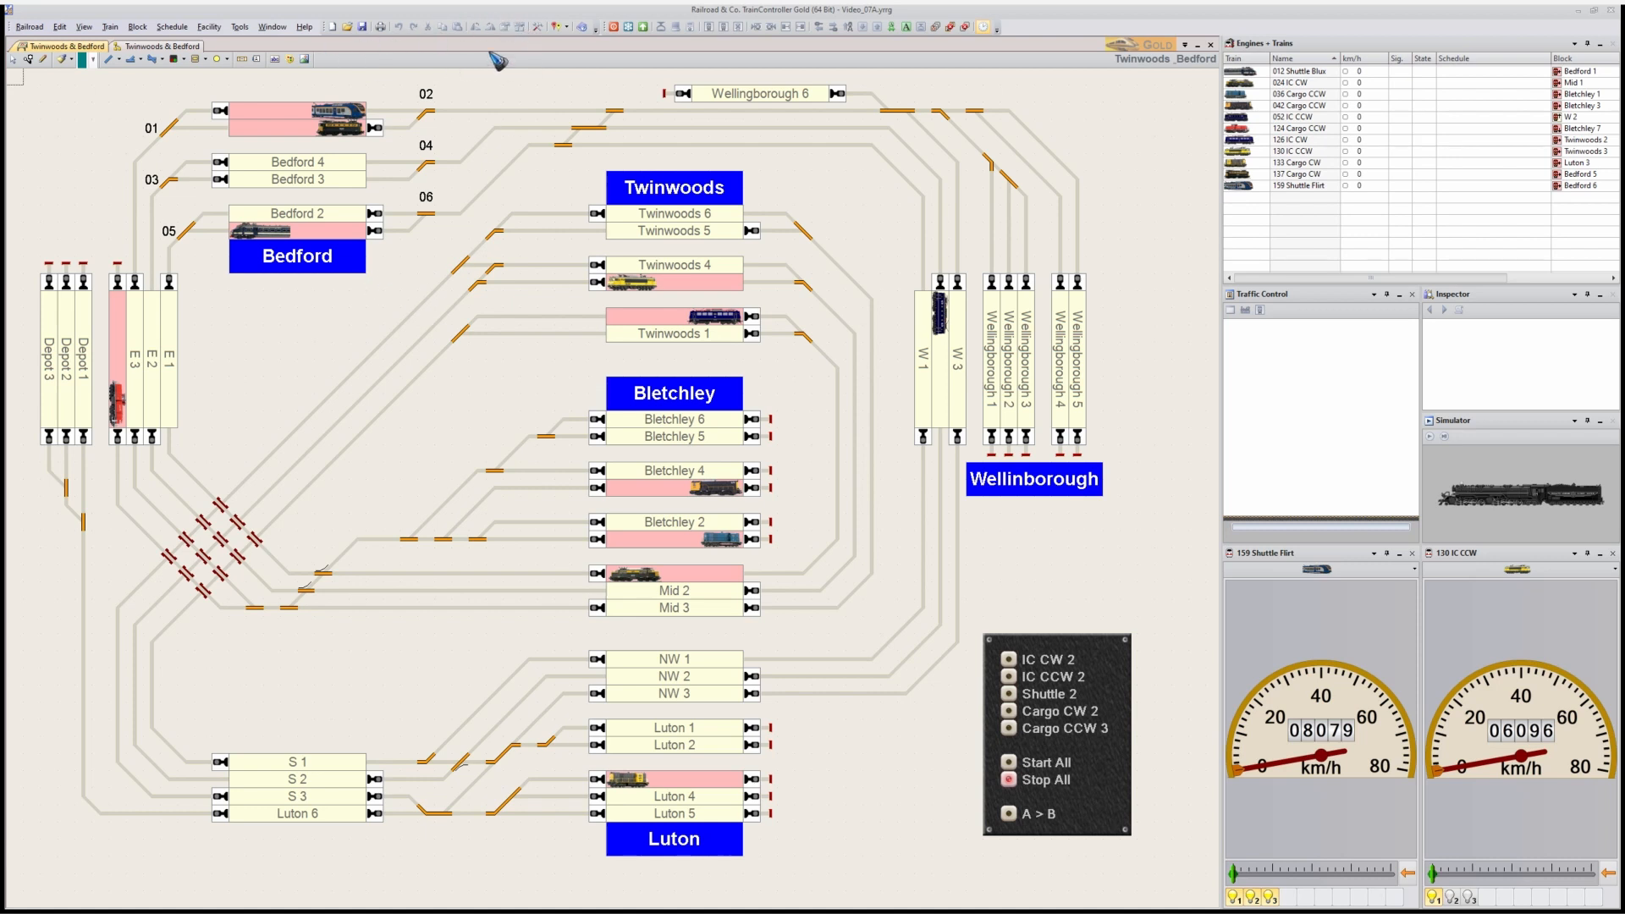
pyautogui.moveTo(359, 644)
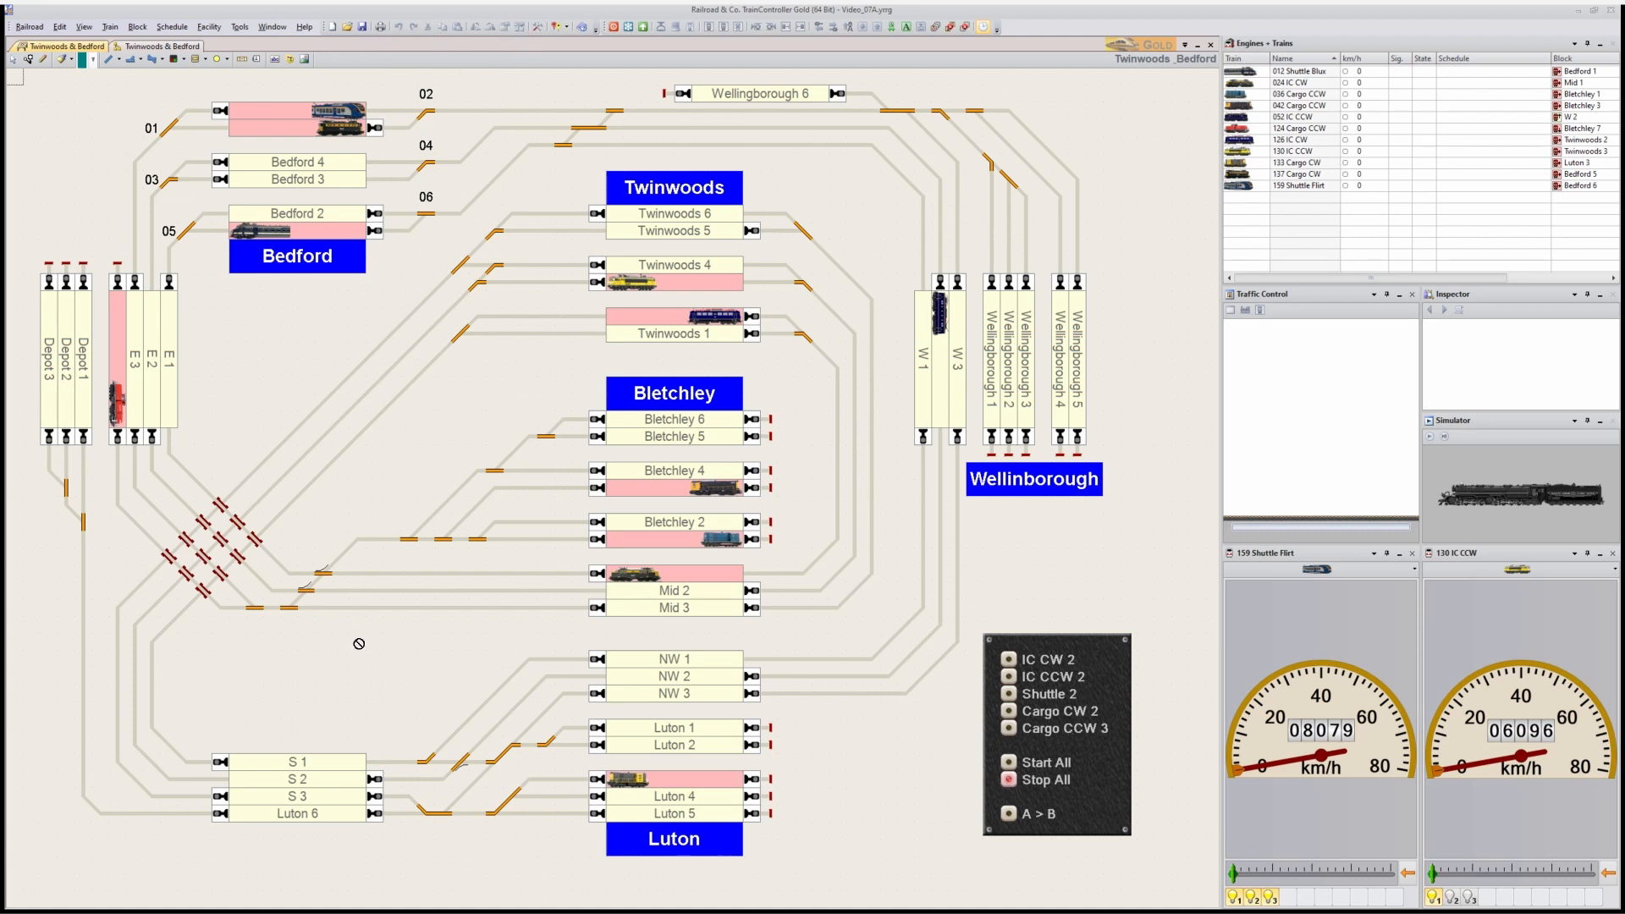
pyautogui.moveTo(417, 342)
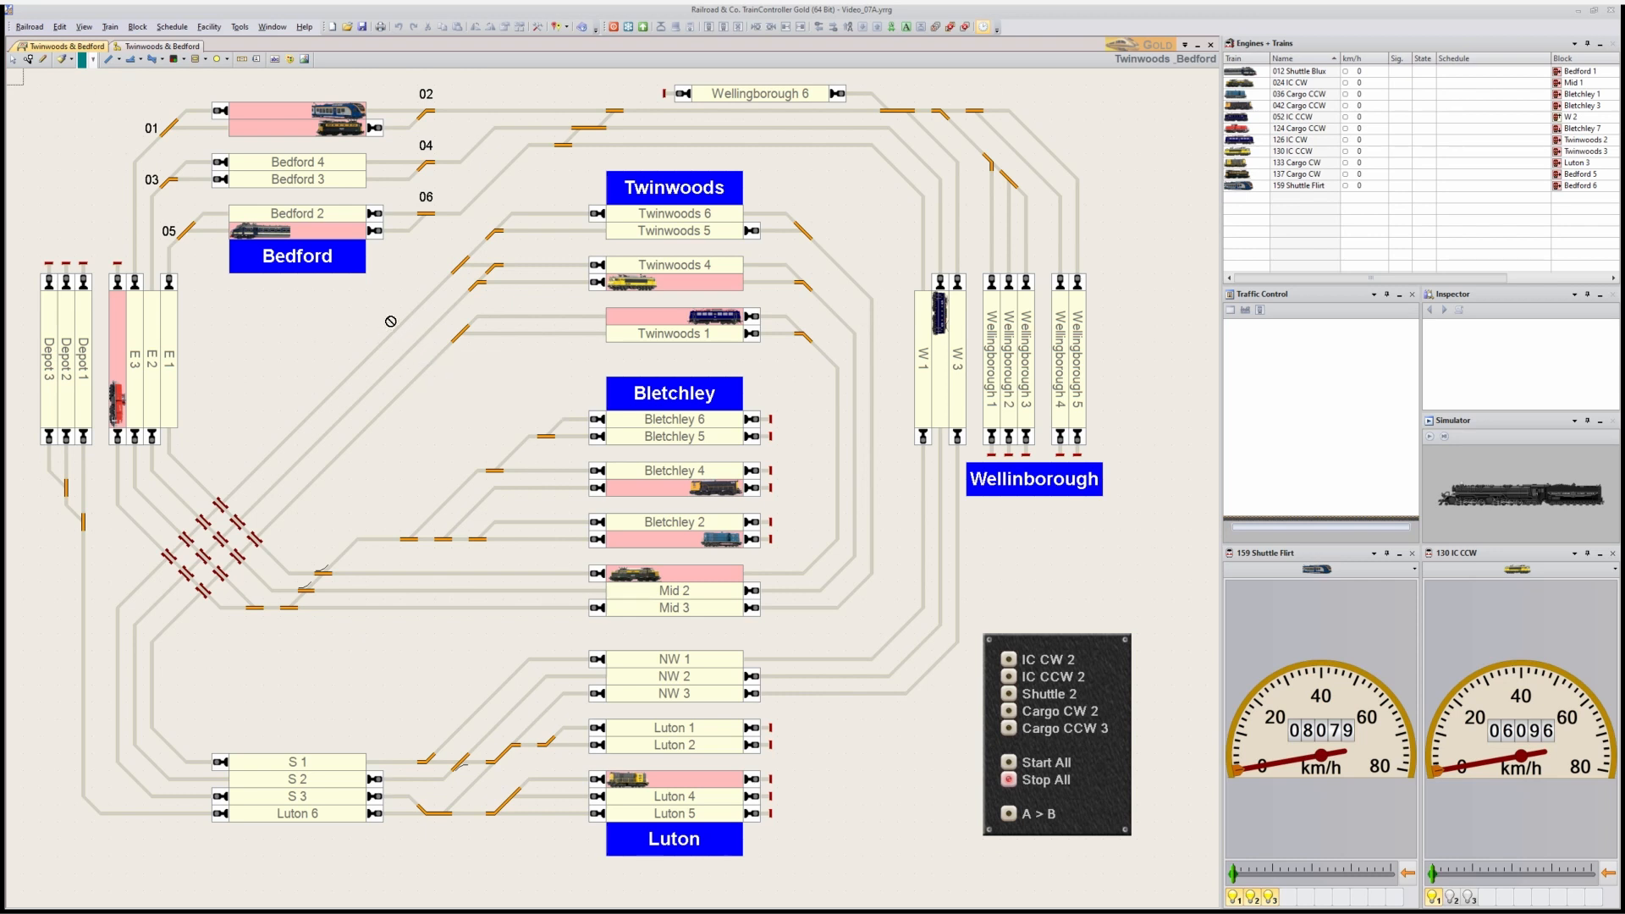
pyautogui.moveTo(402, 303)
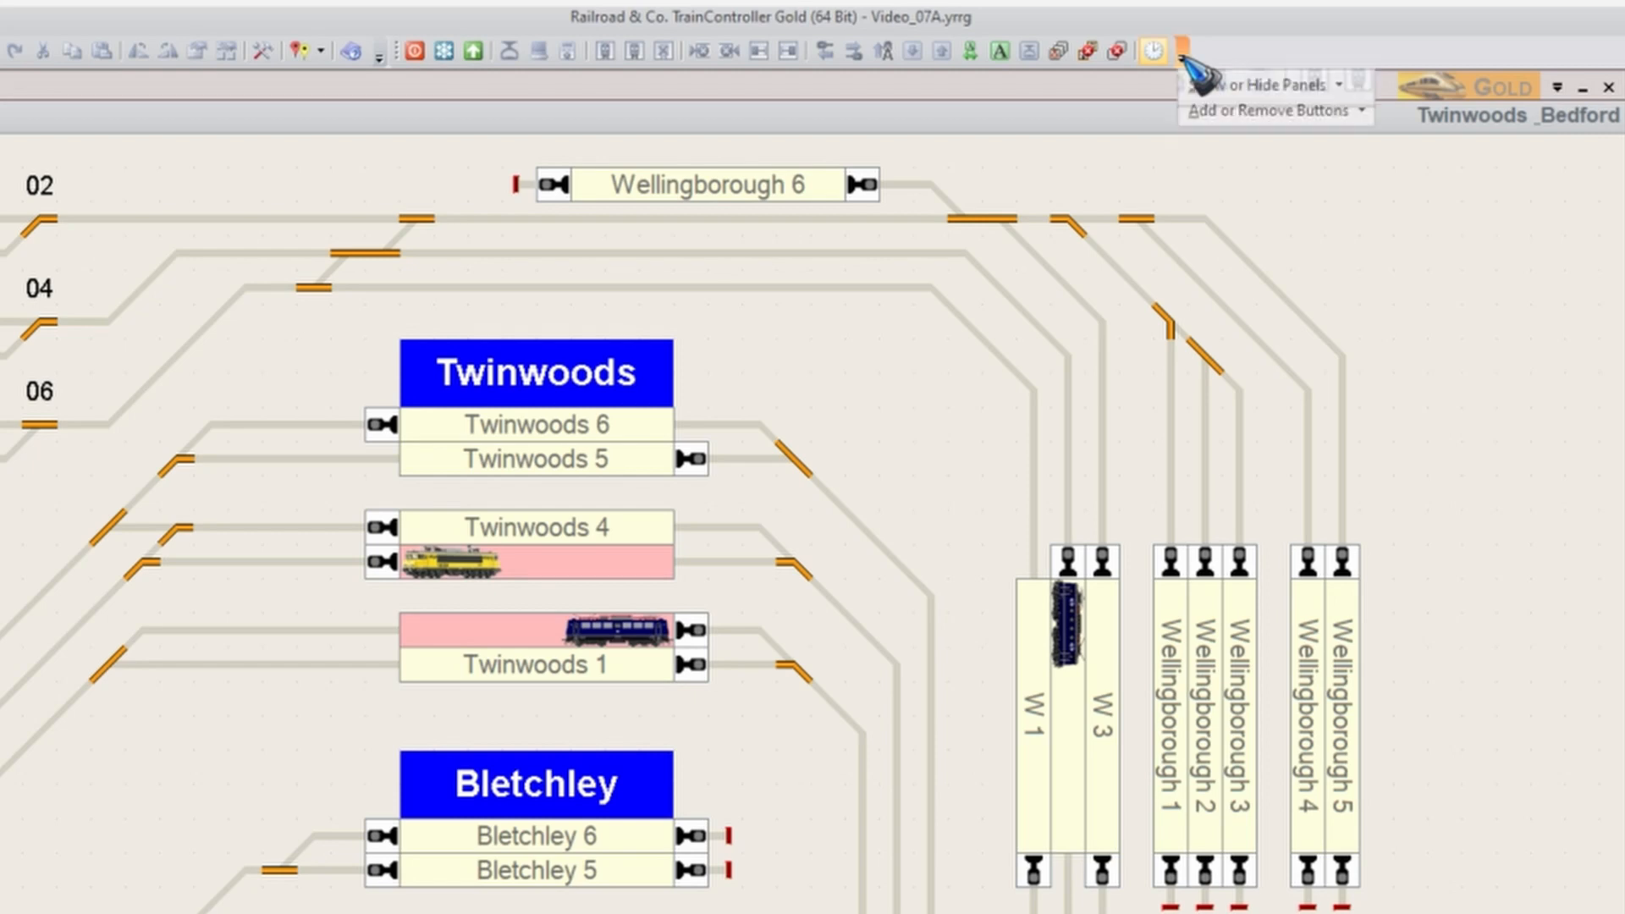
# - Enable Large icons in toolbars on the Customize Options page and close the dialog
pyautogui.click(1265, 111)
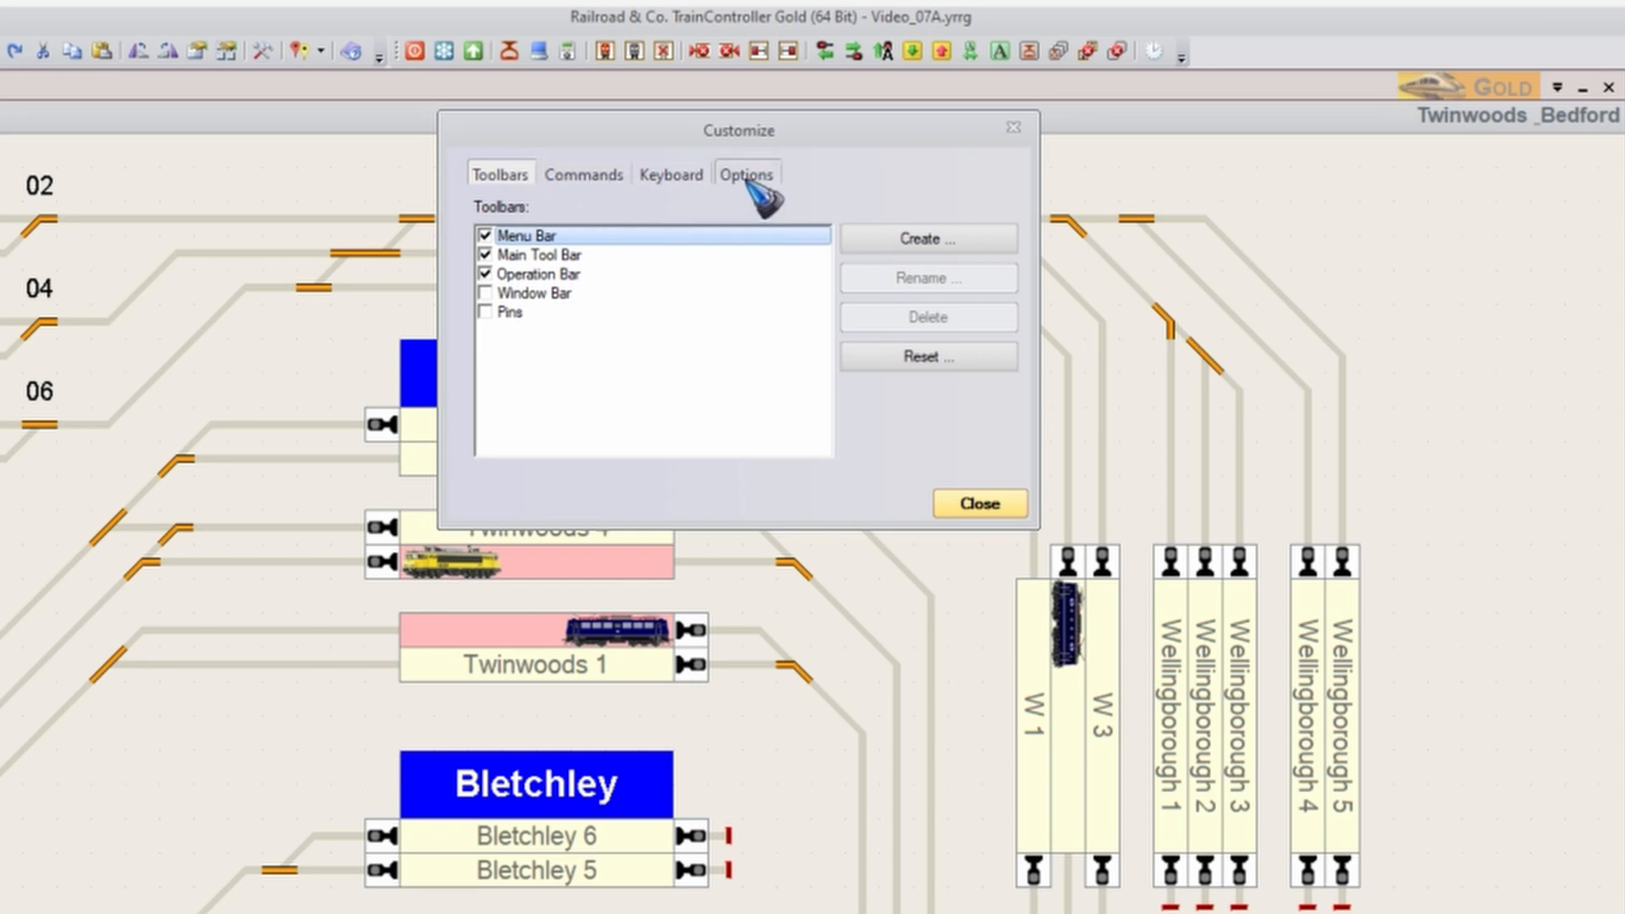
pyautogui.click(747, 175)
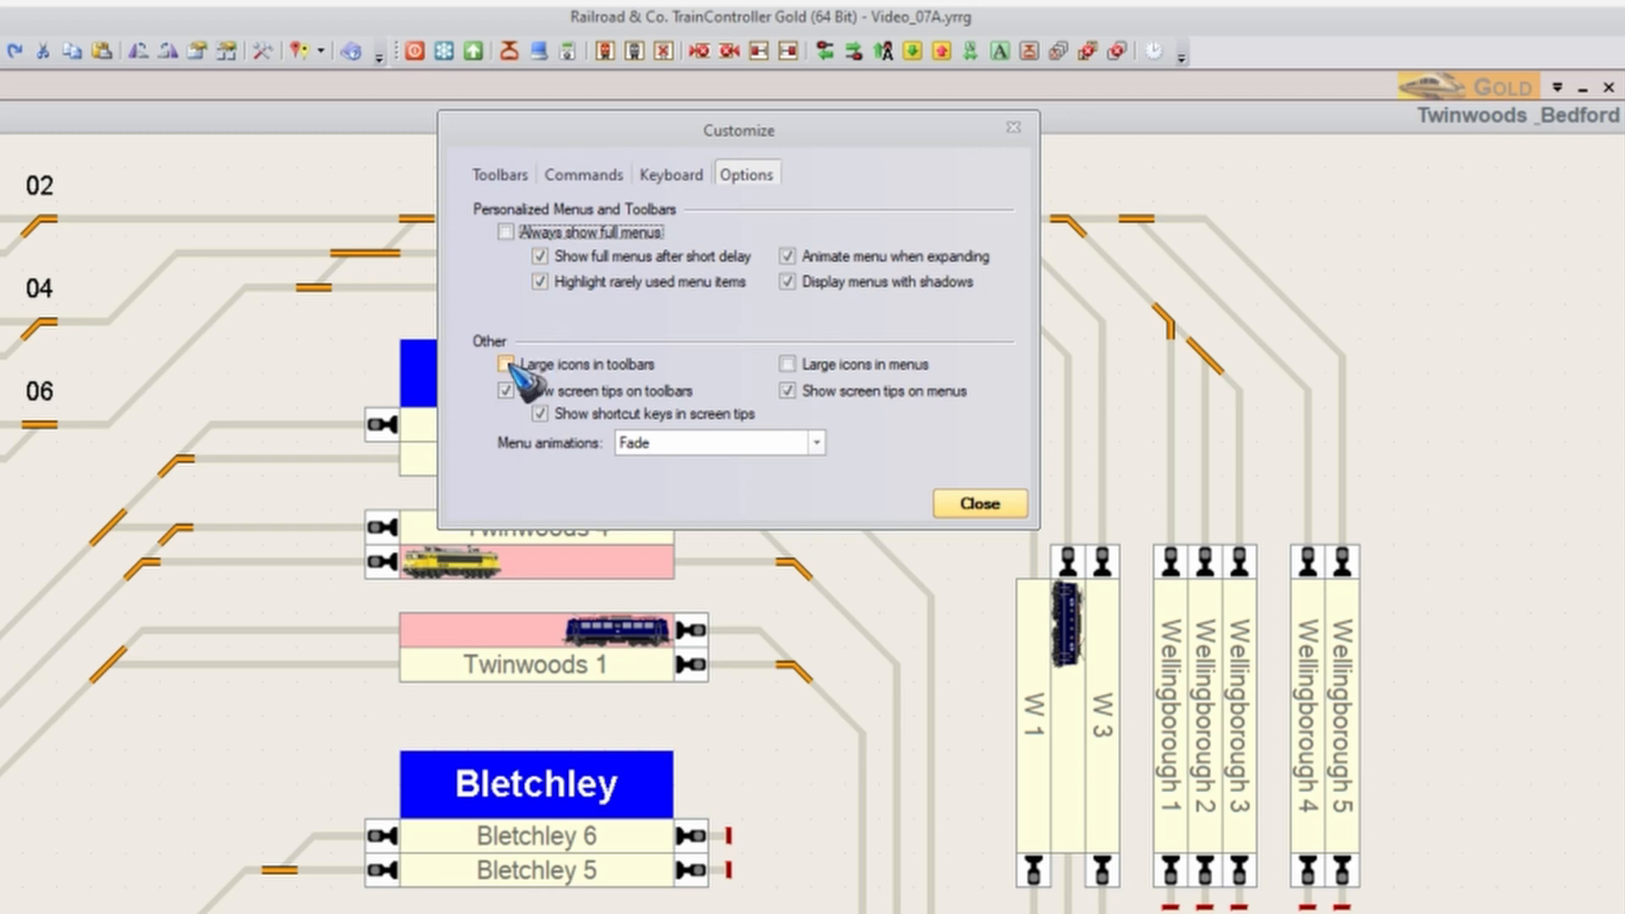
pyautogui.click(504, 364)
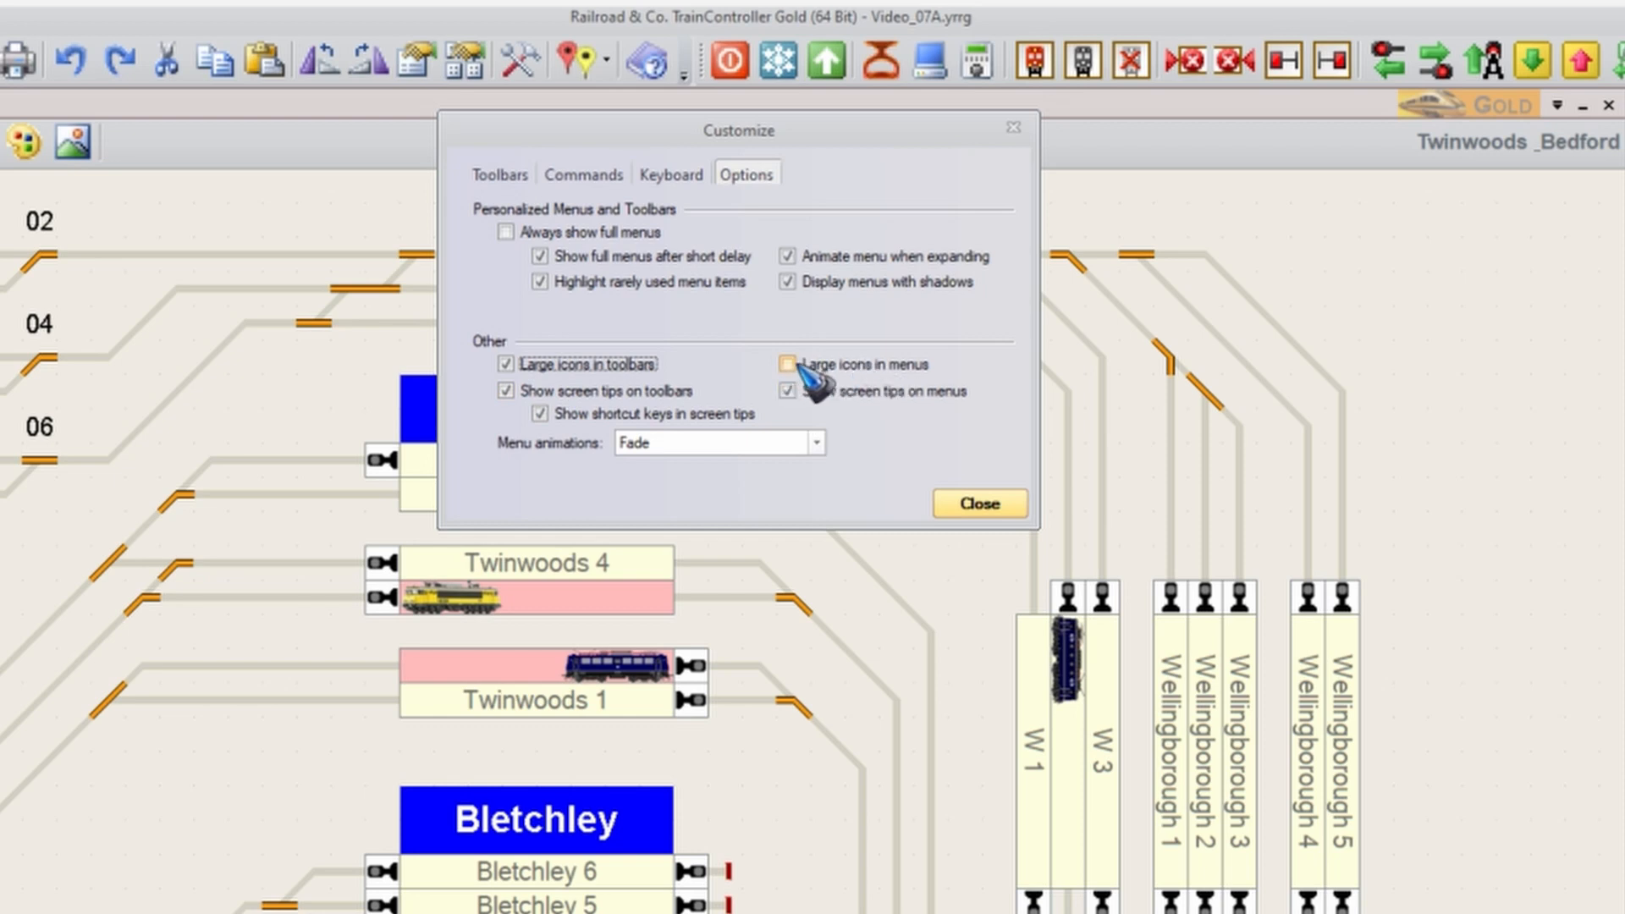
pyautogui.click(787, 364)
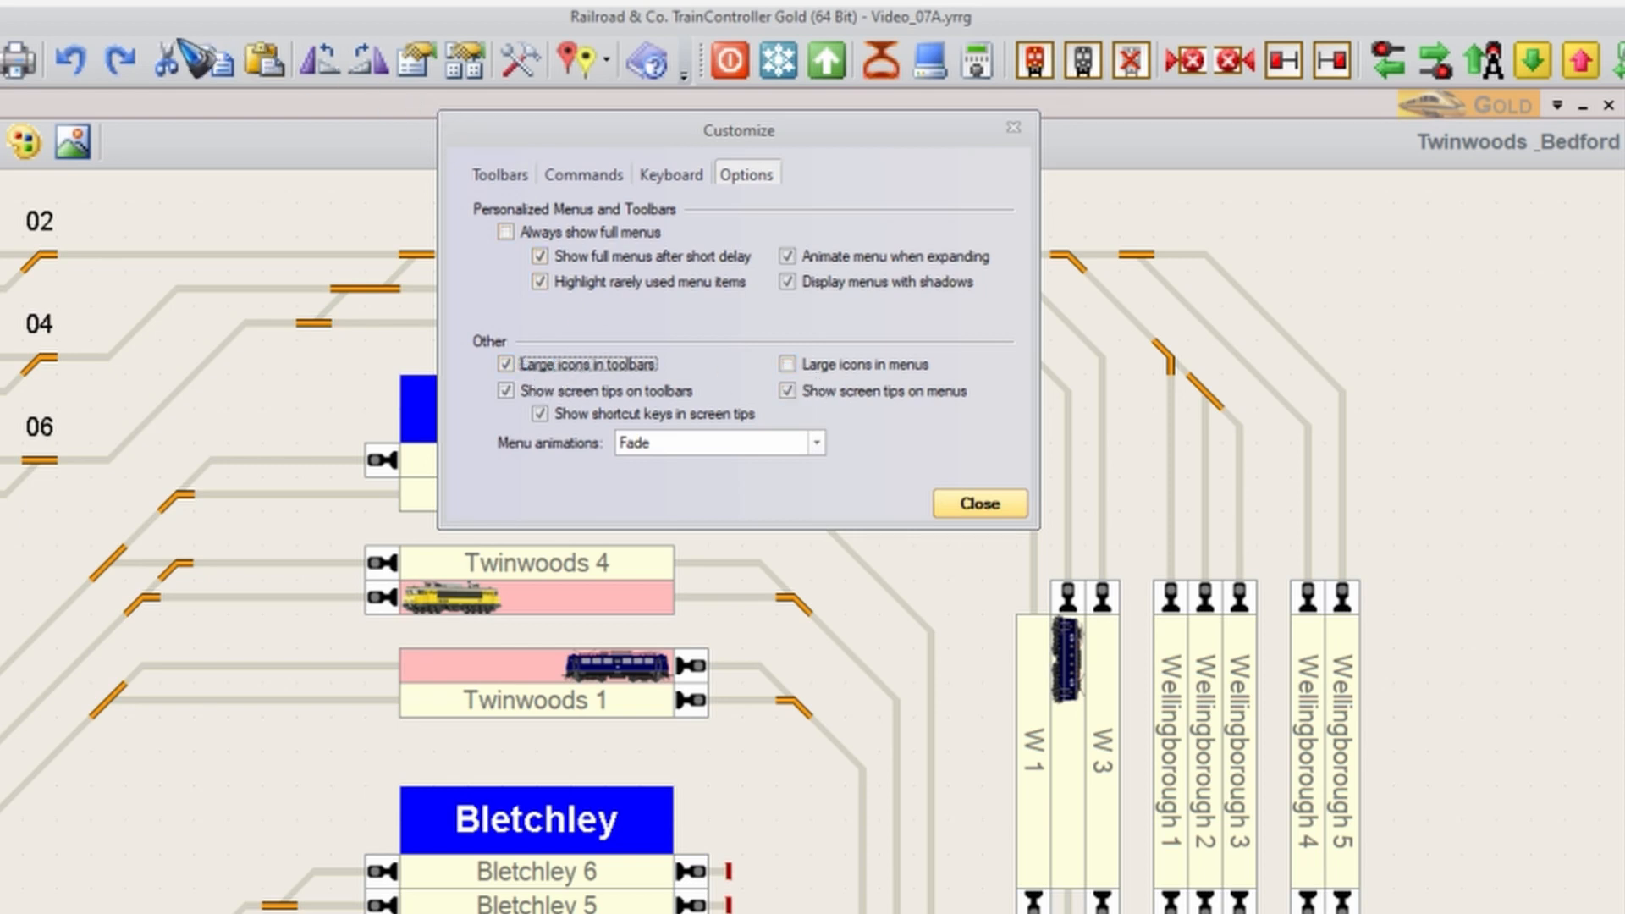
pyautogui.moveTo(692, 113)
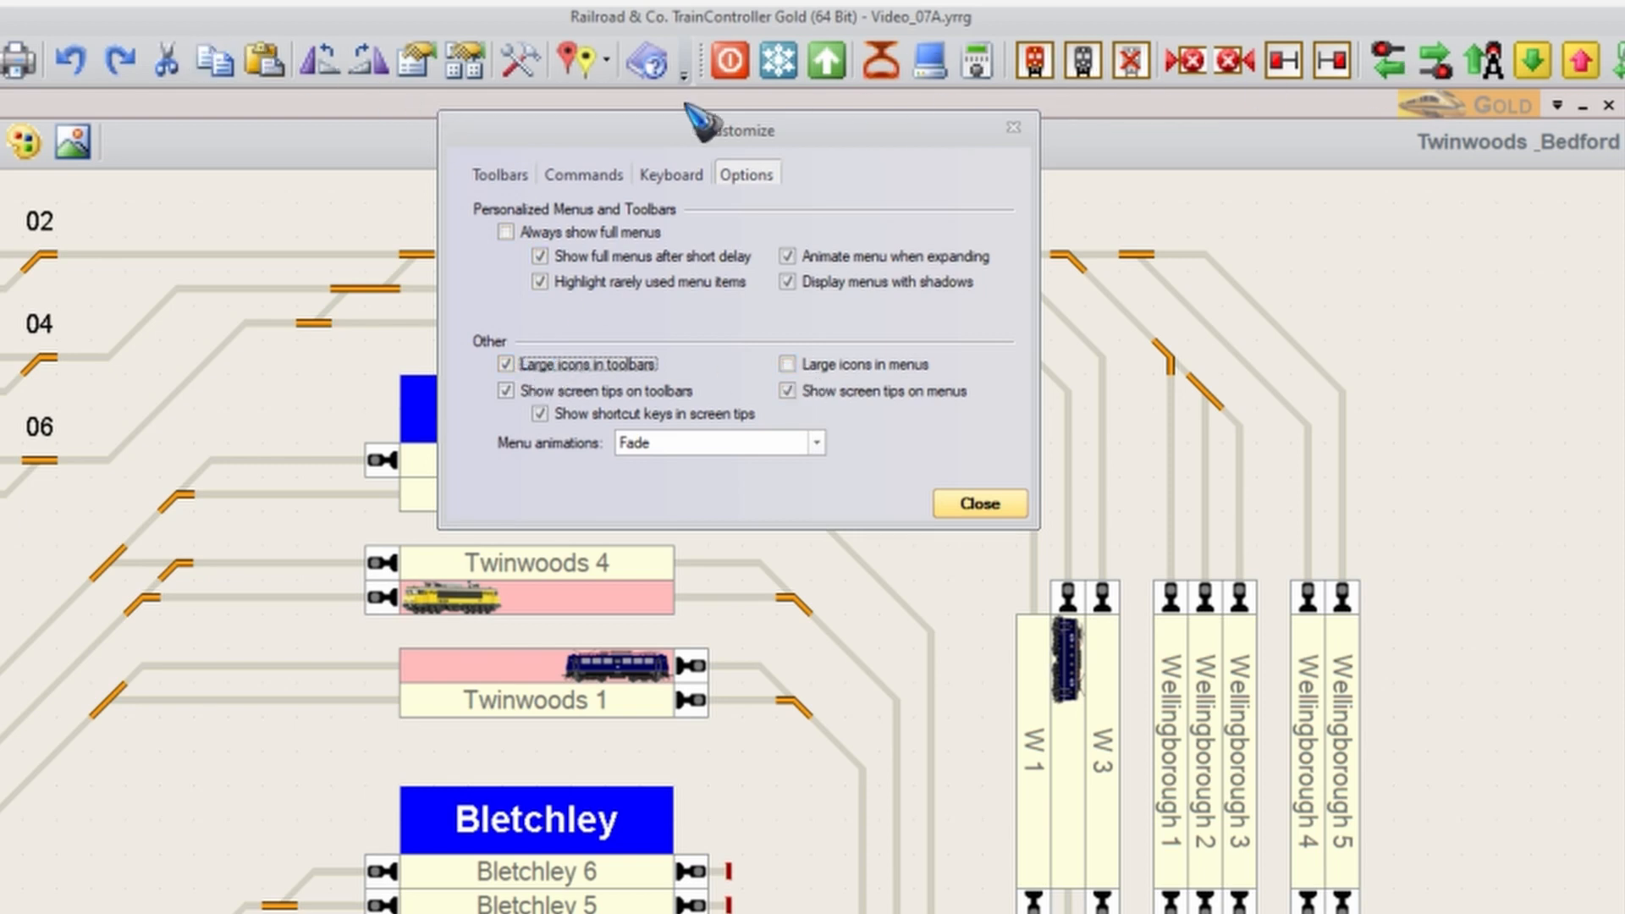
pyautogui.moveTo(928, 196)
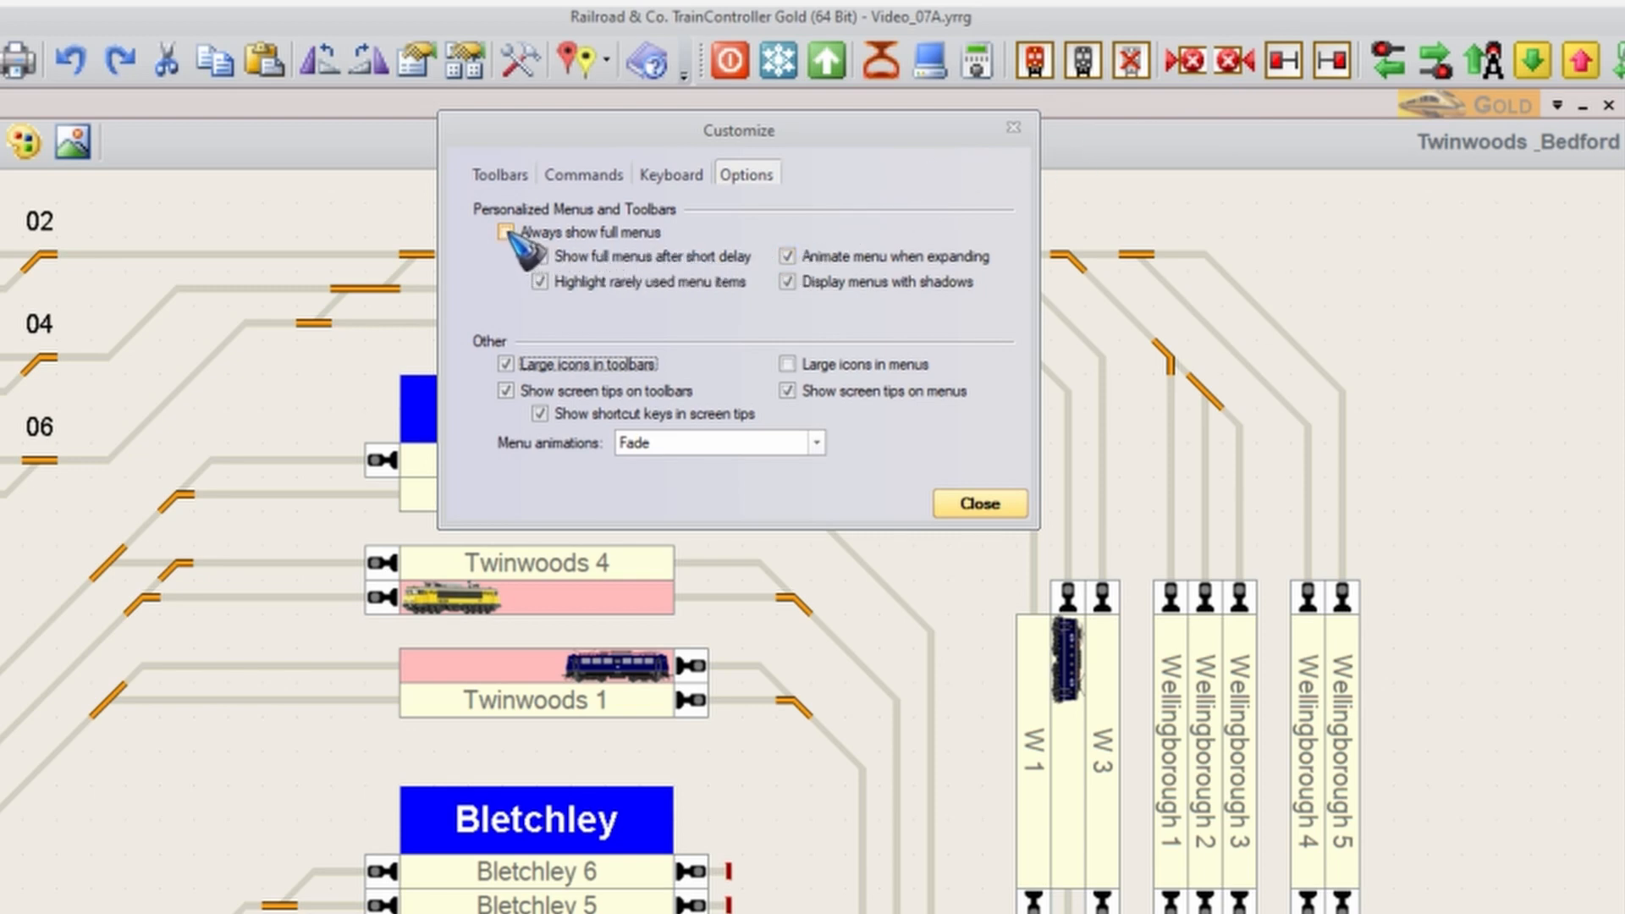
pyautogui.click(507, 232)
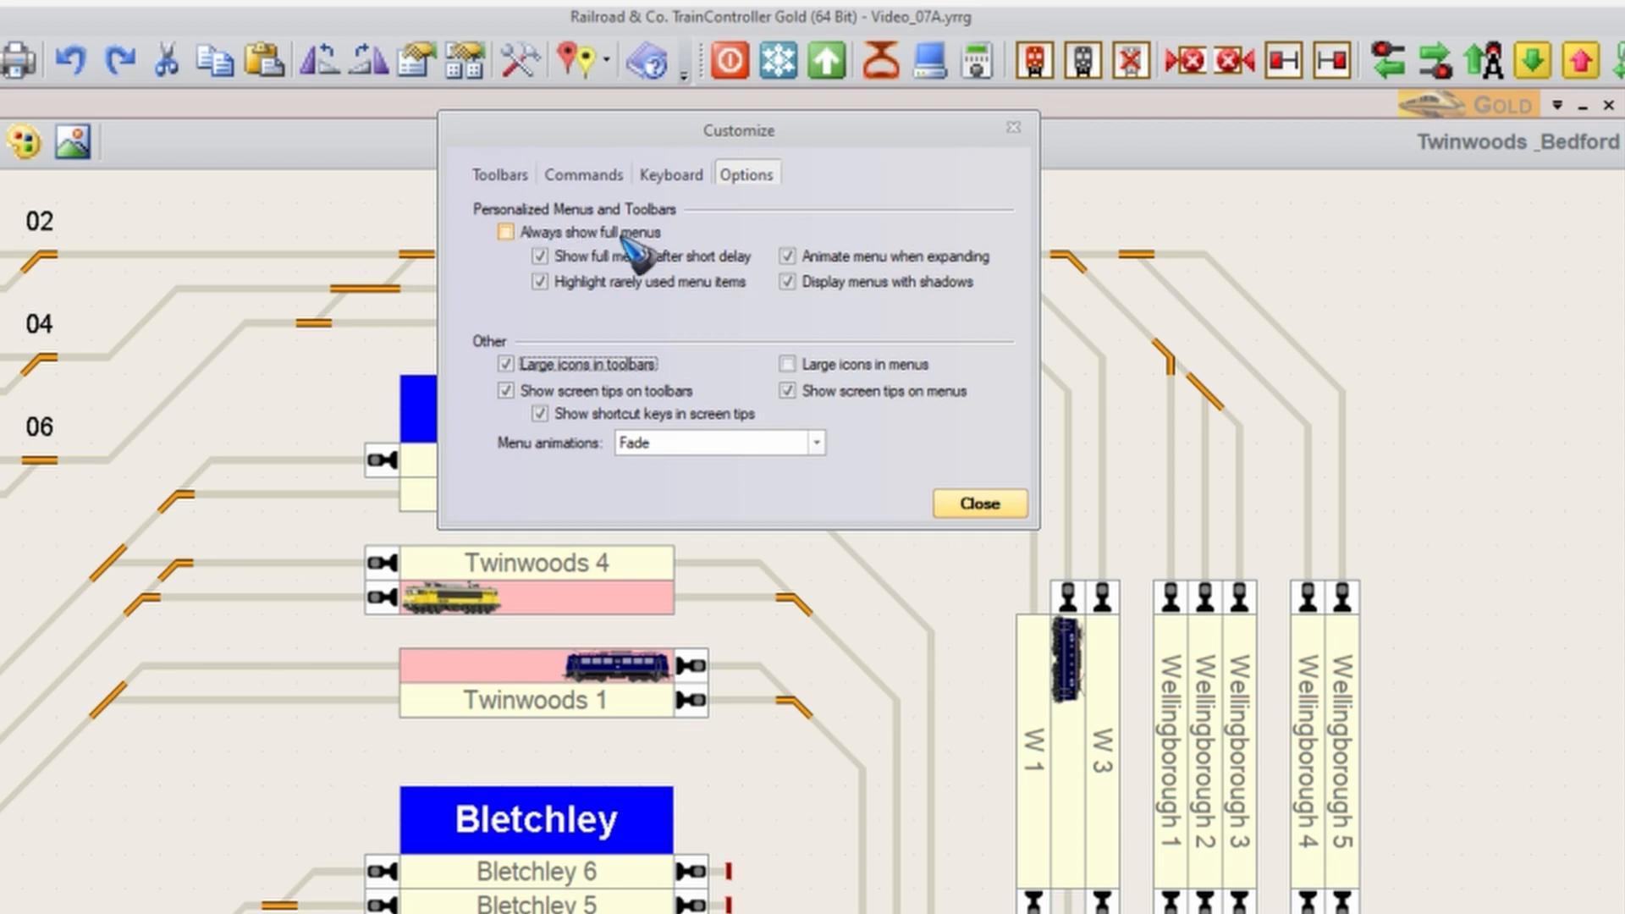
pyautogui.click(505, 232)
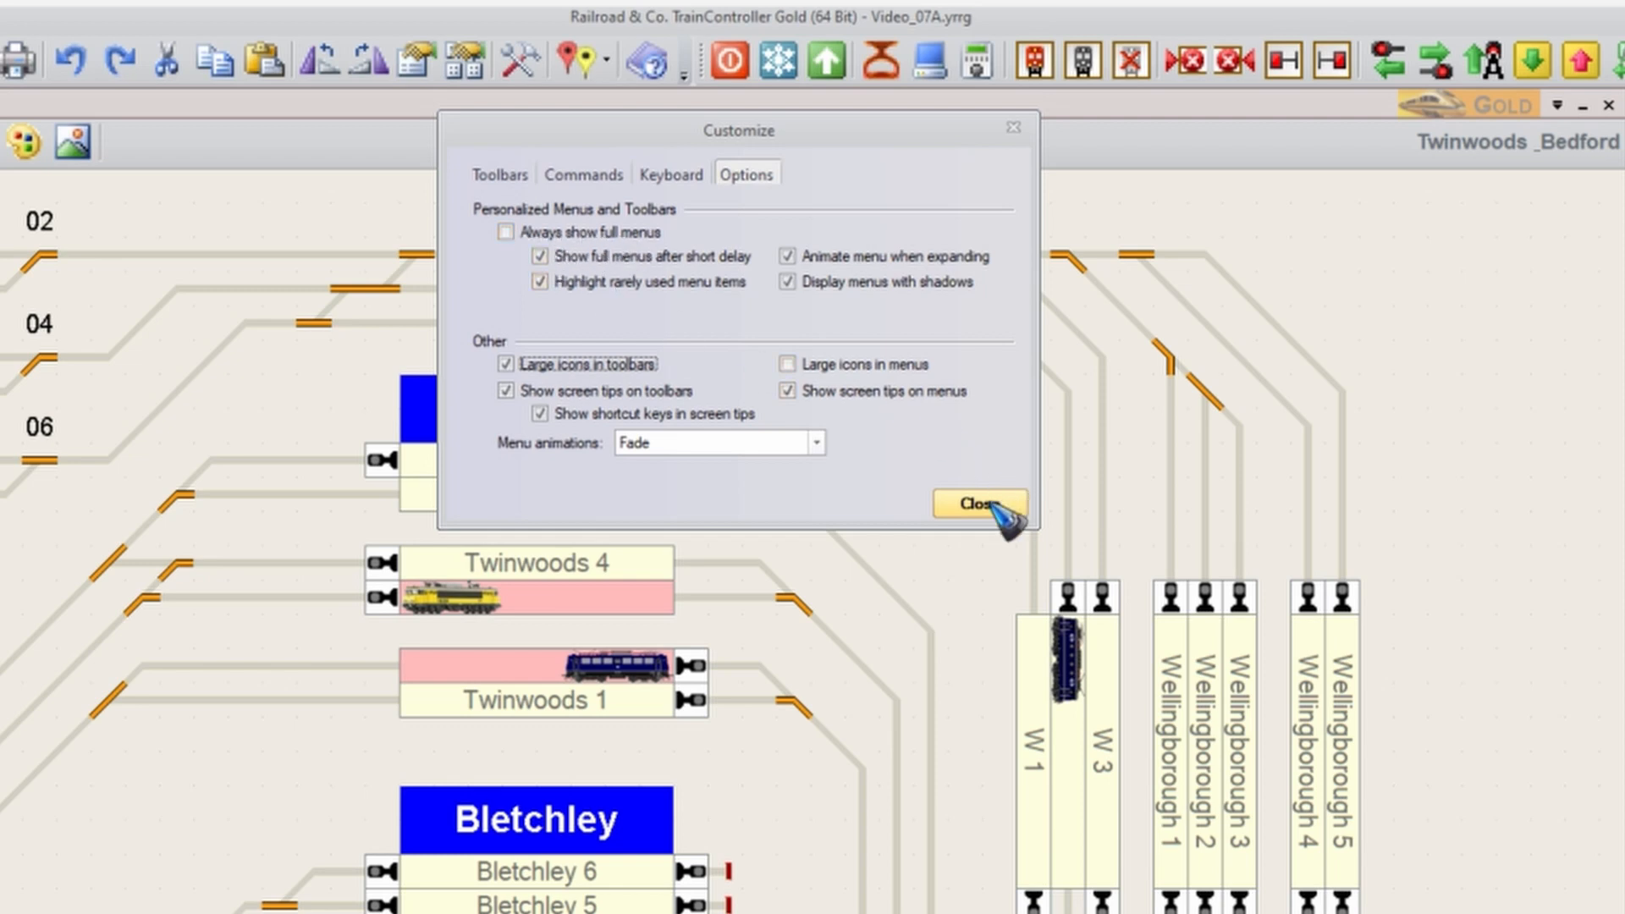
pyautogui.click(975, 504)
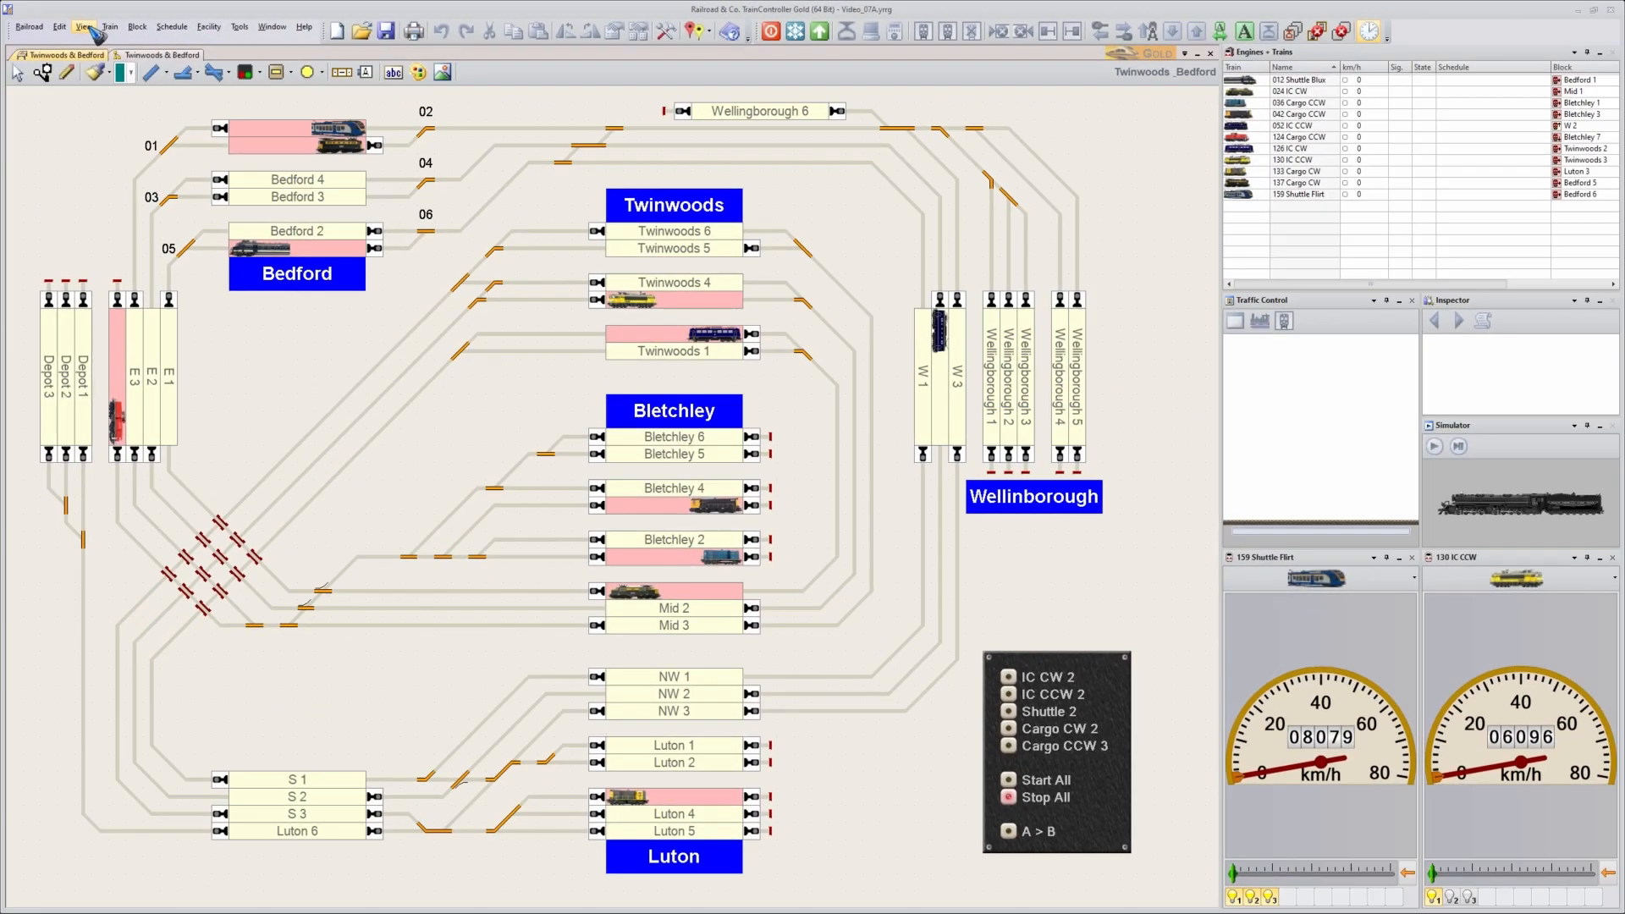
# - Show the View menu listing toolbars, tool tips and interface style options
pyautogui.click(84, 25)
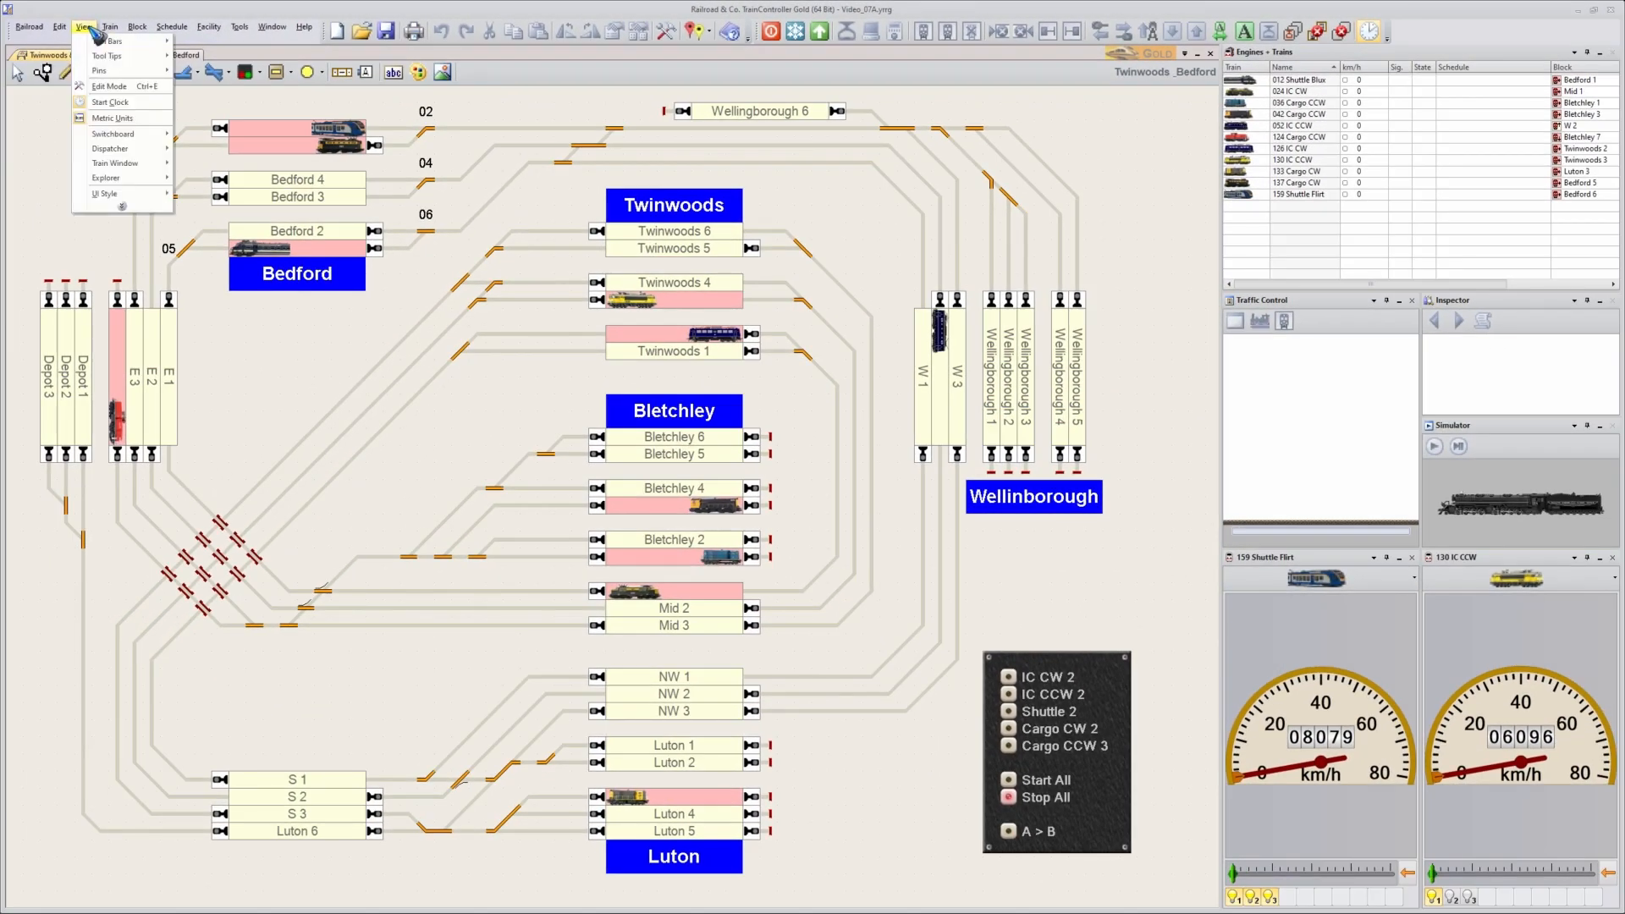
pyautogui.moveTo(105, 176)
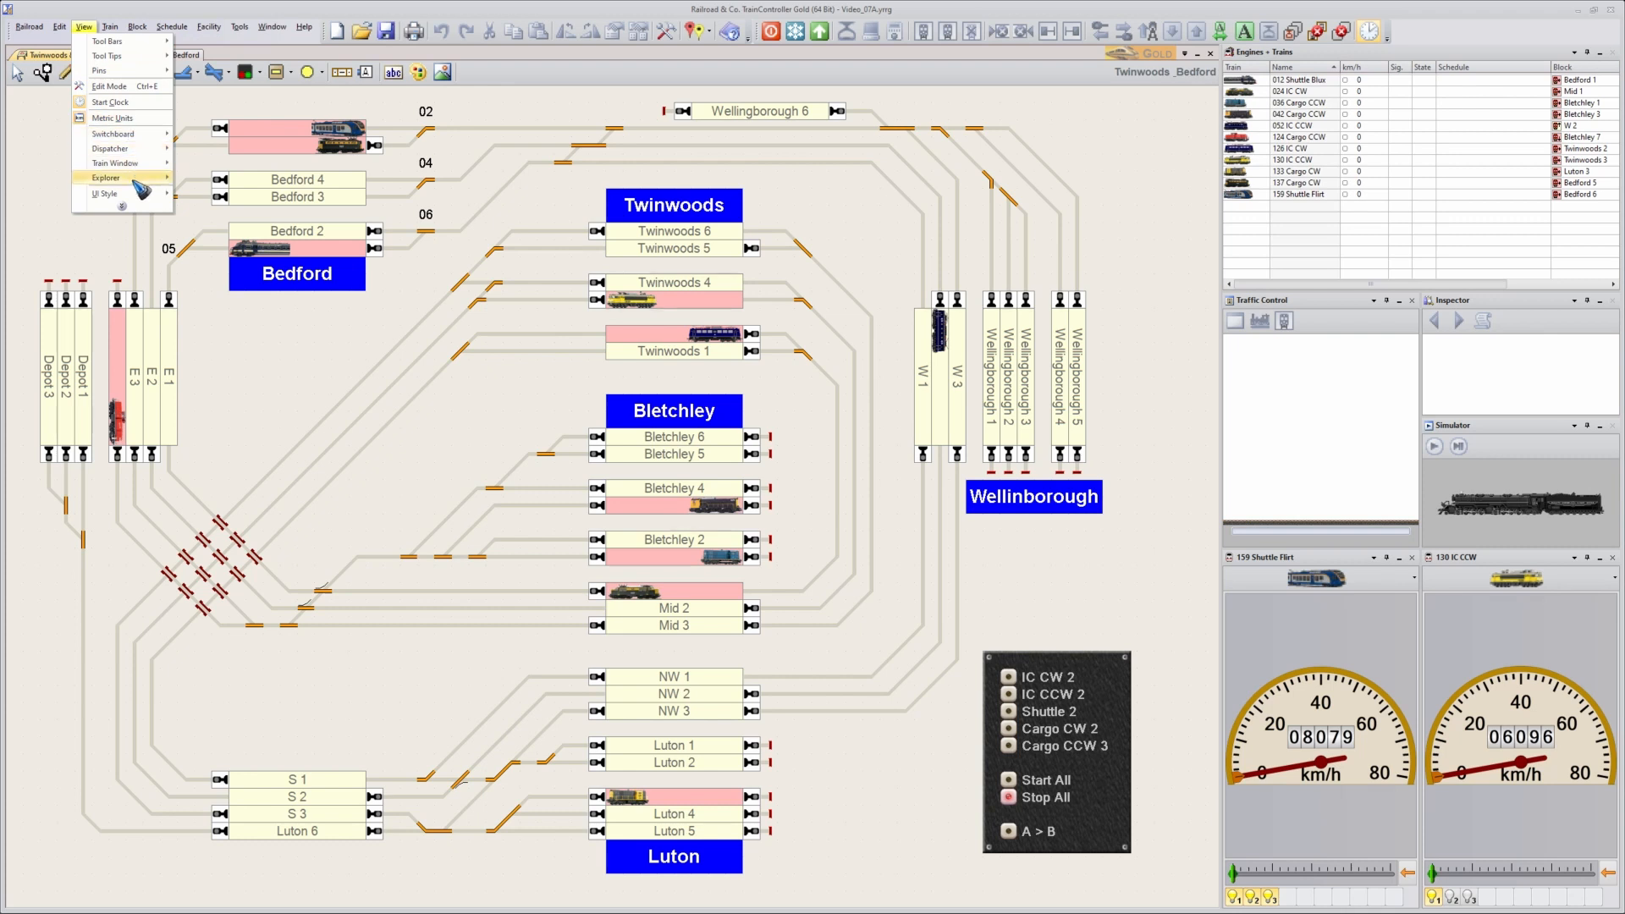
pyautogui.moveTo(105, 193)
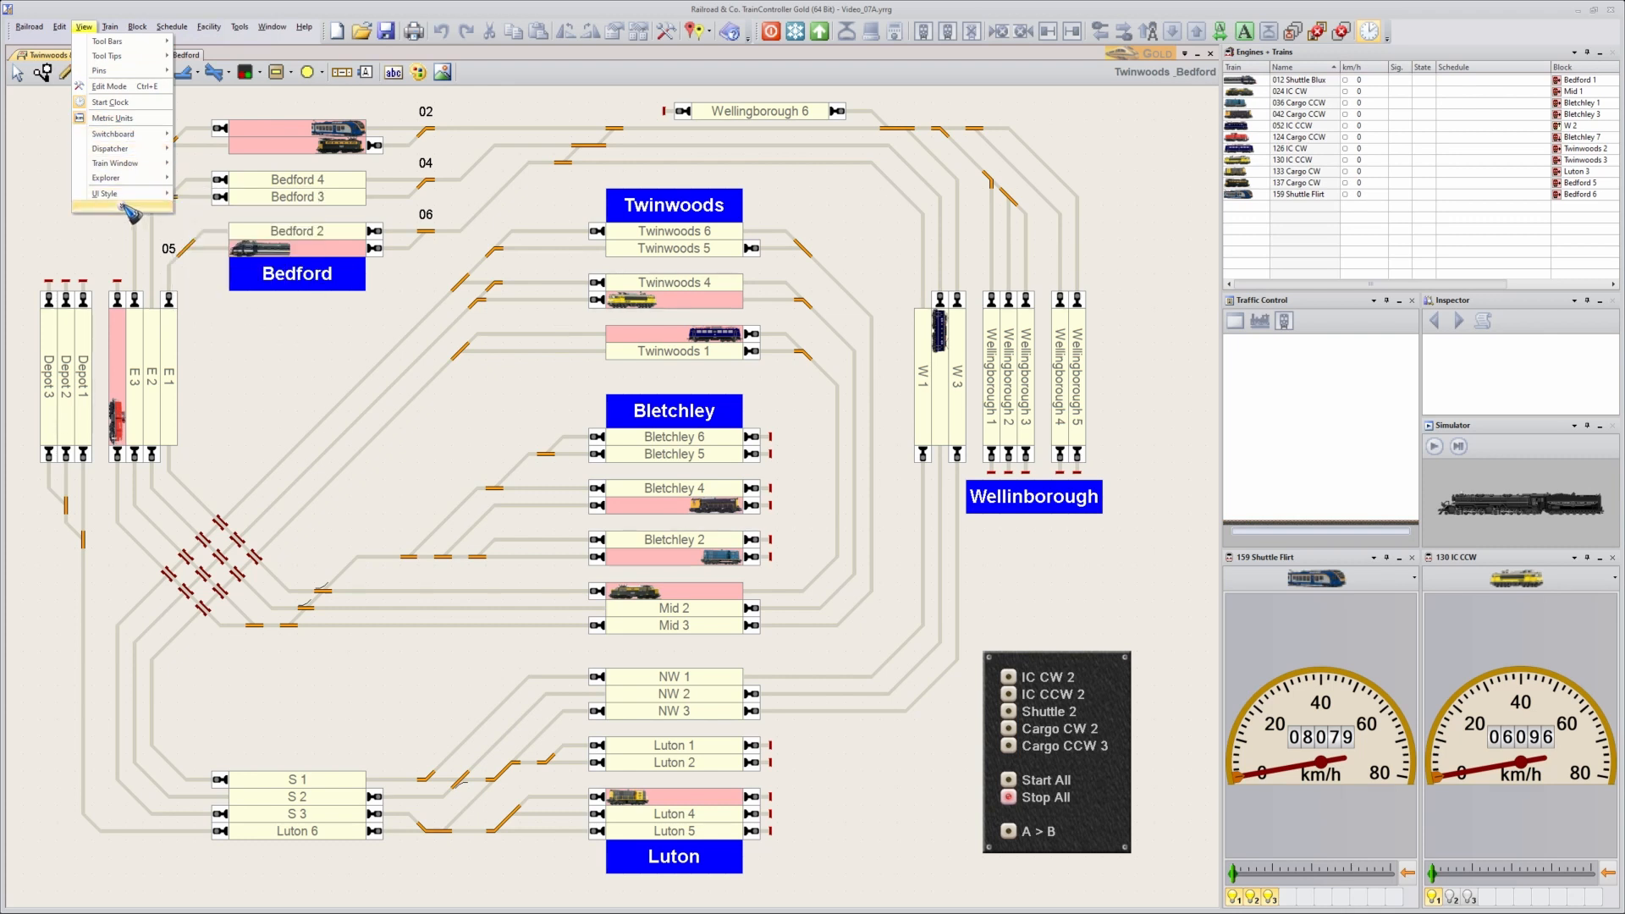
pyautogui.moveTo(105, 193)
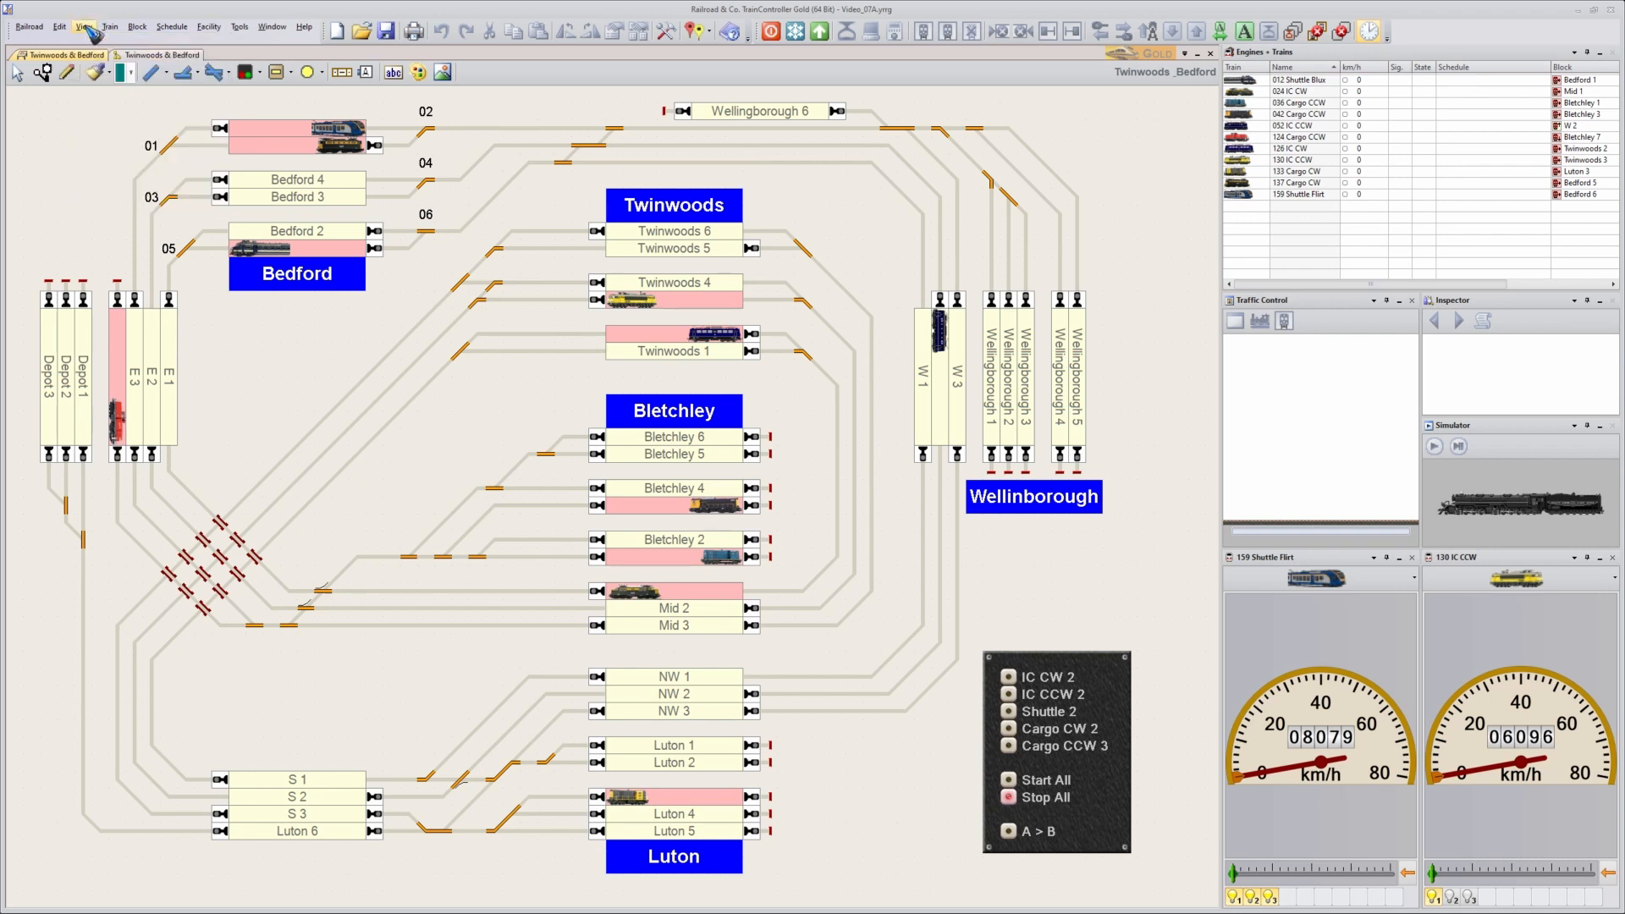
pyautogui.click(83, 26)
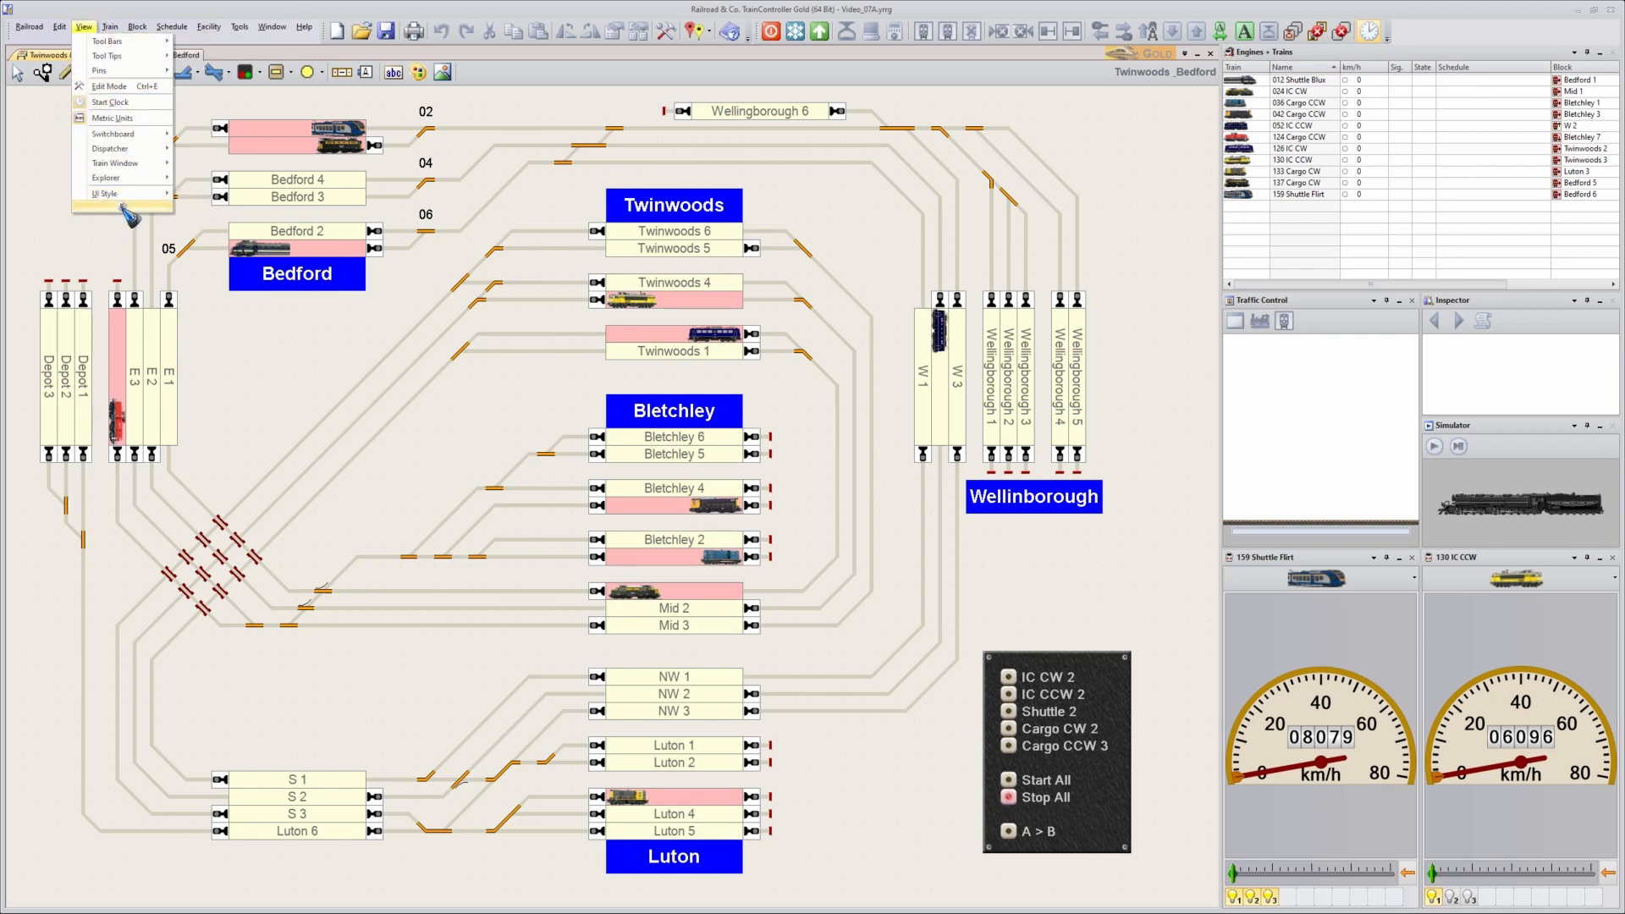
pyautogui.moveTo(130, 209)
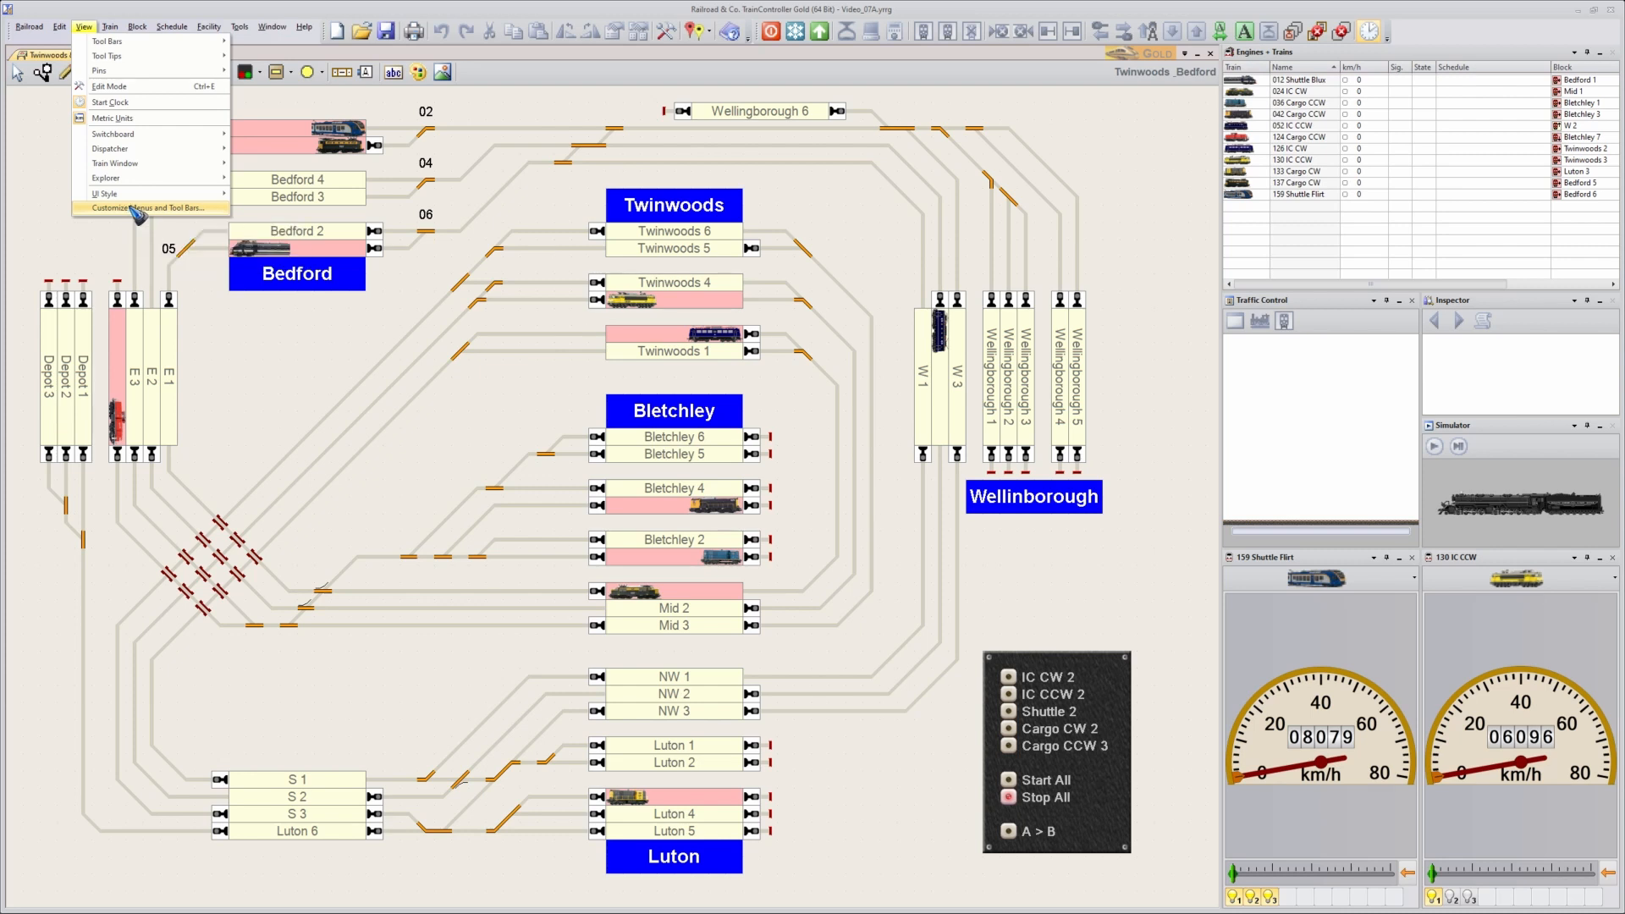
# - Browse the Schedule and Train menus, then reach Customize Menus and Tool Bars from View
pyautogui.click(176, 26)
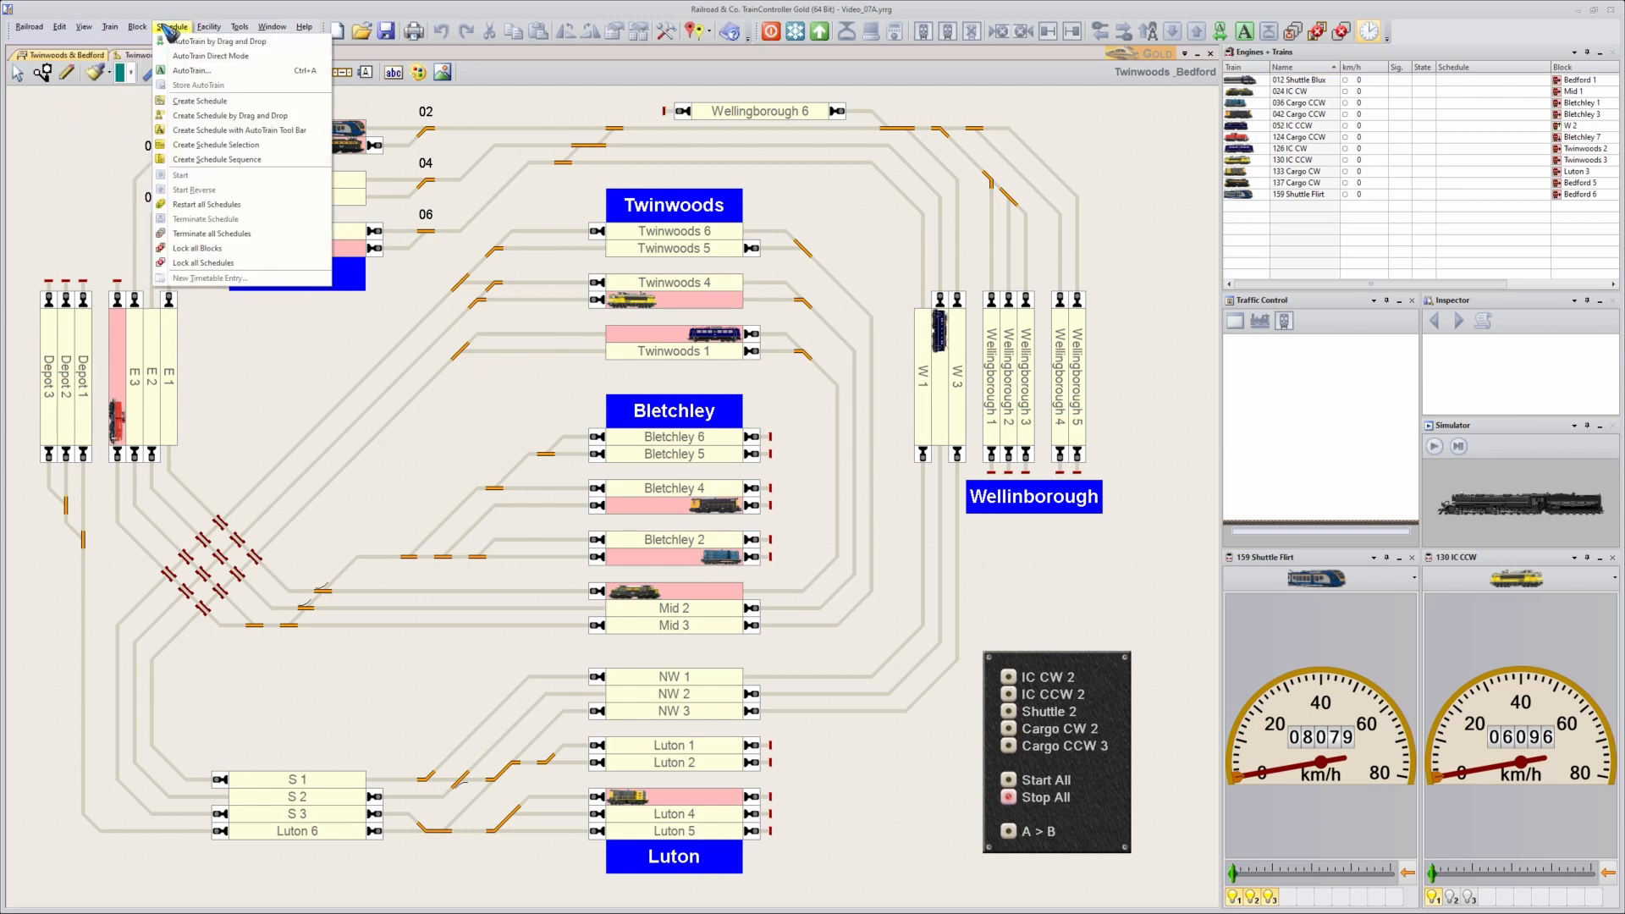
pyautogui.click(110, 25)
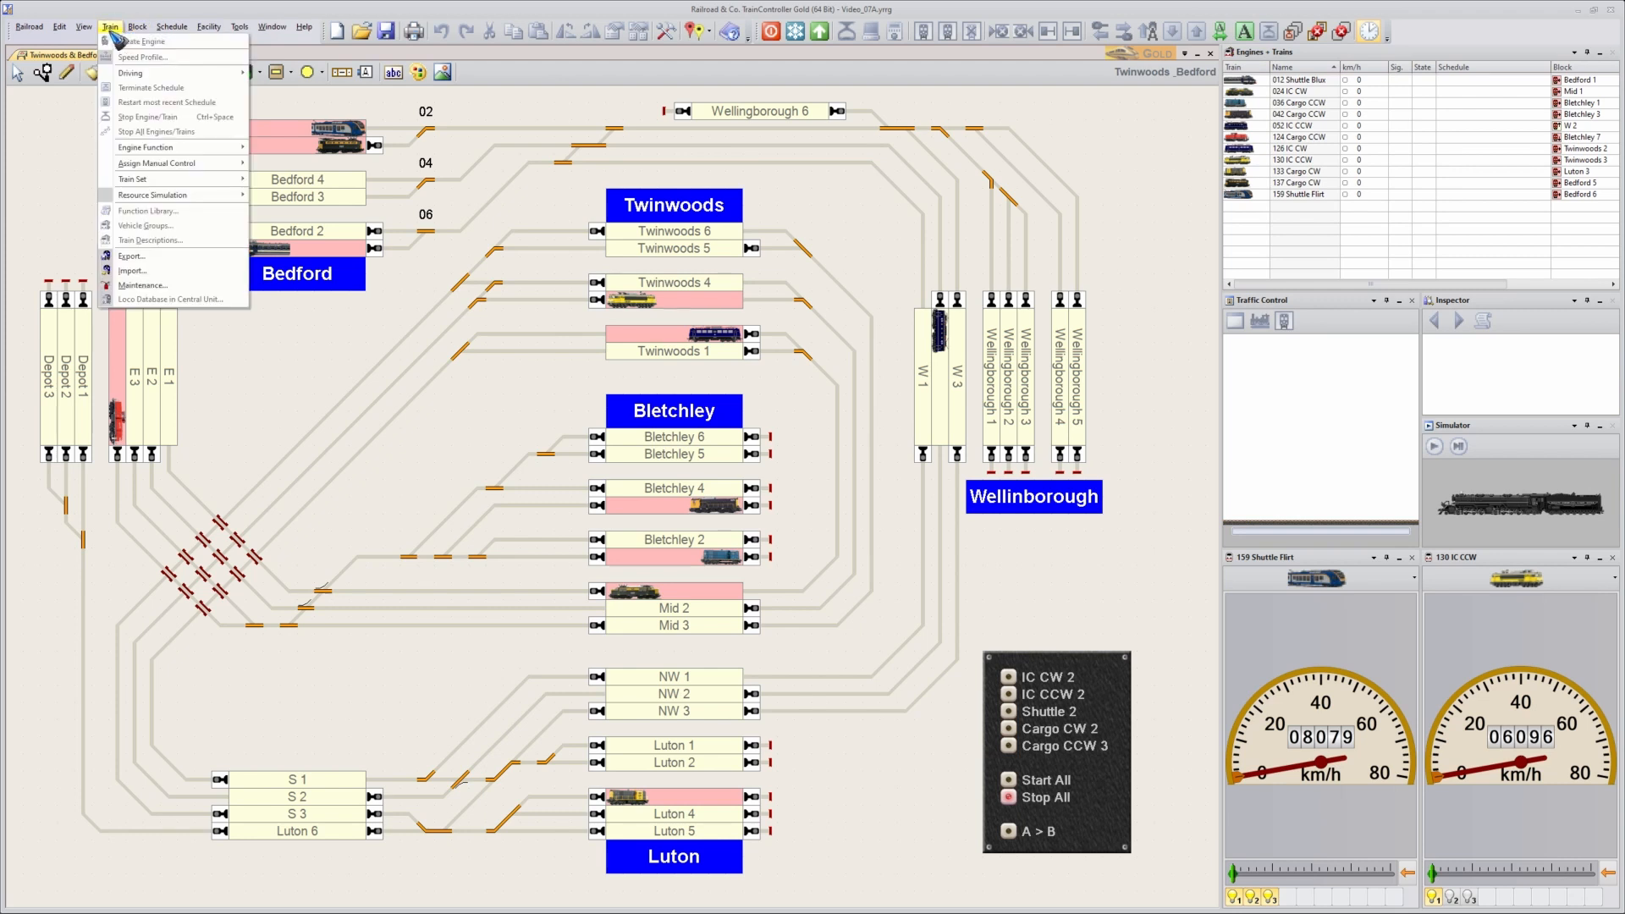
pyautogui.click(82, 25)
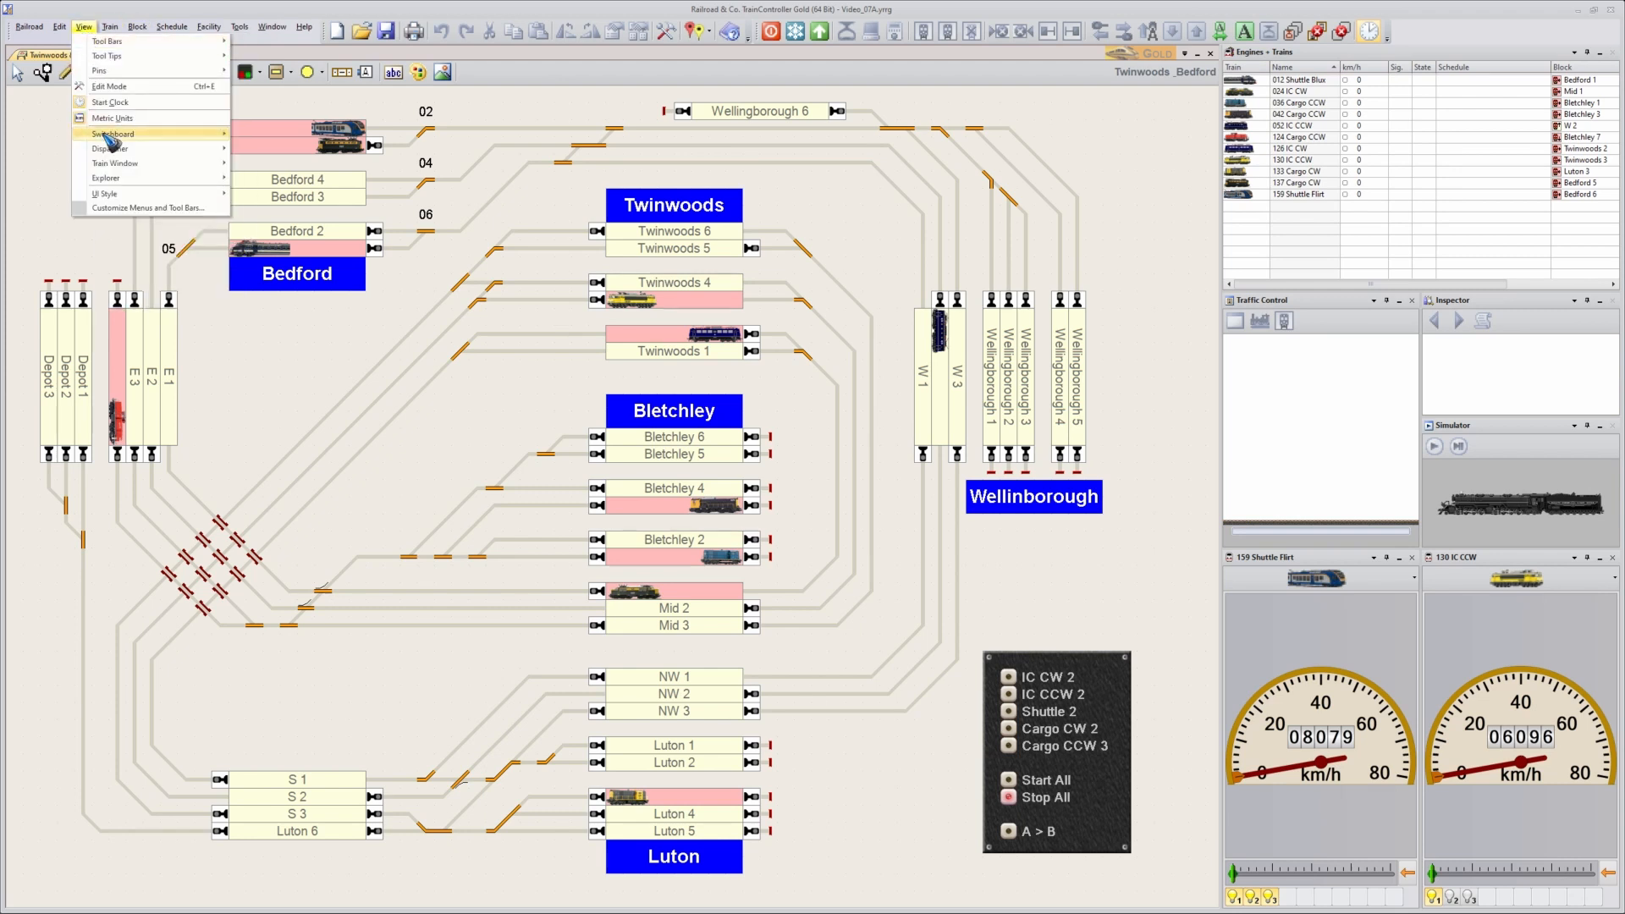
pyautogui.click(150, 207)
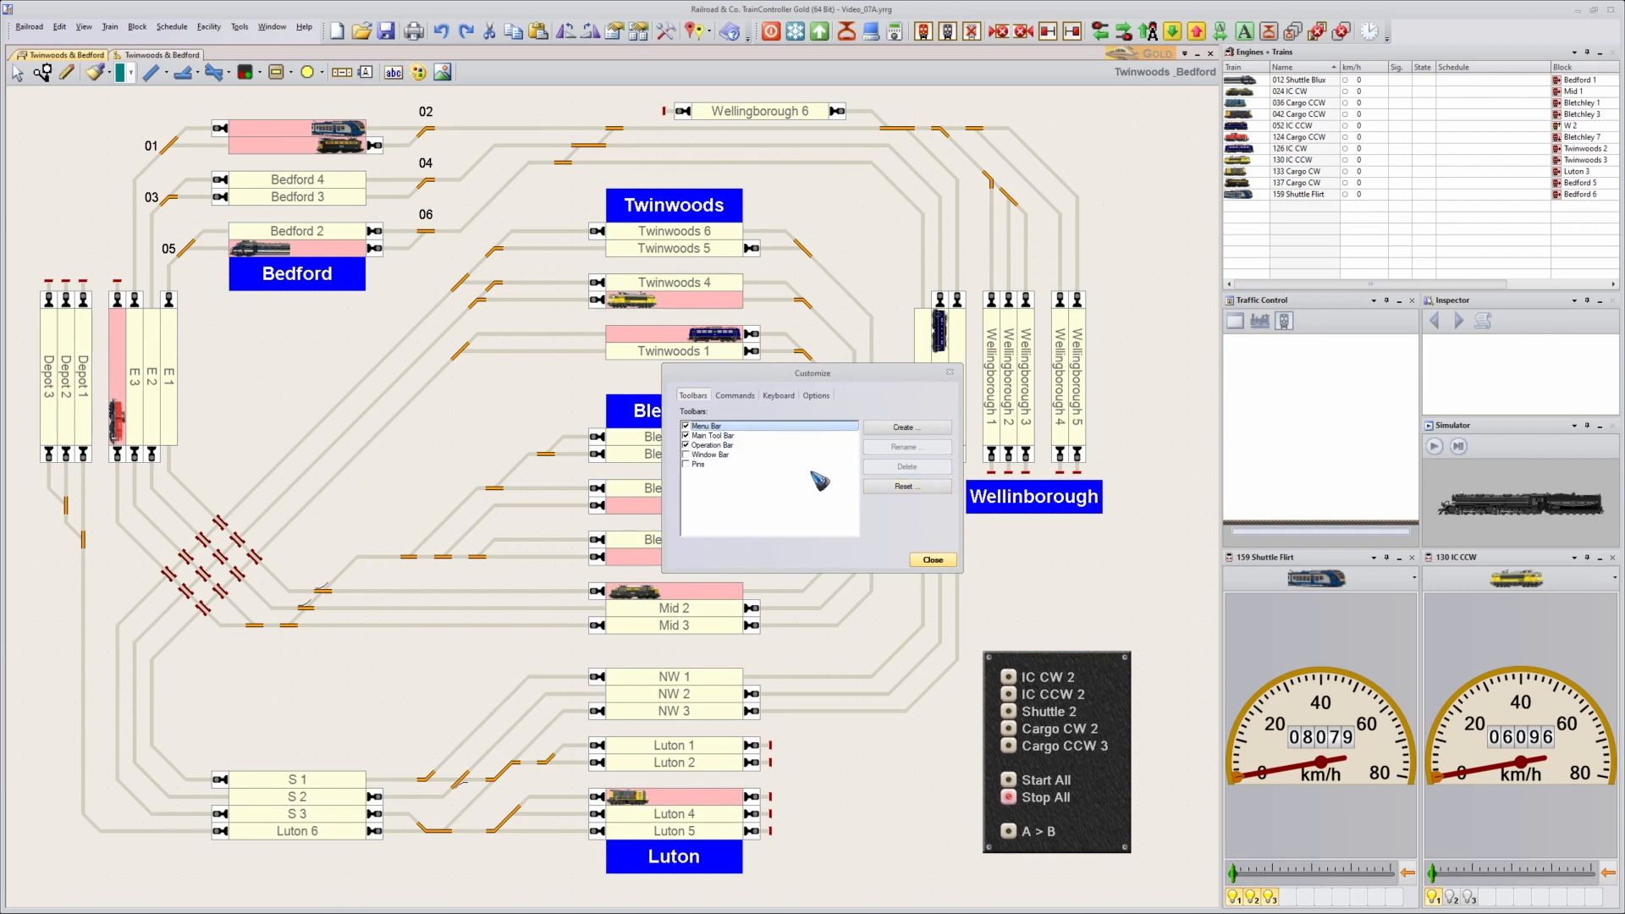
# - Tick 'Always show full menus' on the Options page and close Customize
pyautogui.click(816, 394)
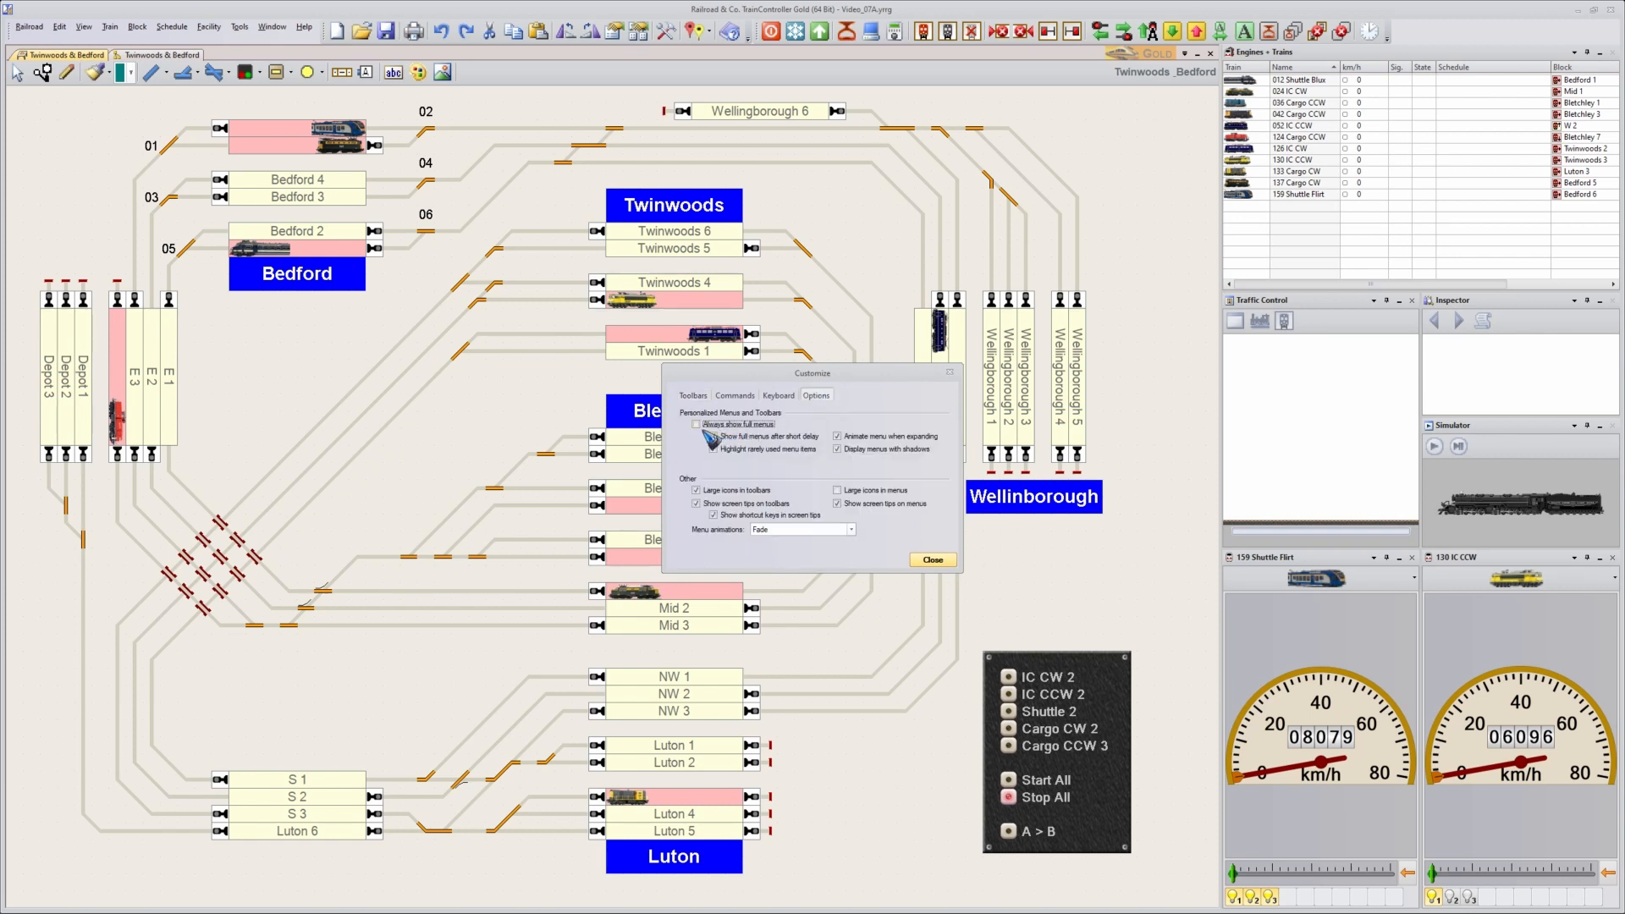
pyautogui.click(696, 423)
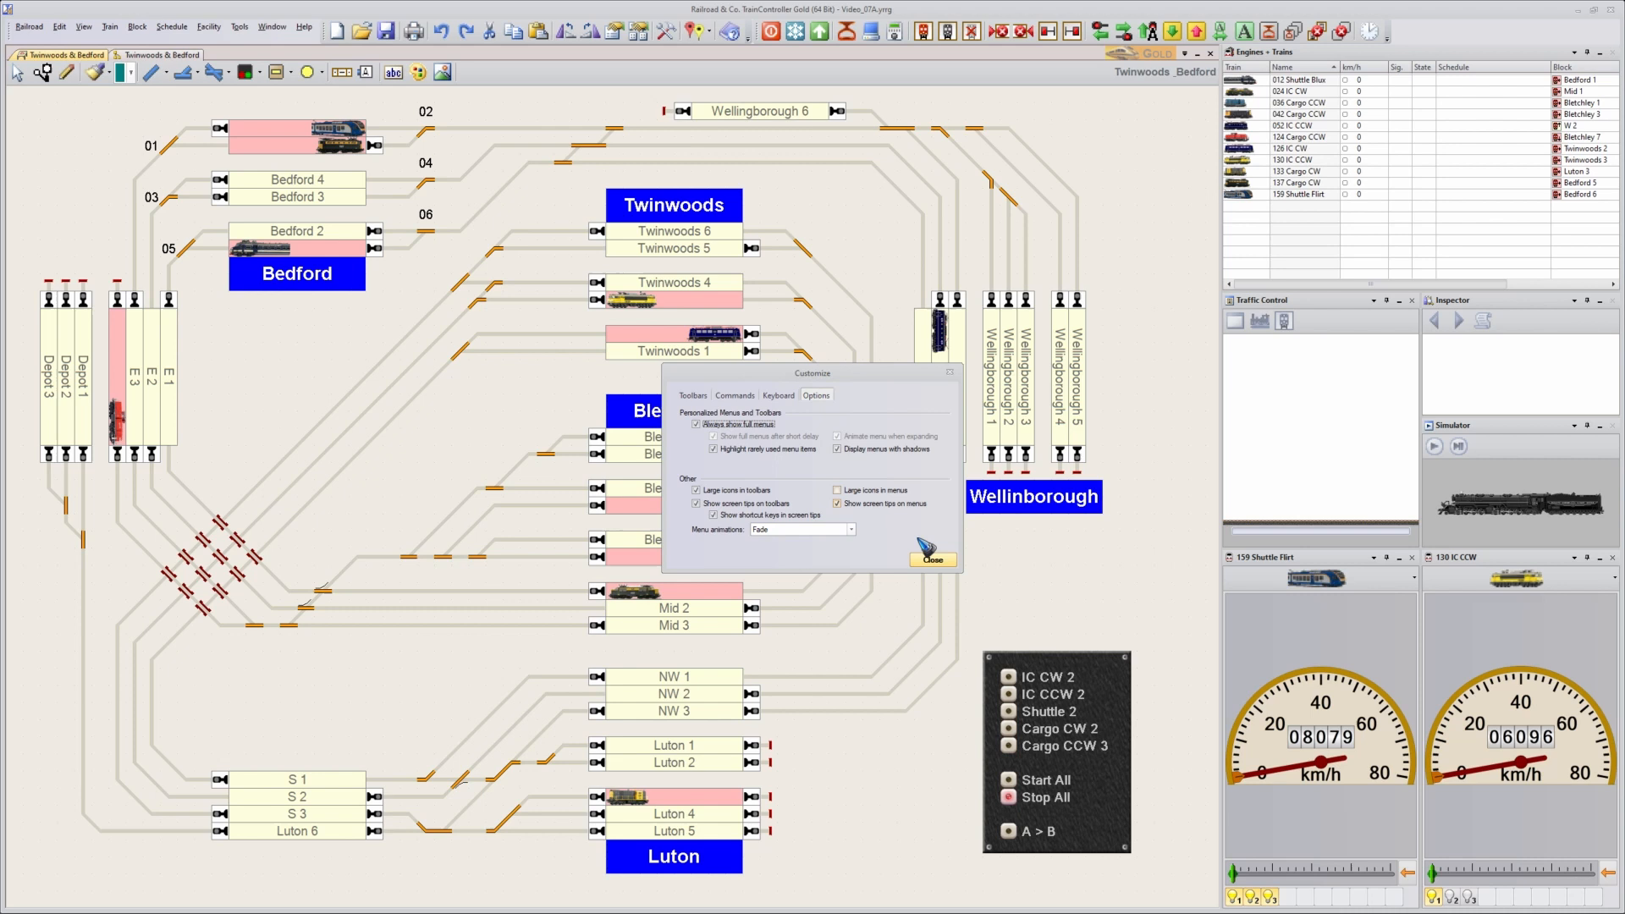
pyautogui.click(932, 560)
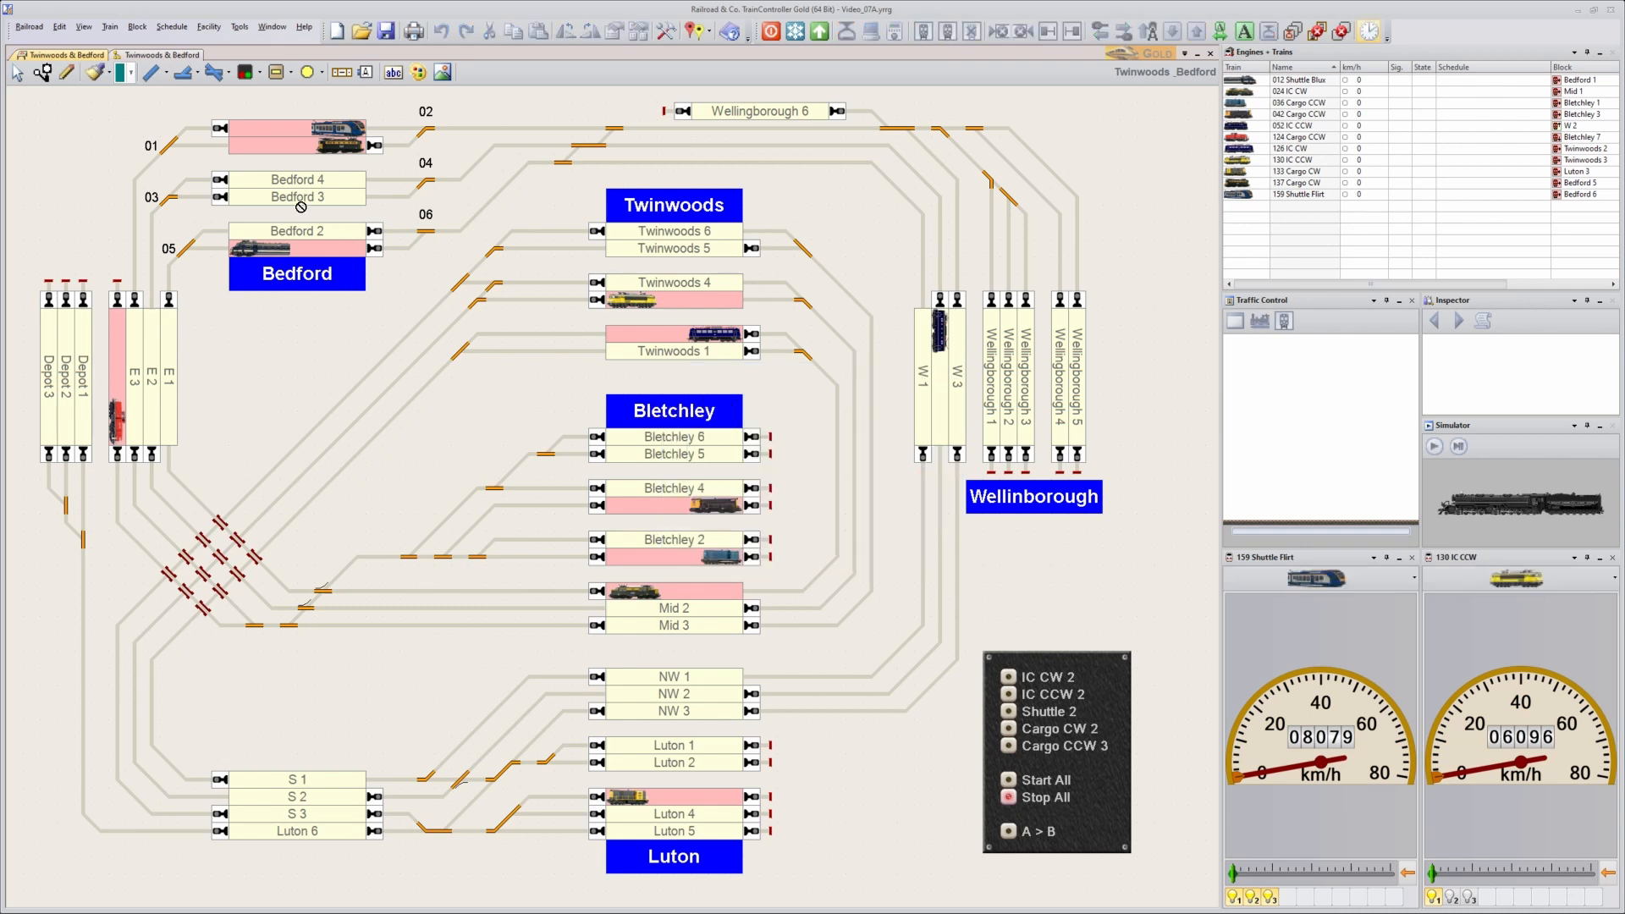
pyautogui.click(83, 25)
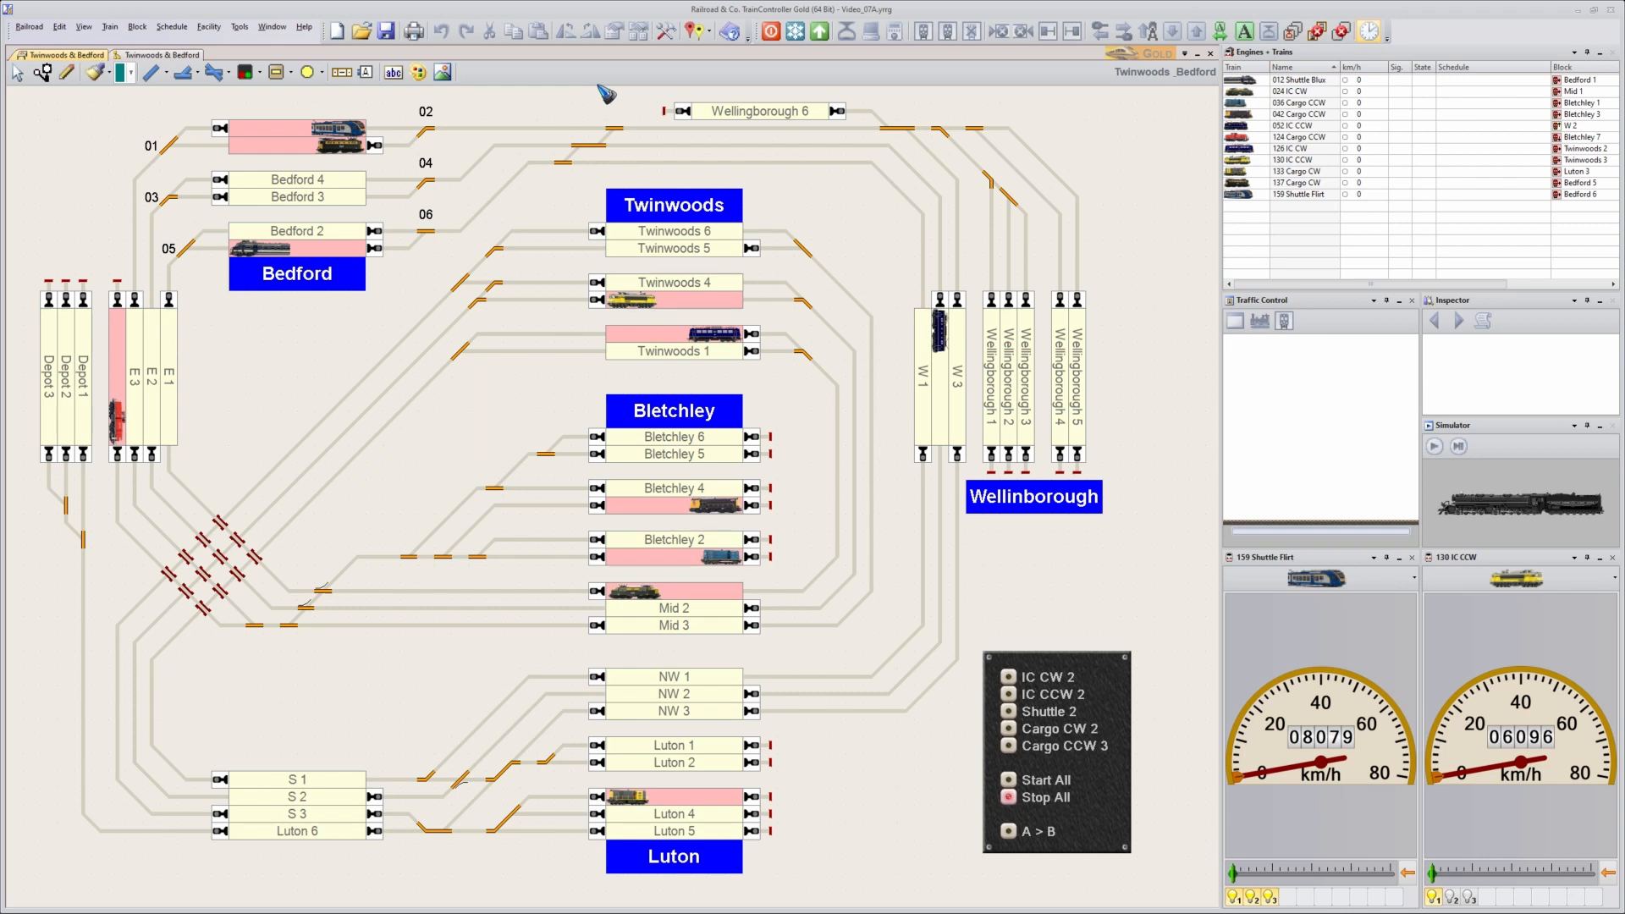
pyautogui.moveTo(954, 55)
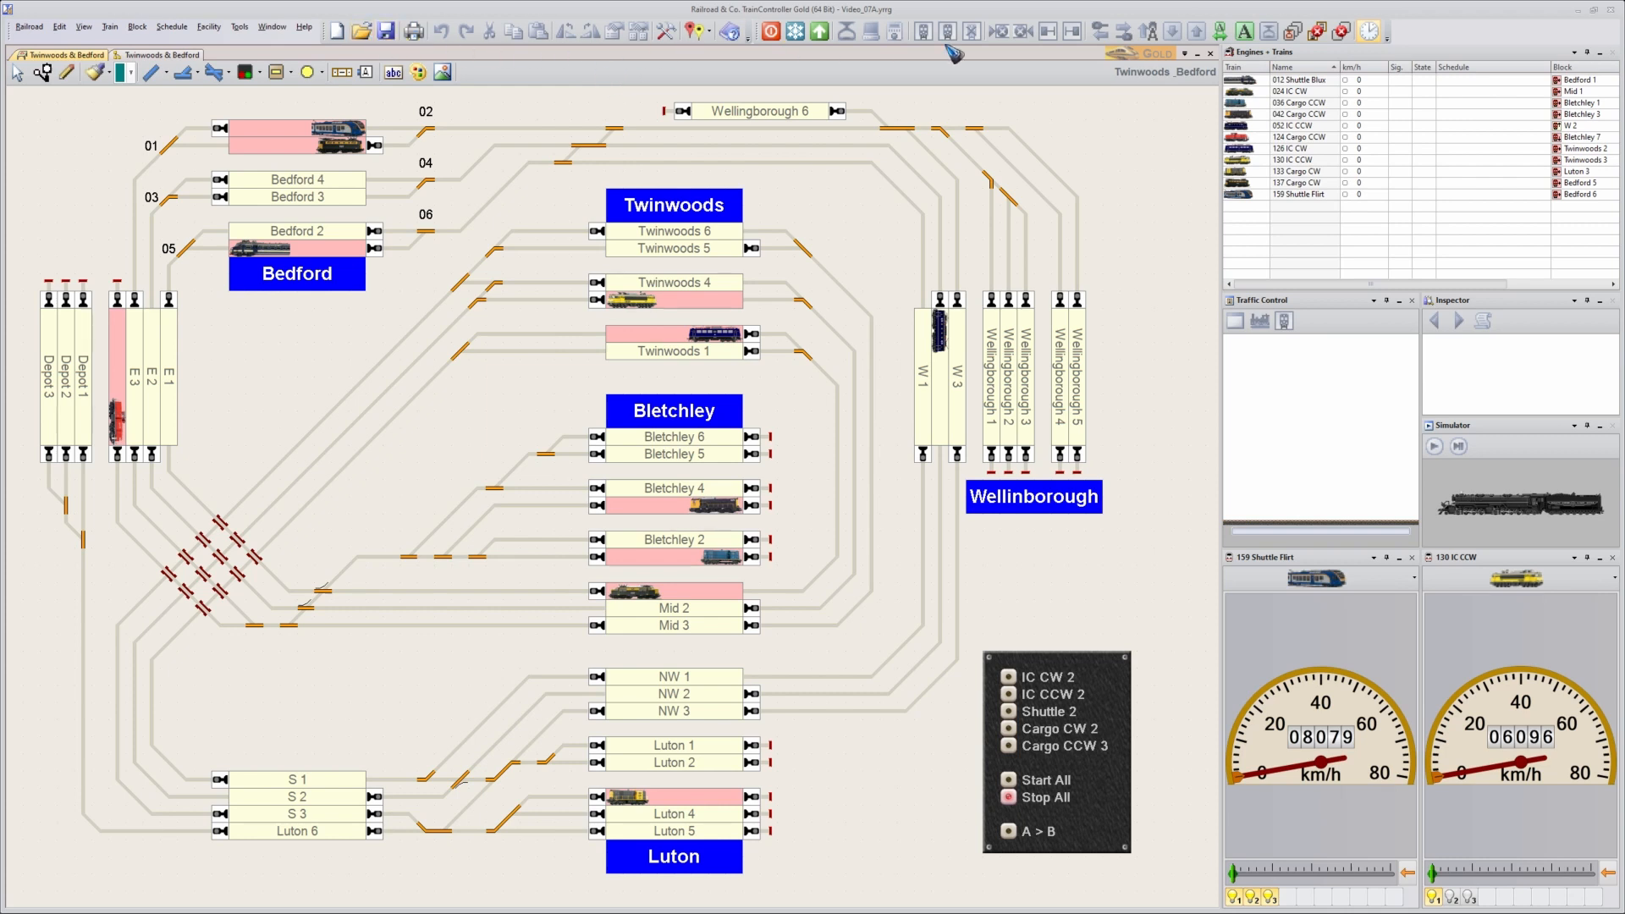
pyautogui.moveTo(617, 34)
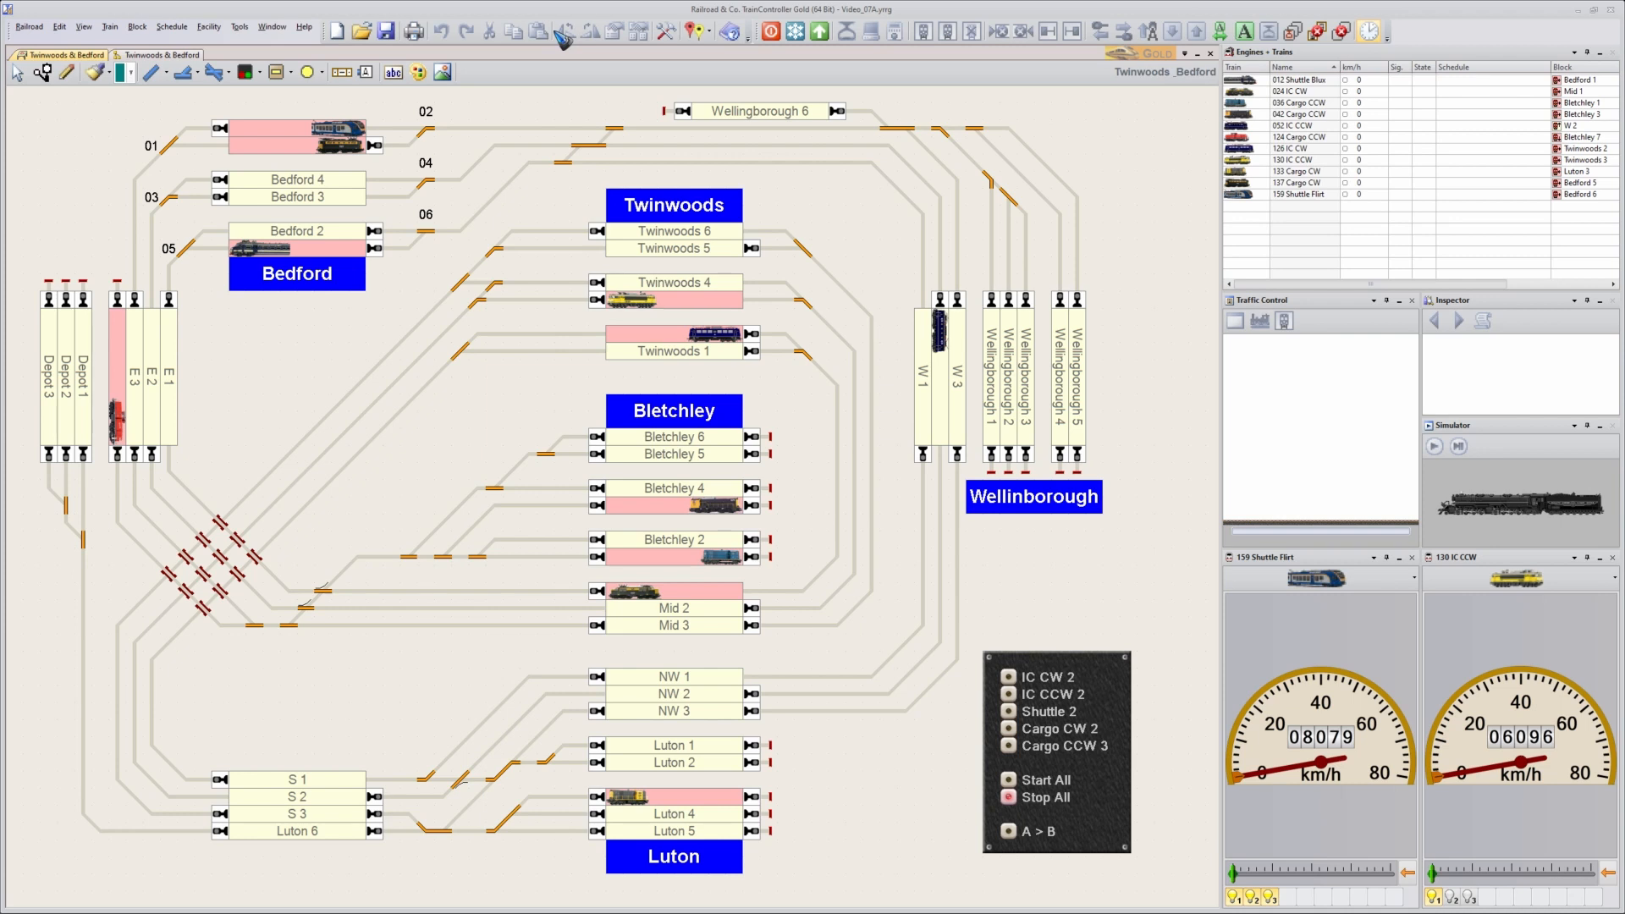
pyautogui.moveTo(561, 39)
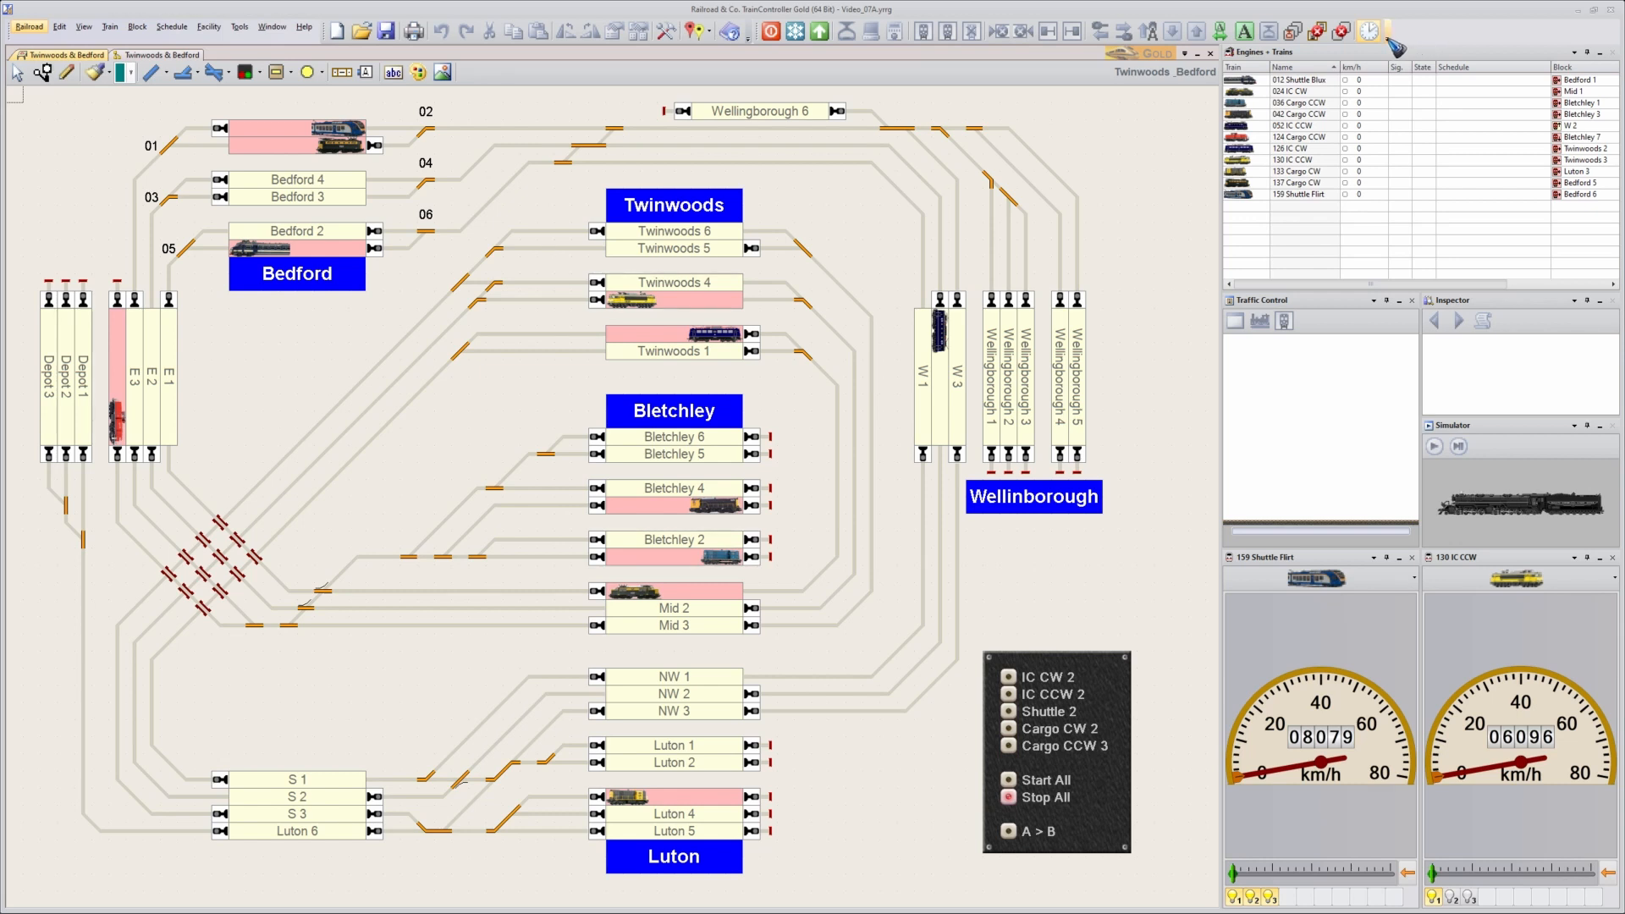
# - Reopen the toolbar customization settings to remove editing icons from the main tool bar
pyautogui.click(1394, 30)
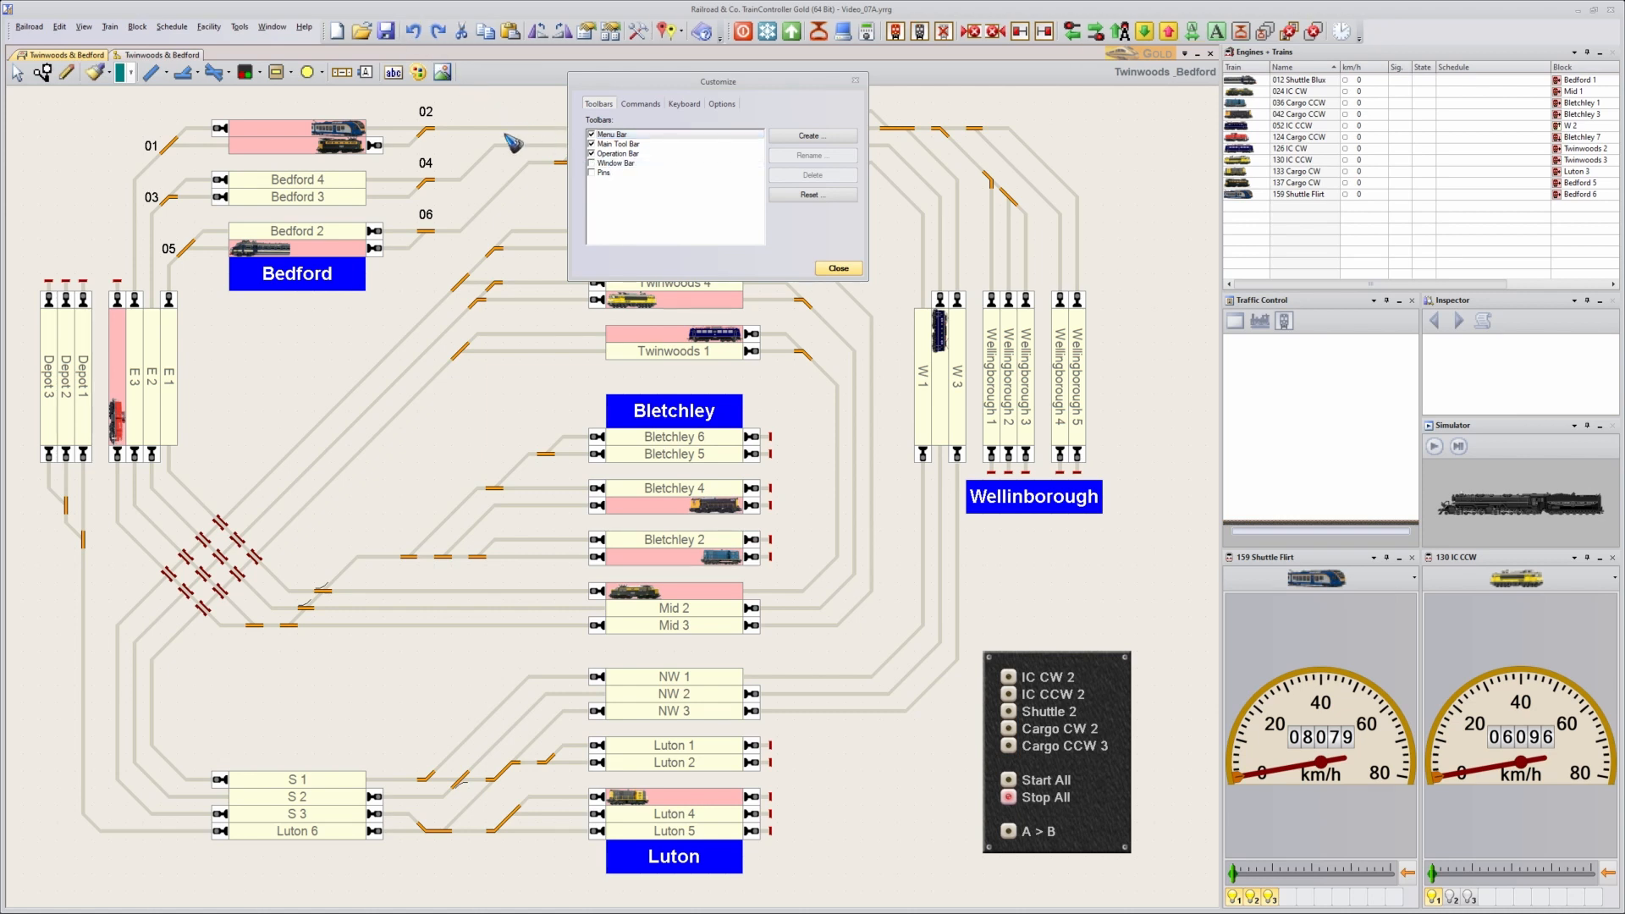
pyautogui.moveTo(483, 53)
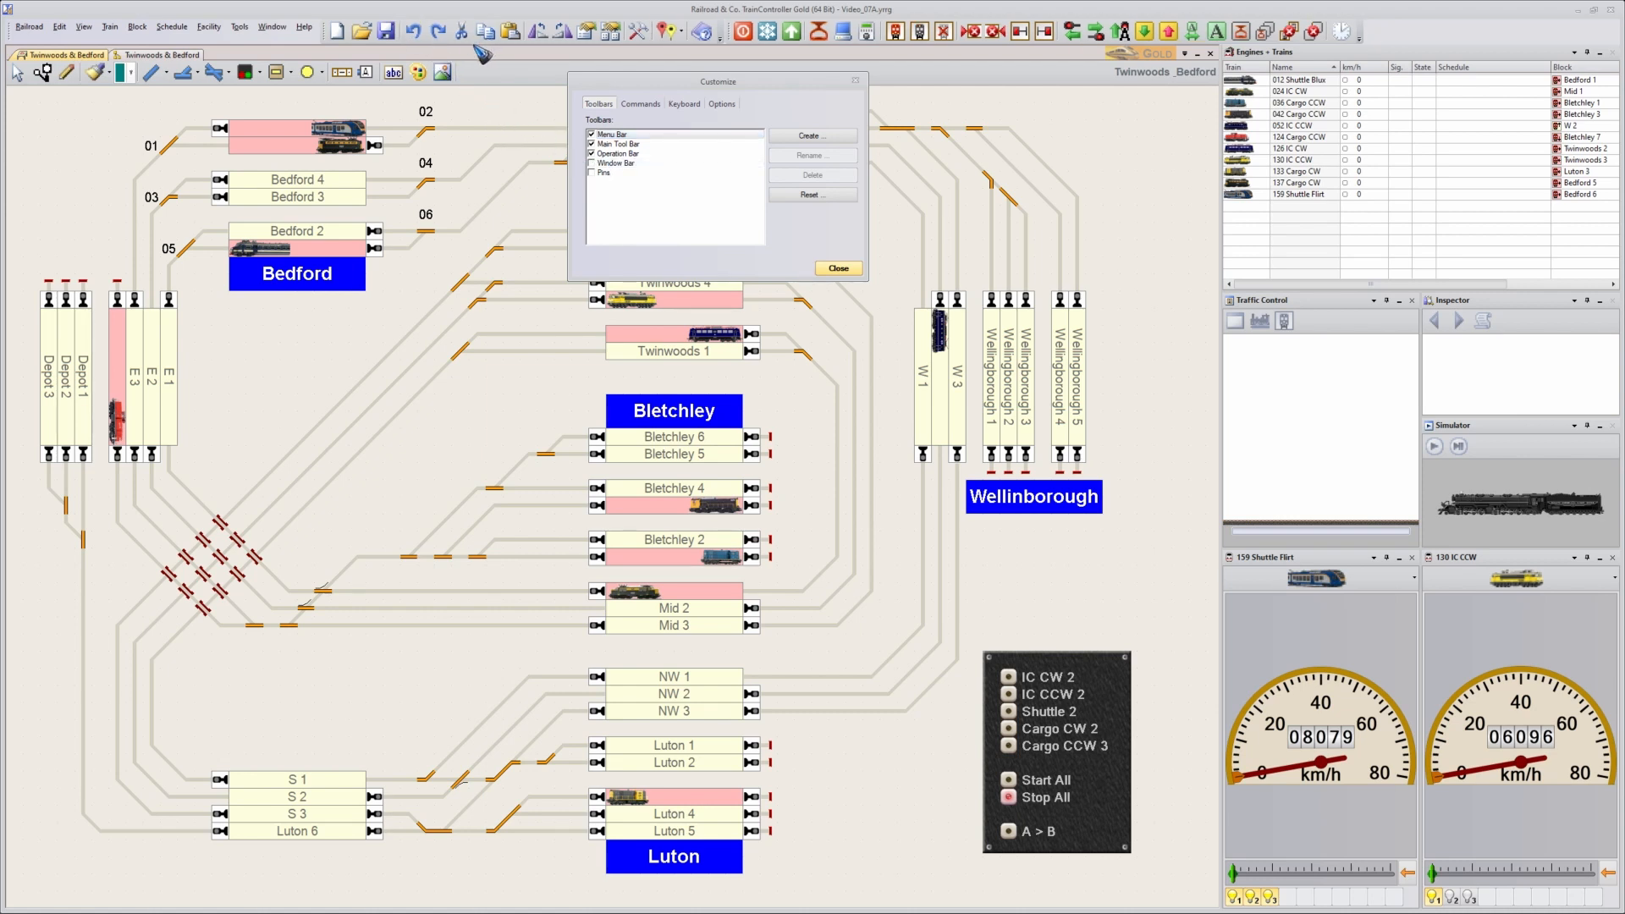
pyautogui.moveTo(486, 39)
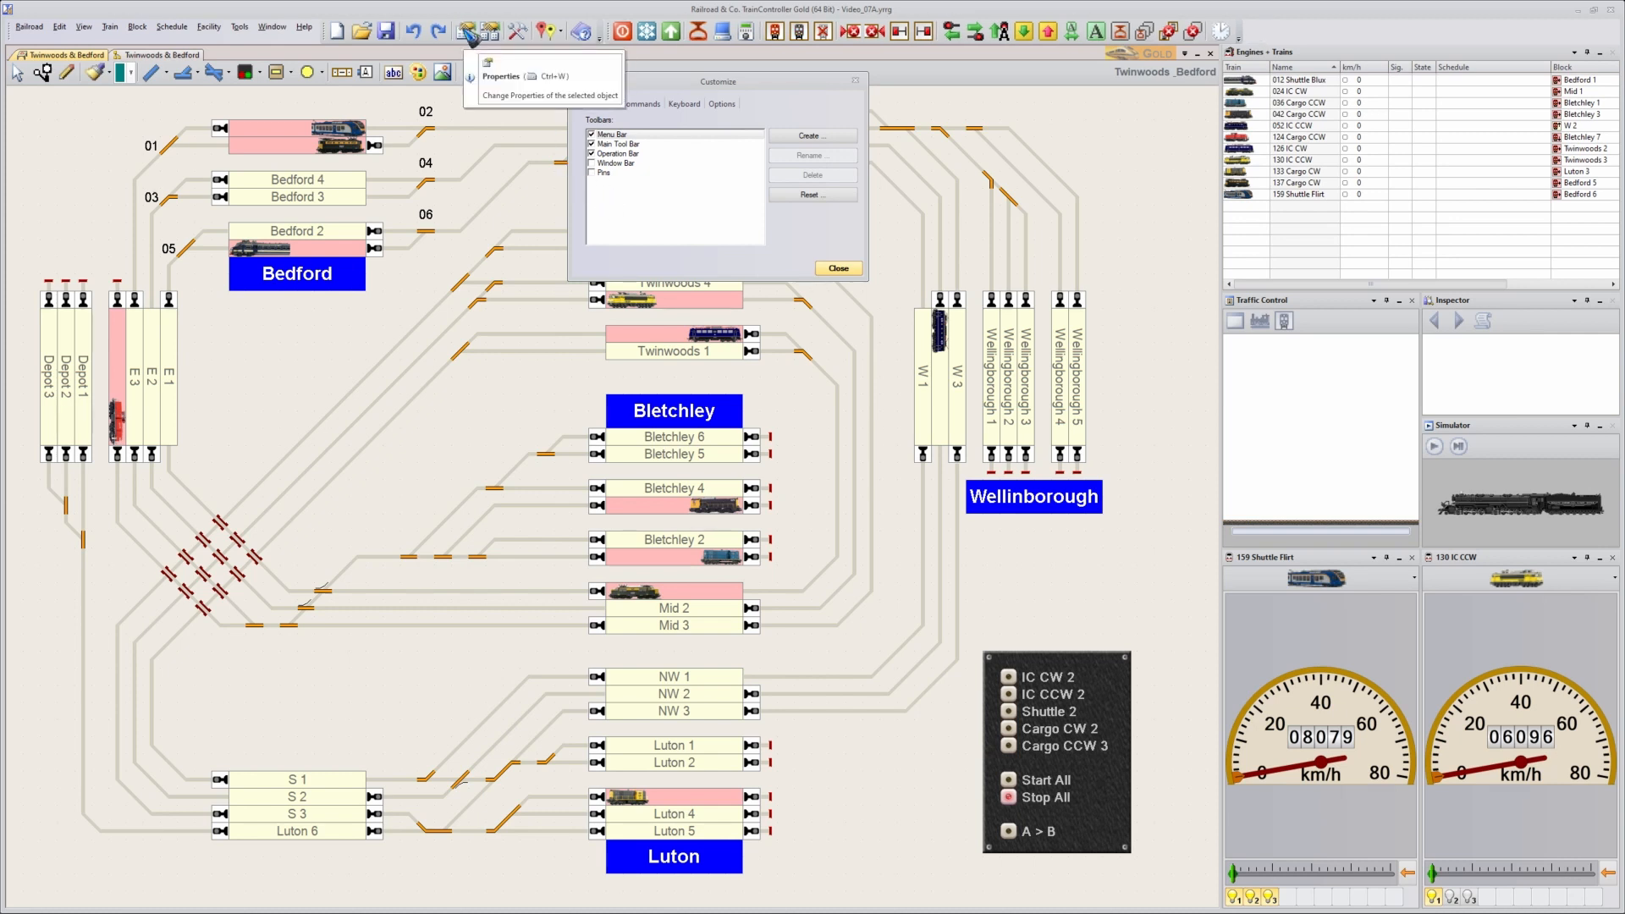
pyautogui.moveTo(570, 171)
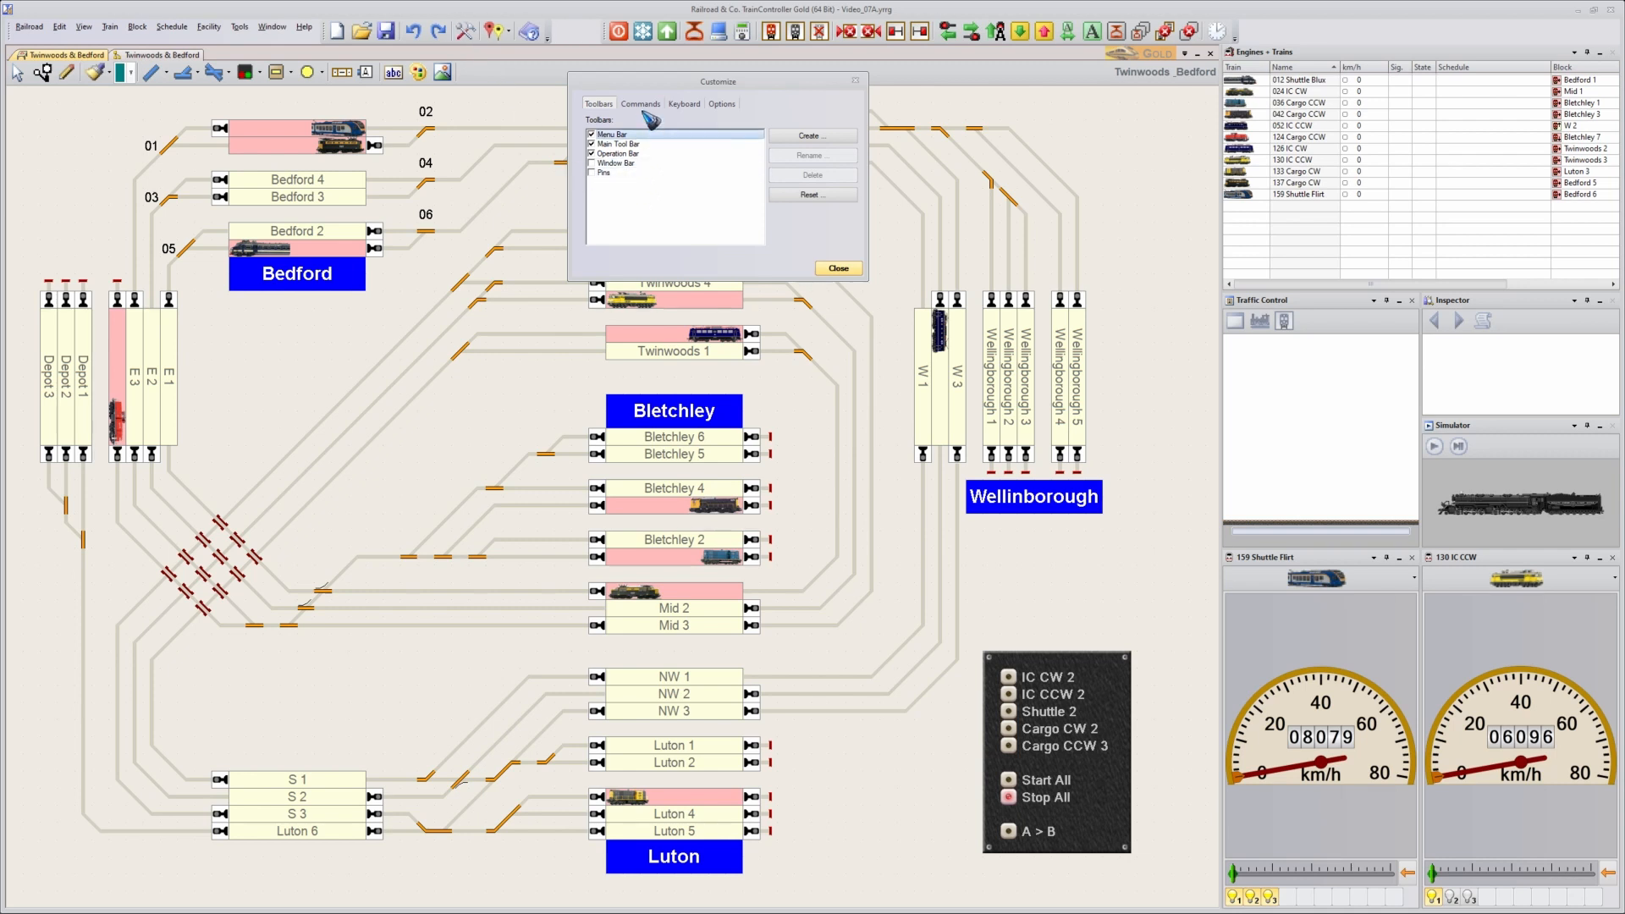
# - Add the Tool Tips command from the View category to the toolbar and close Customize
pyautogui.click(640, 104)
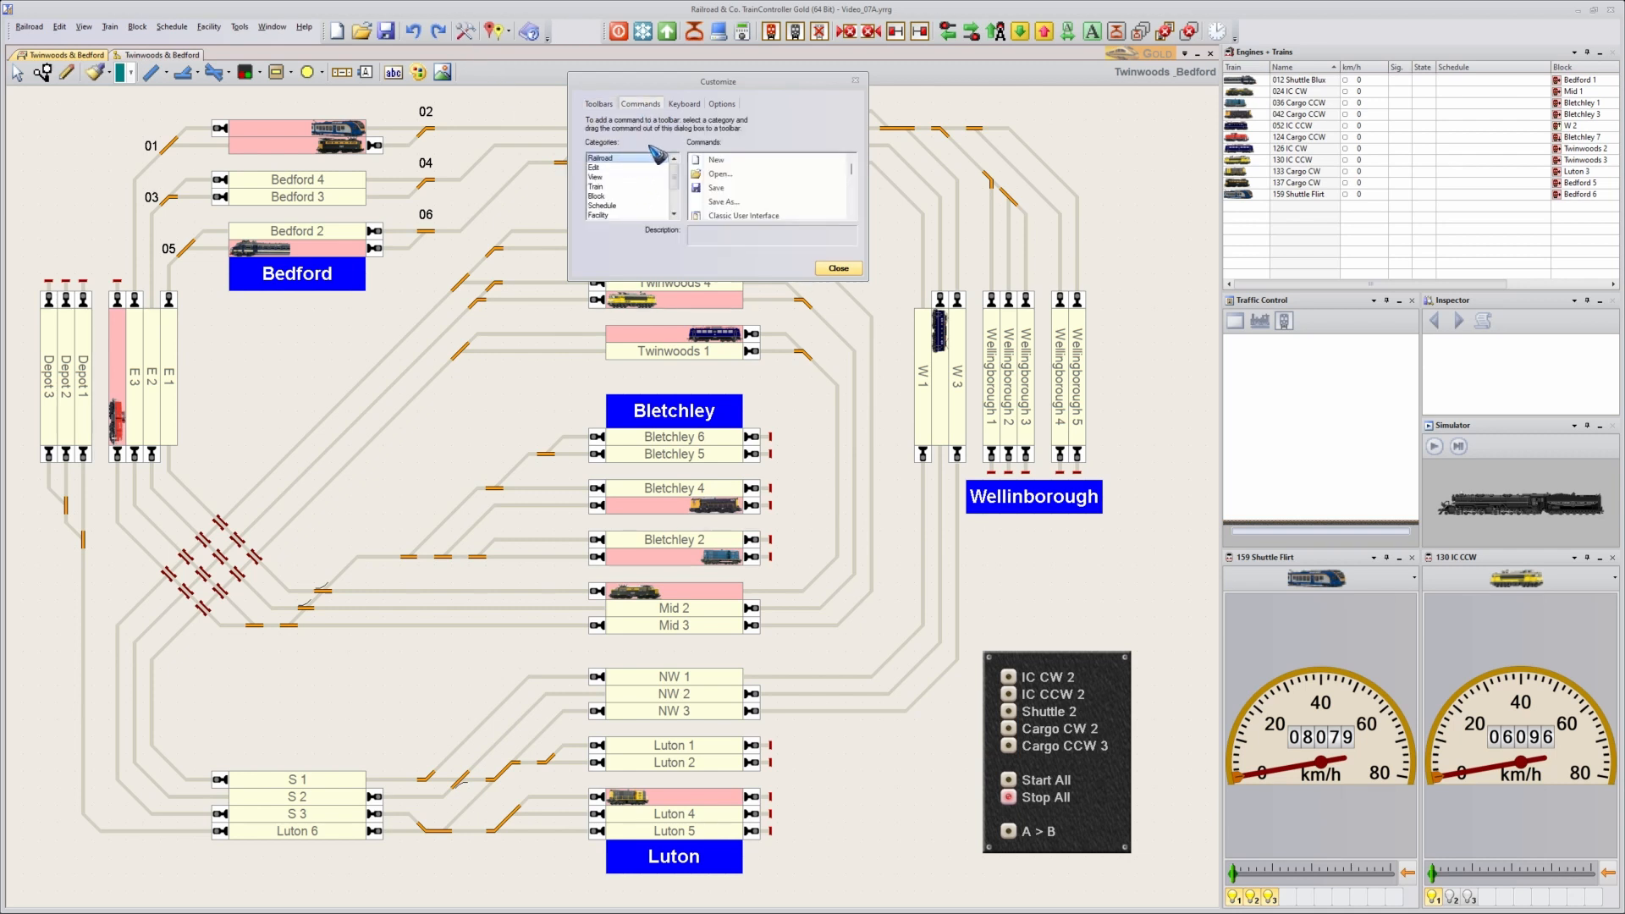
pyautogui.click(596, 176)
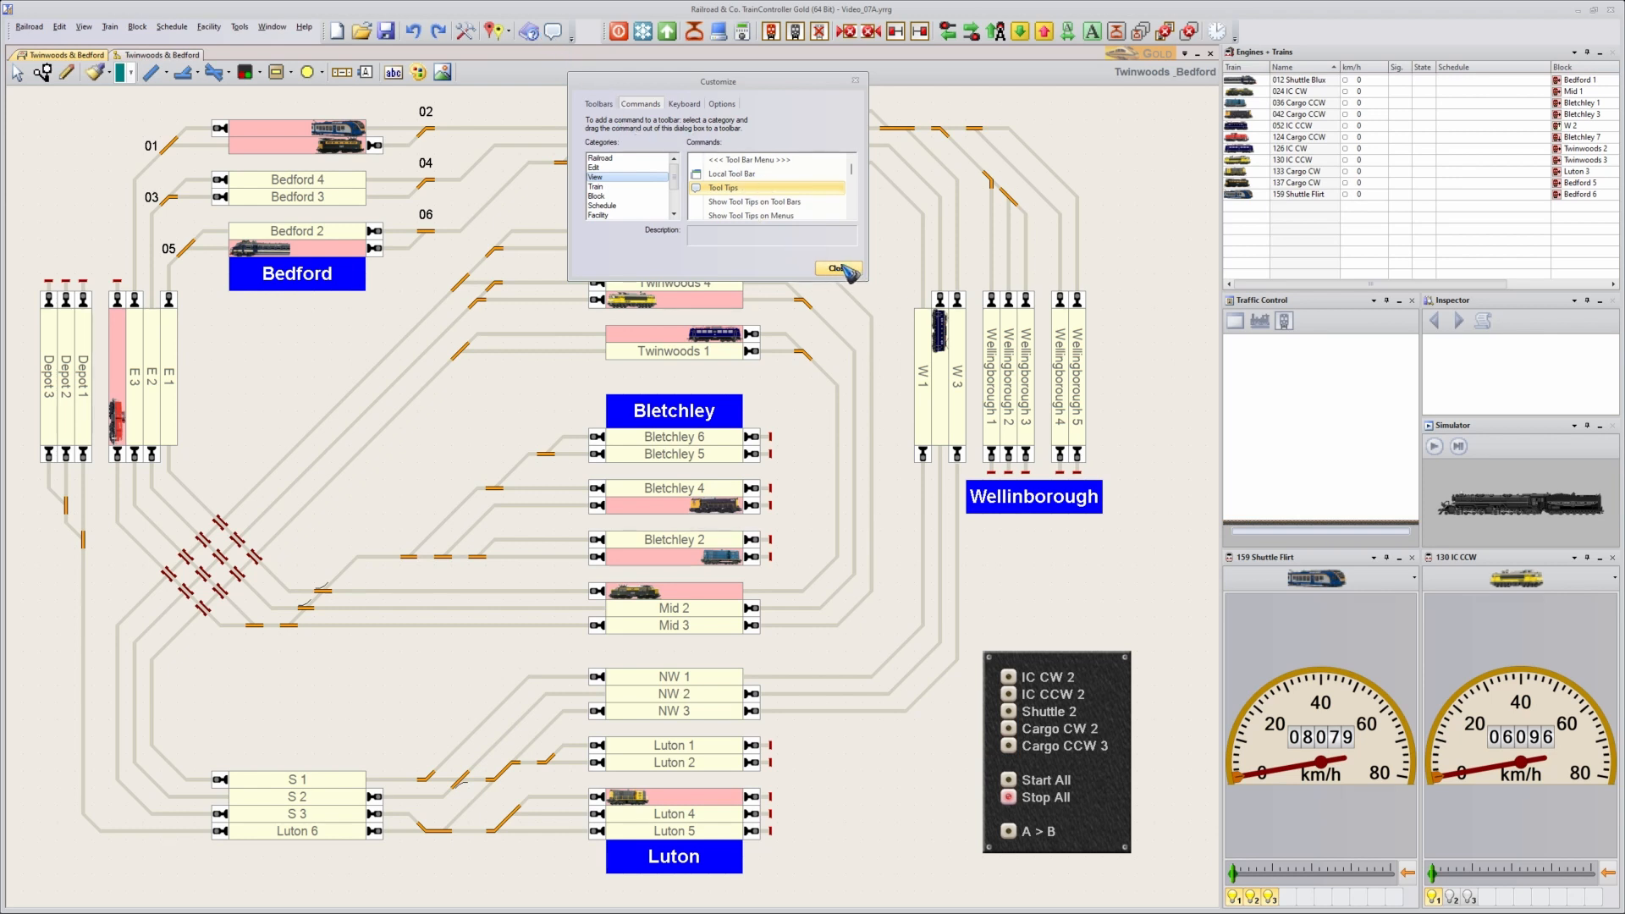
pyautogui.click(840, 269)
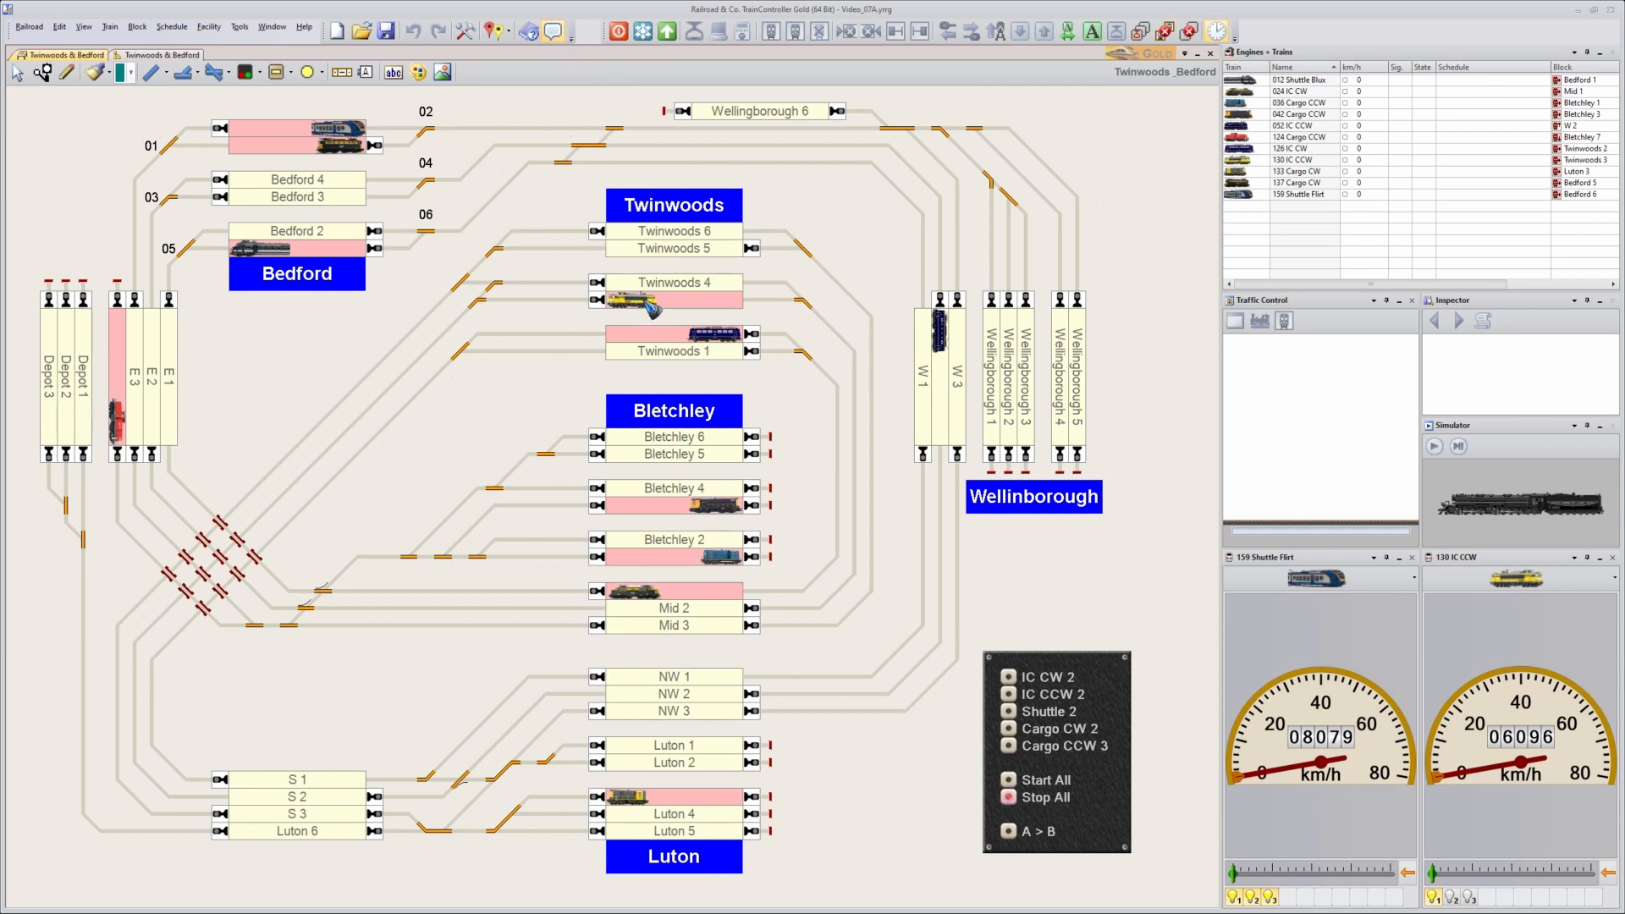
pyautogui.moveTo(622, 332)
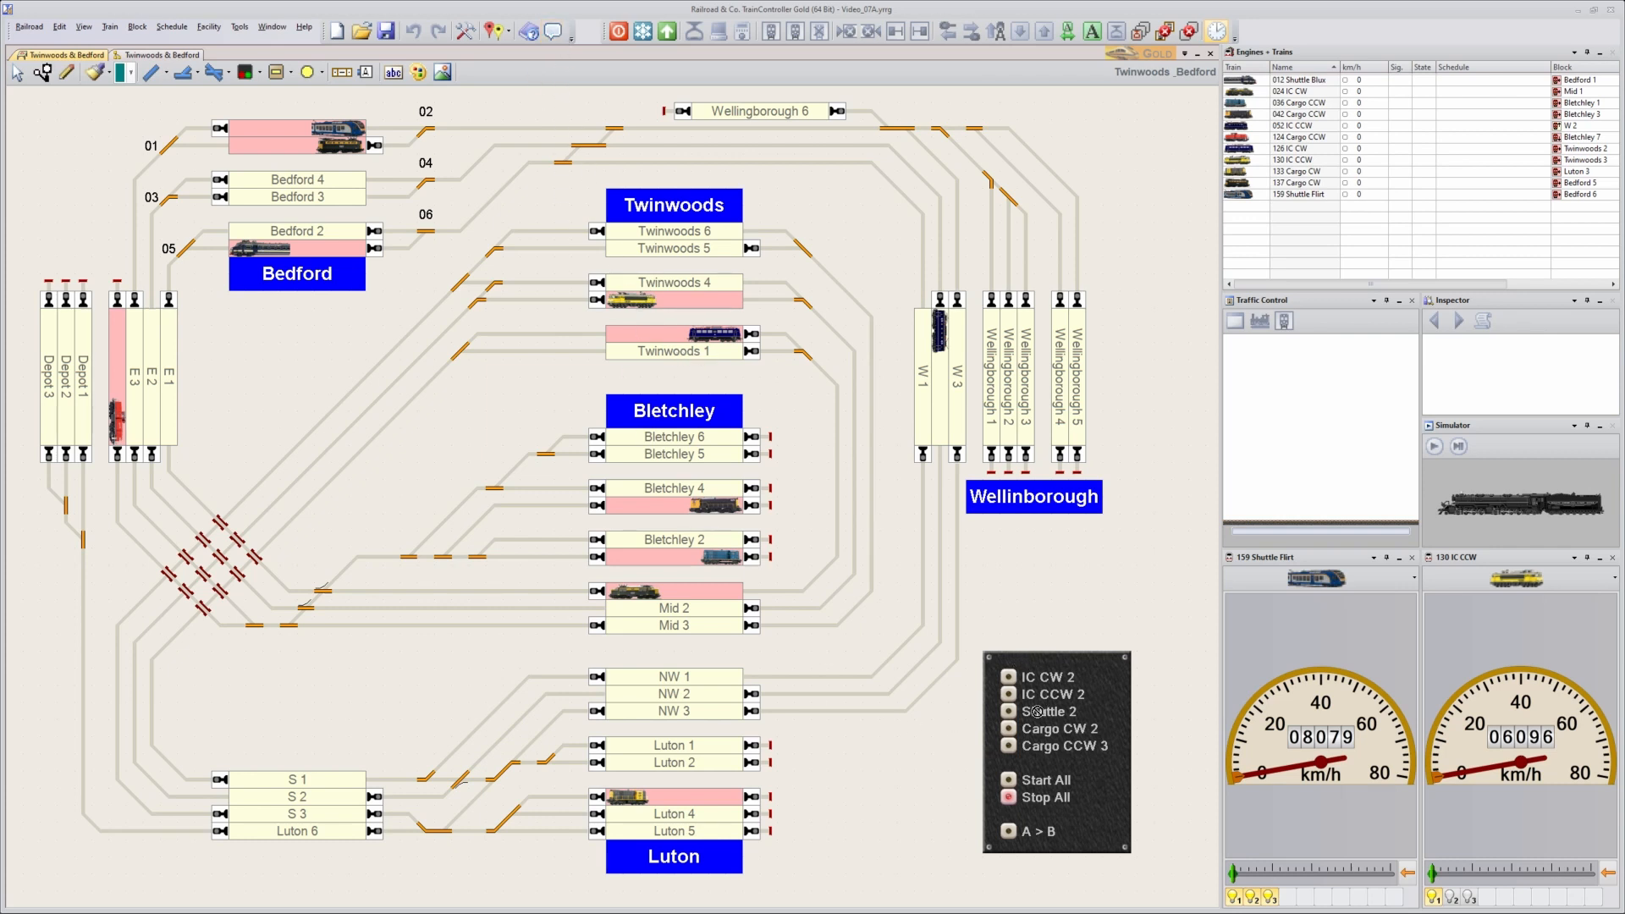
pyautogui.moveTo(1014, 651)
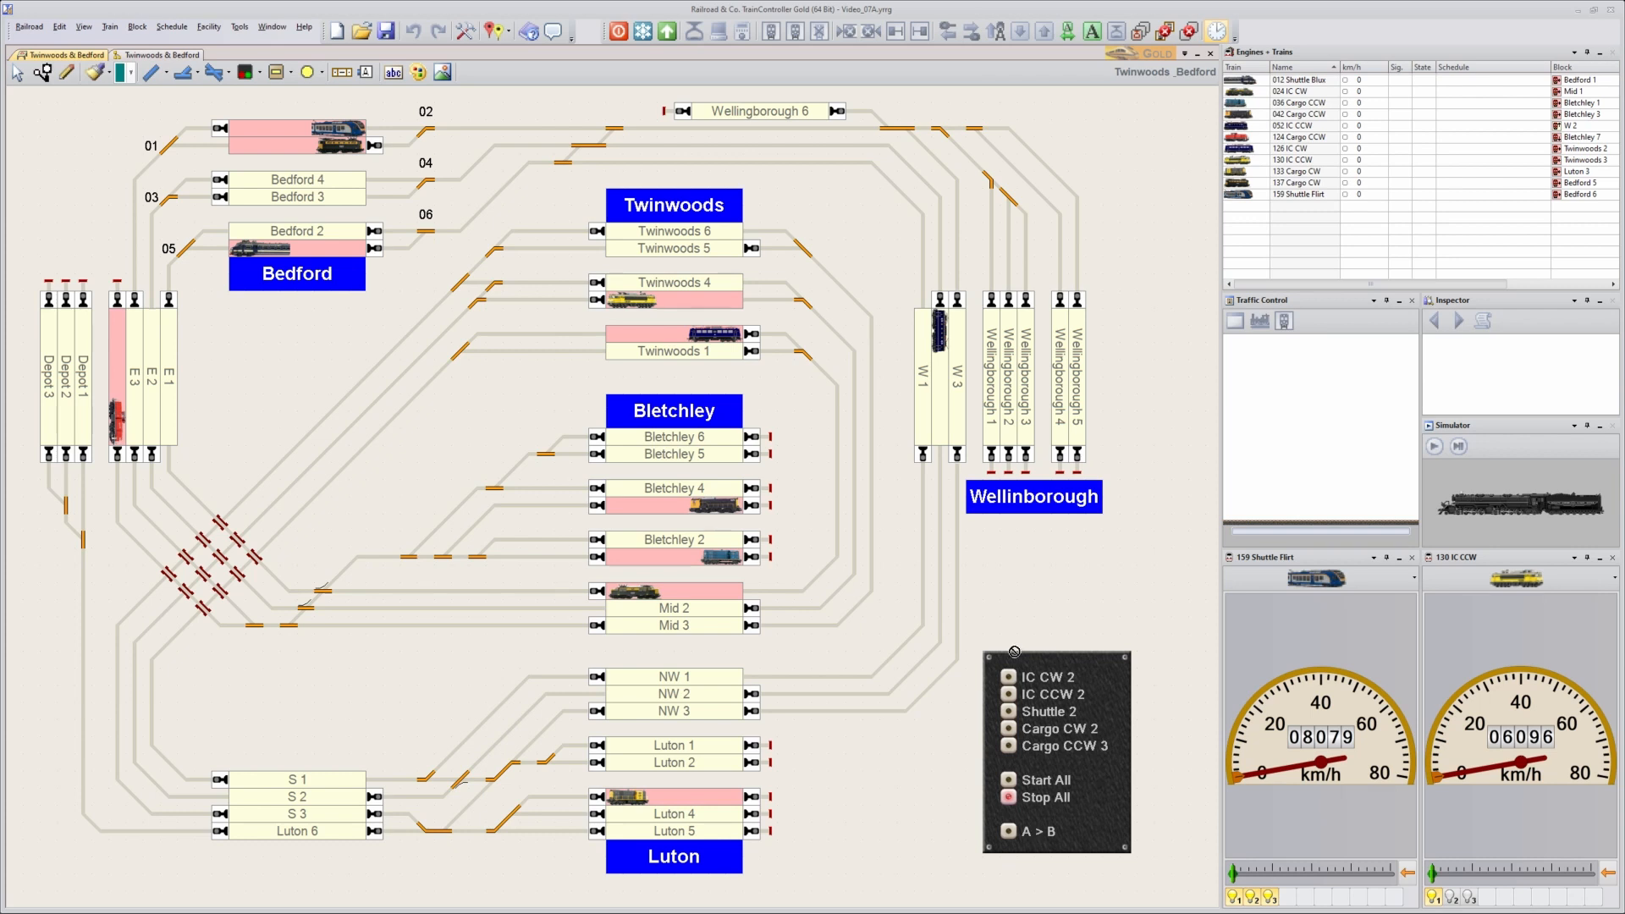
pyautogui.moveTo(1064, 692)
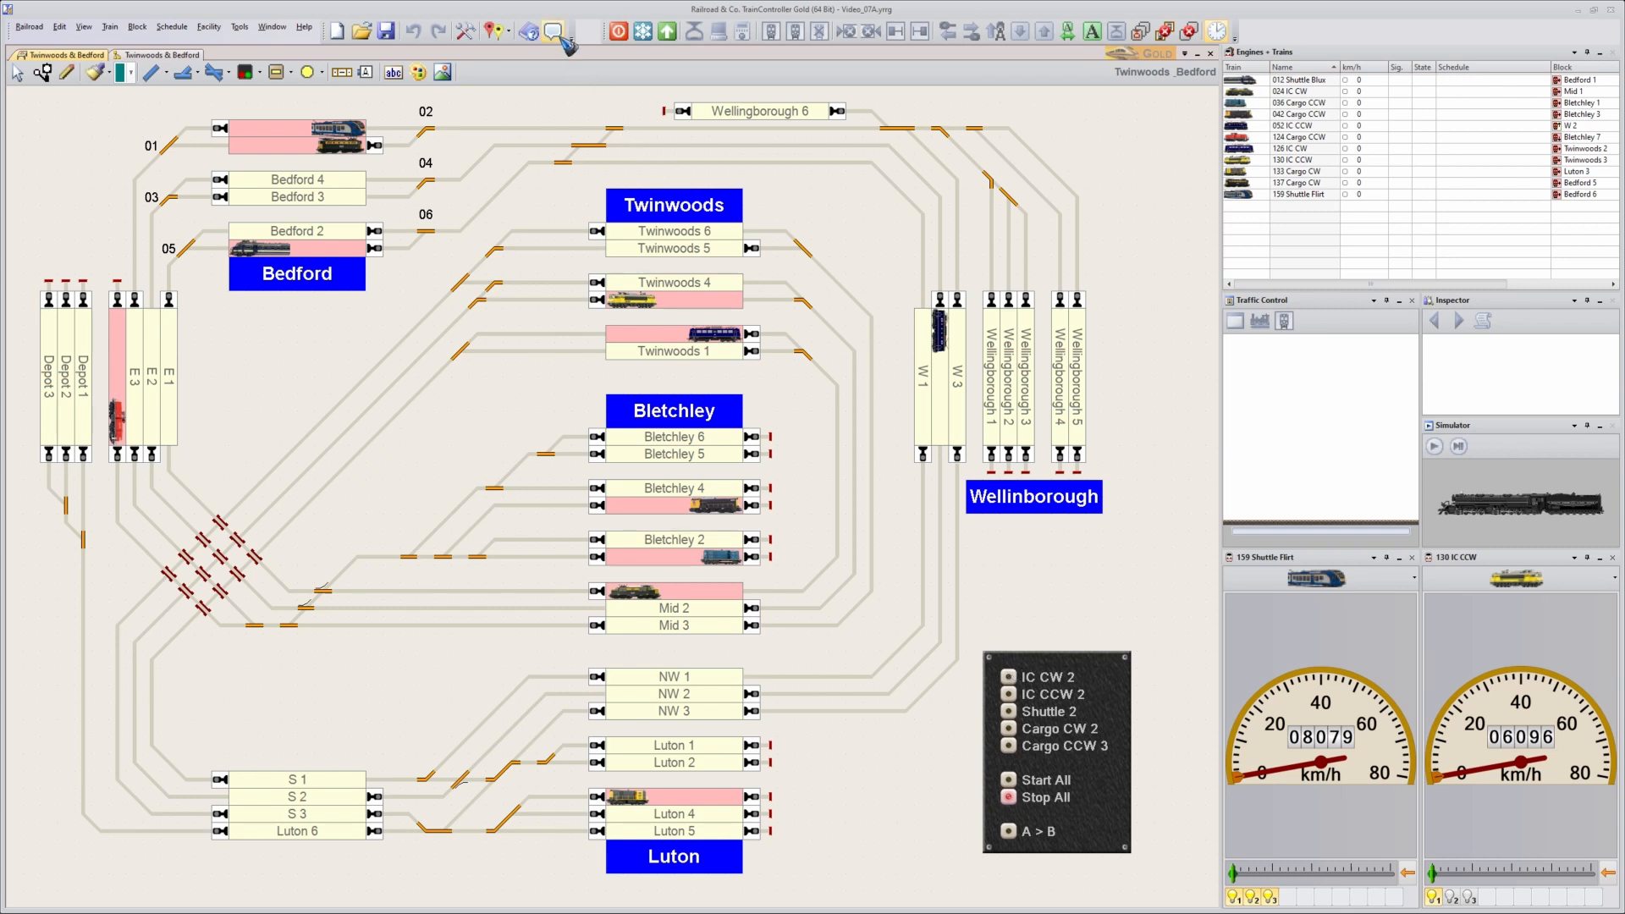
pyautogui.moveTo(998, 587)
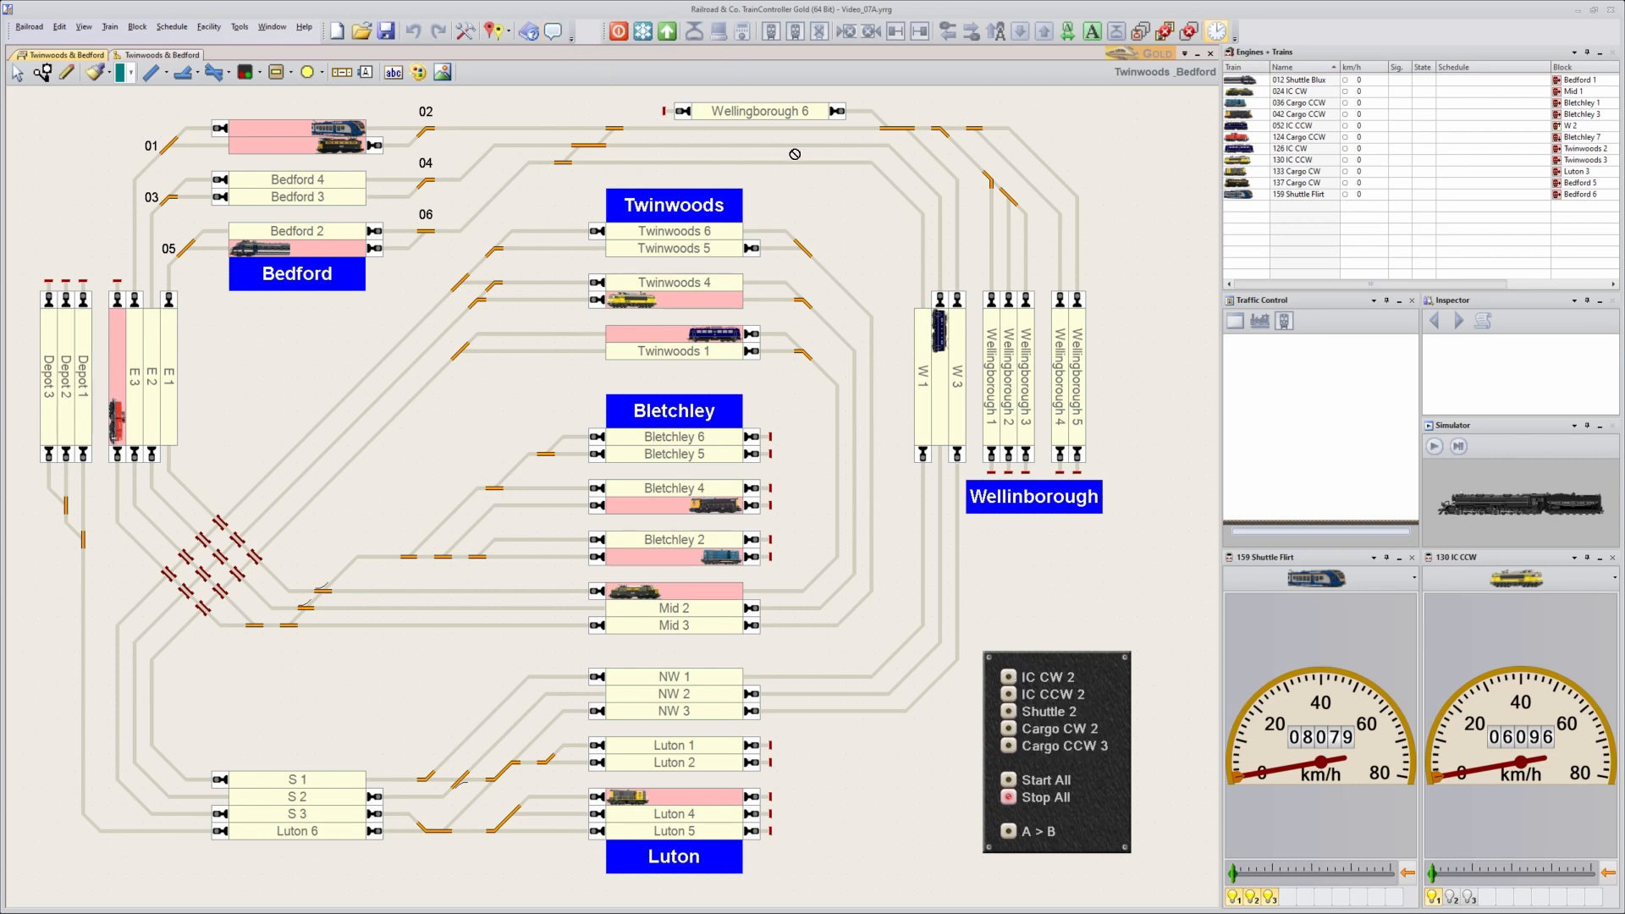
pyautogui.moveTo(1240, 39)
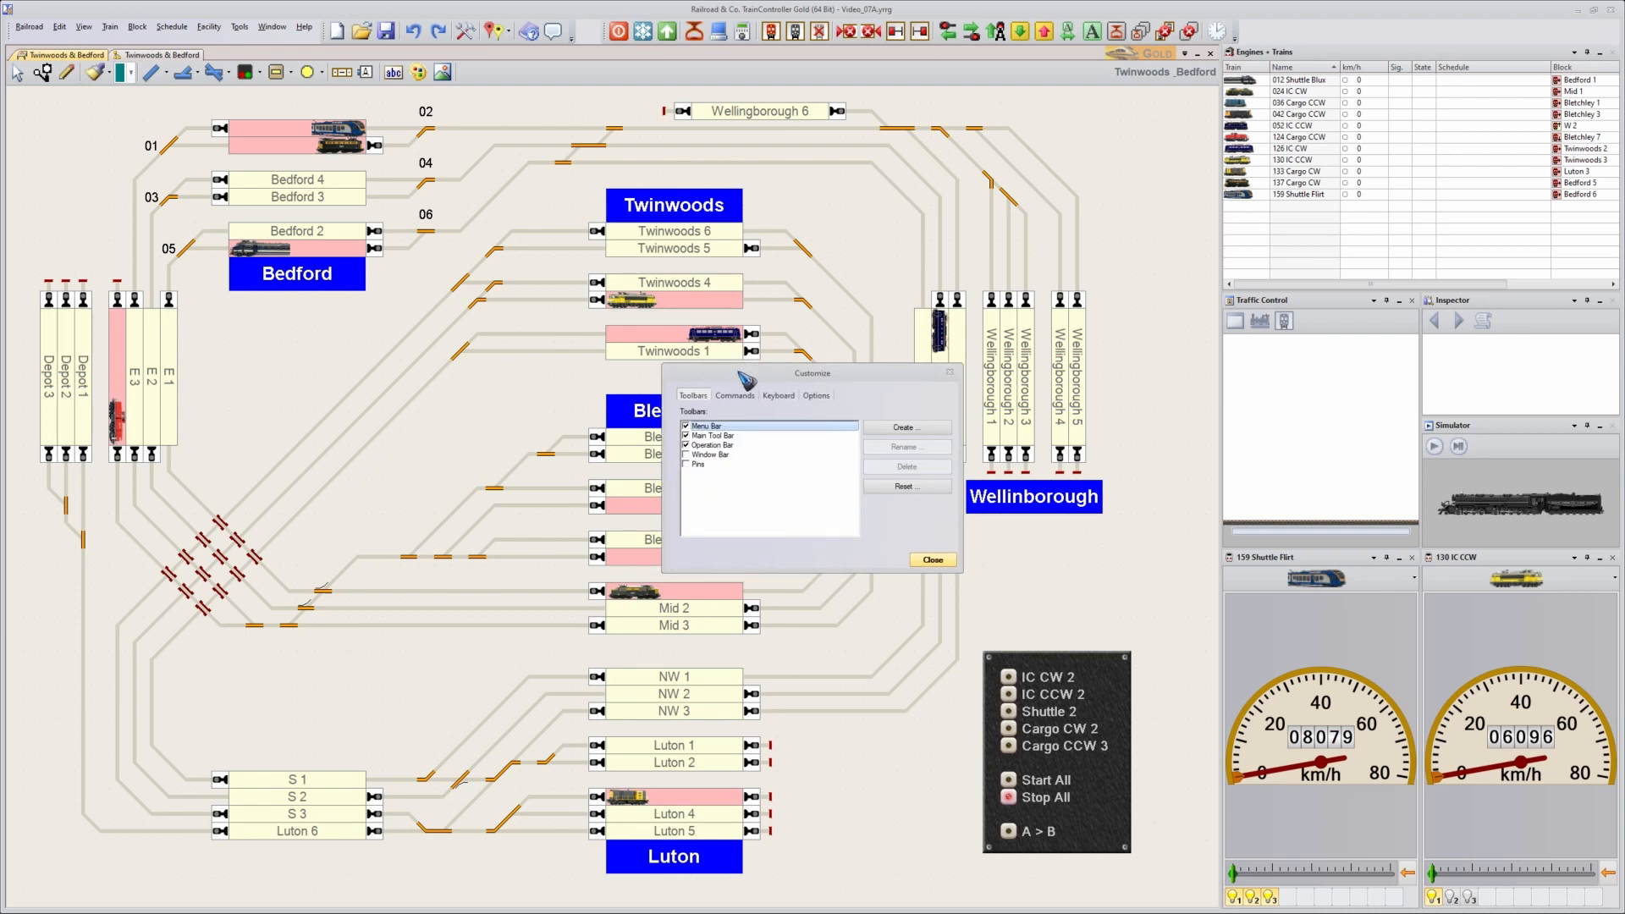
# - Move Customize aside, remove the trailing Operation Bar icons, and close the dialog
pyautogui.moveTo(811, 372); pyautogui.dragTo(830, 146)
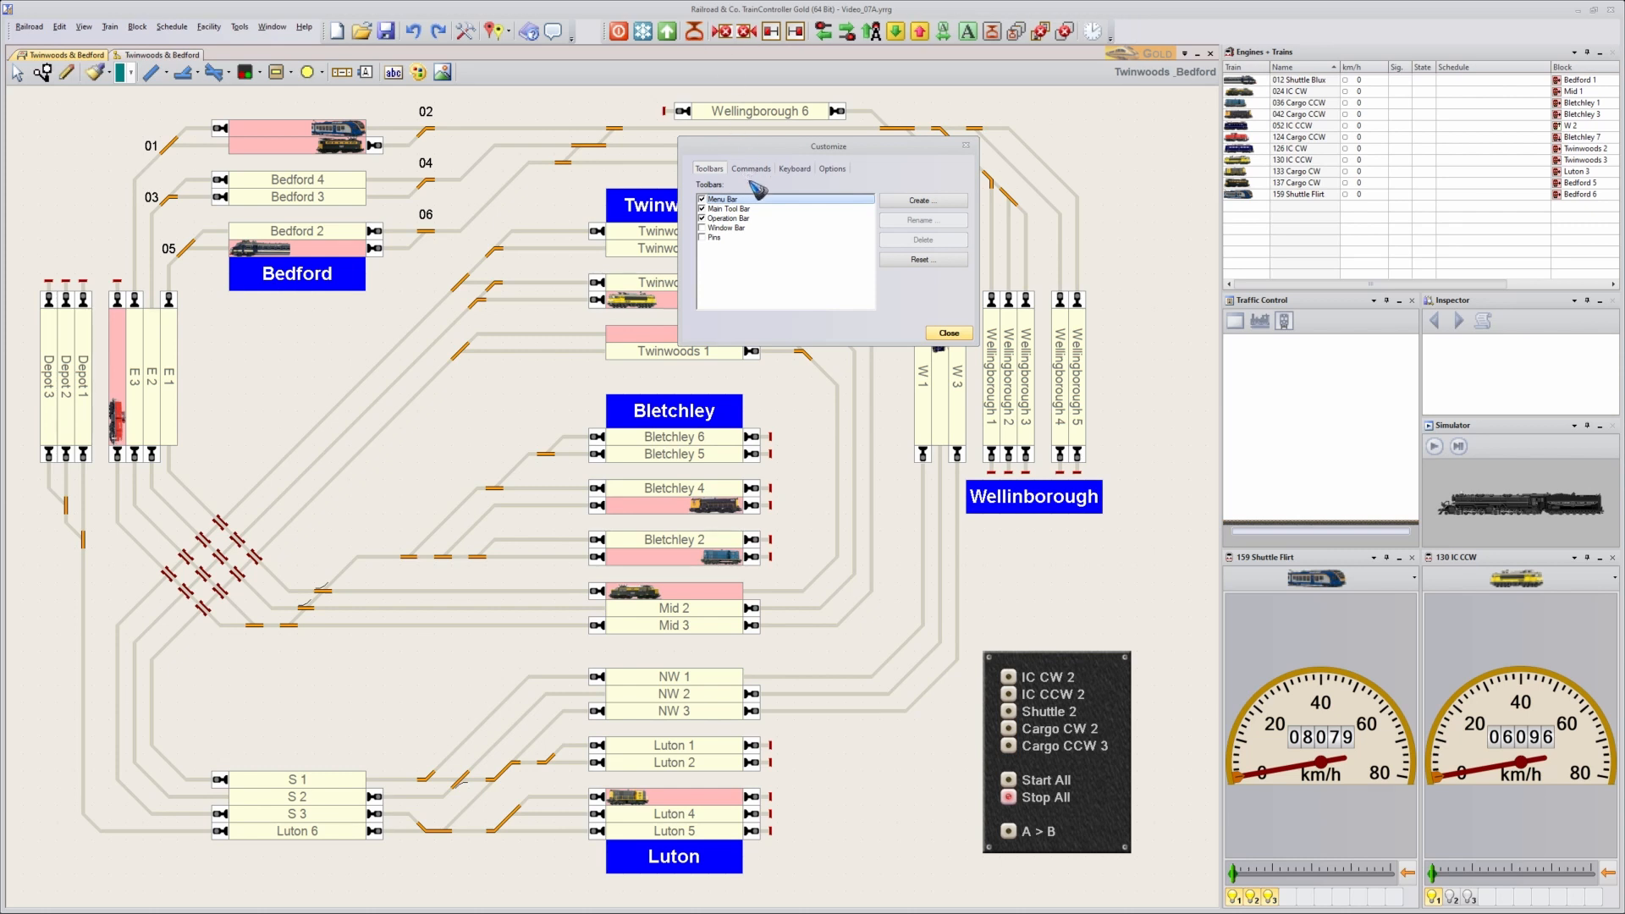
pyautogui.moveTo(990, 61)
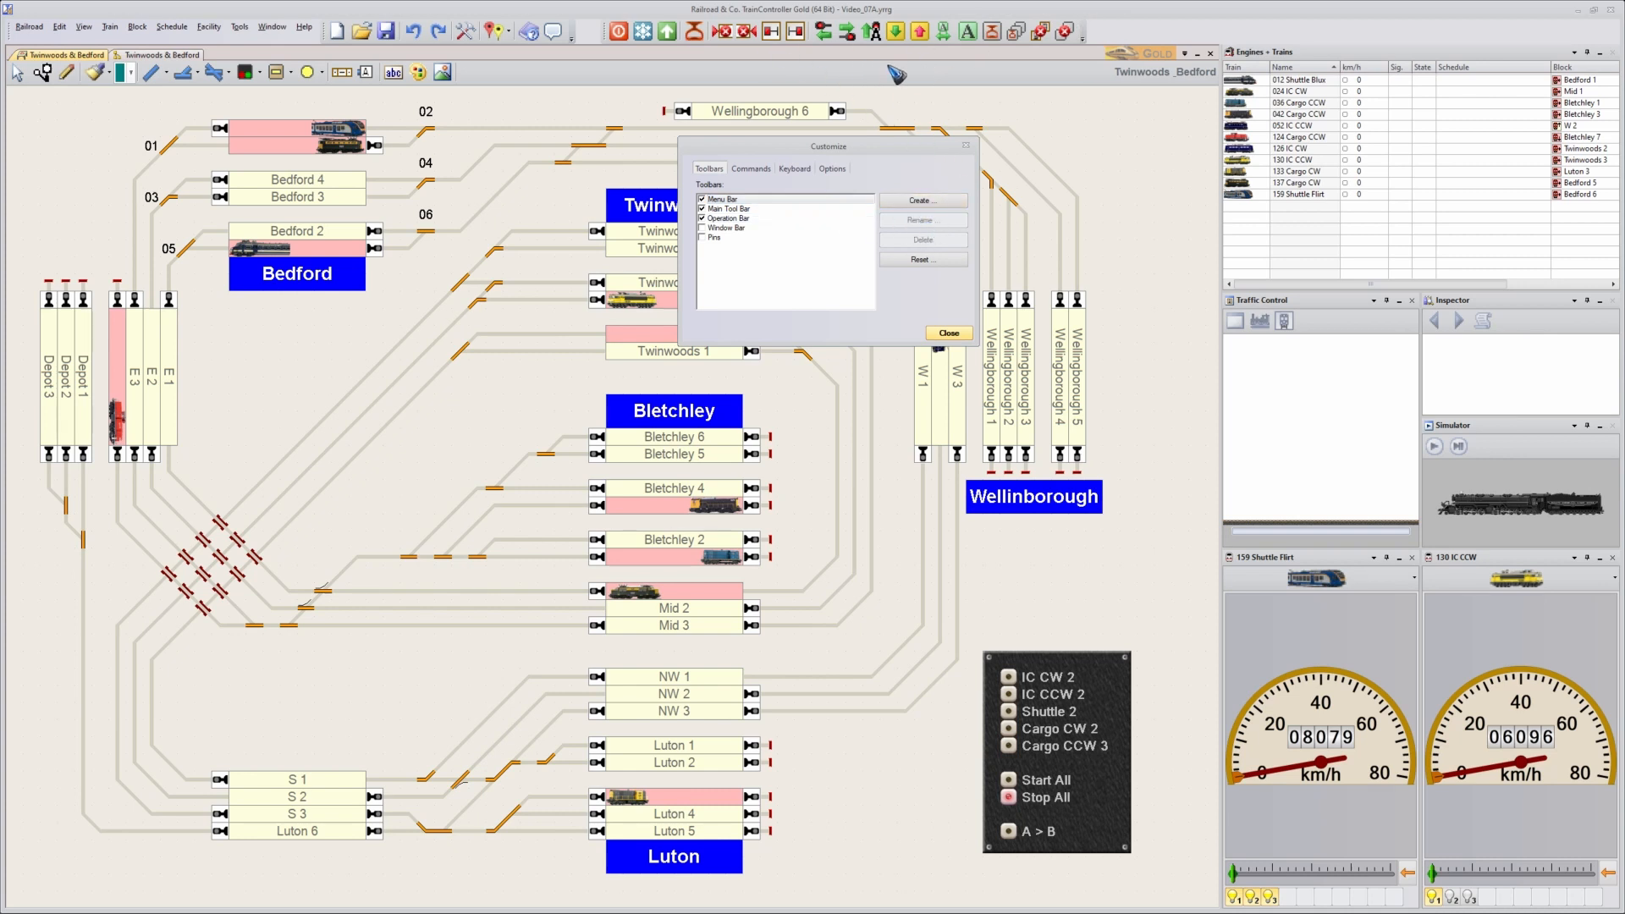
pyautogui.moveTo(920, 81)
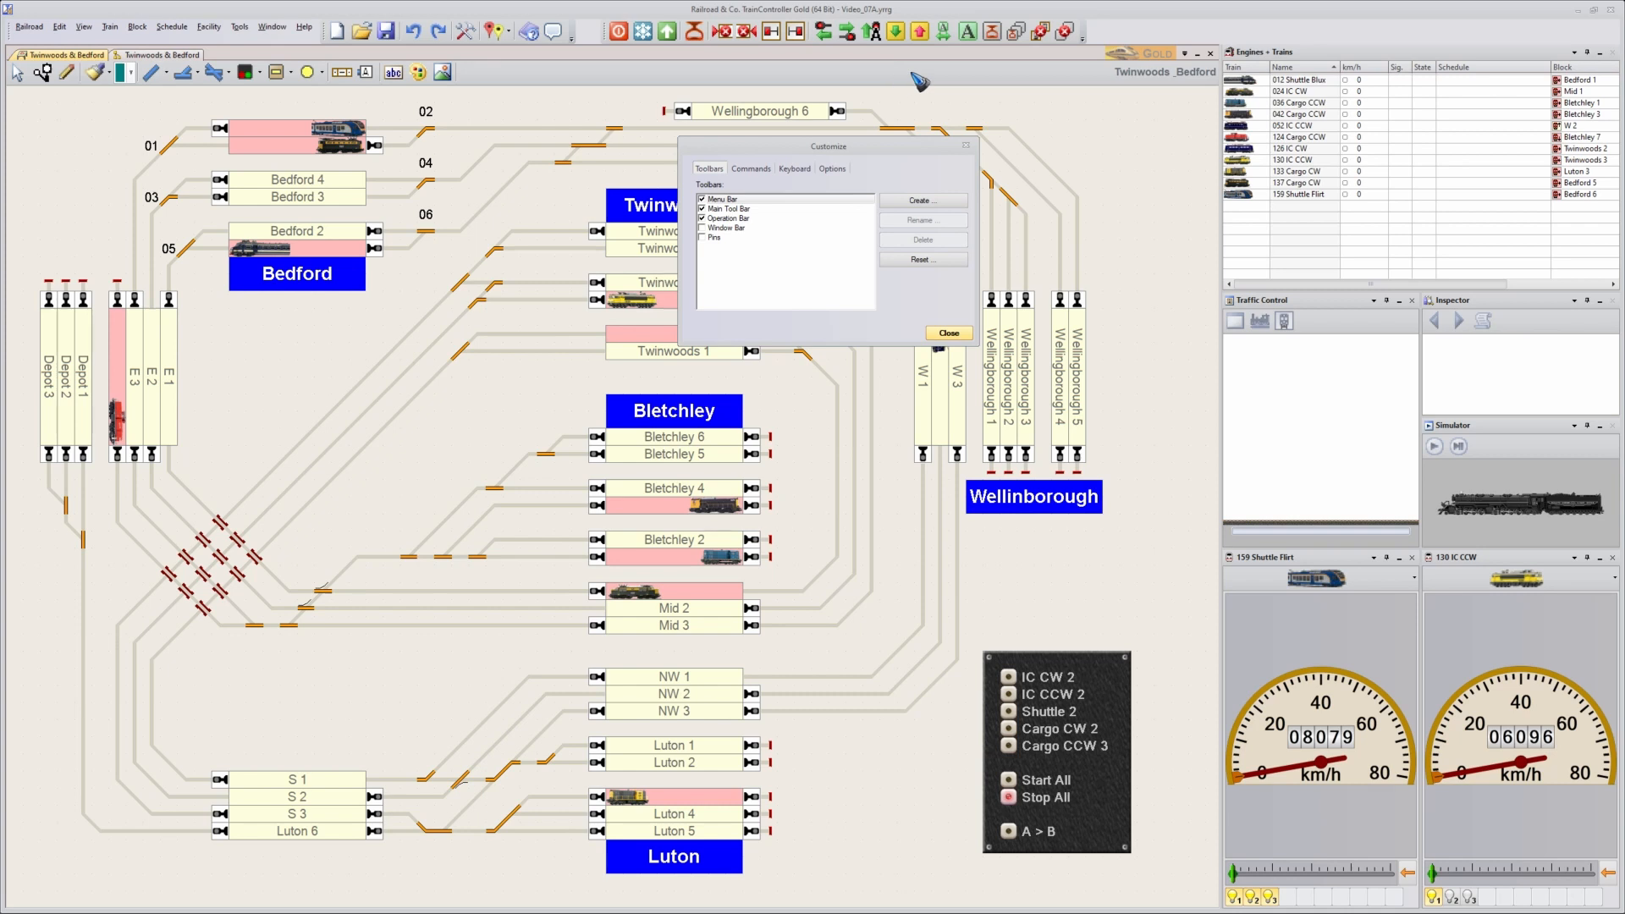
pyautogui.moveTo(1019, 30)
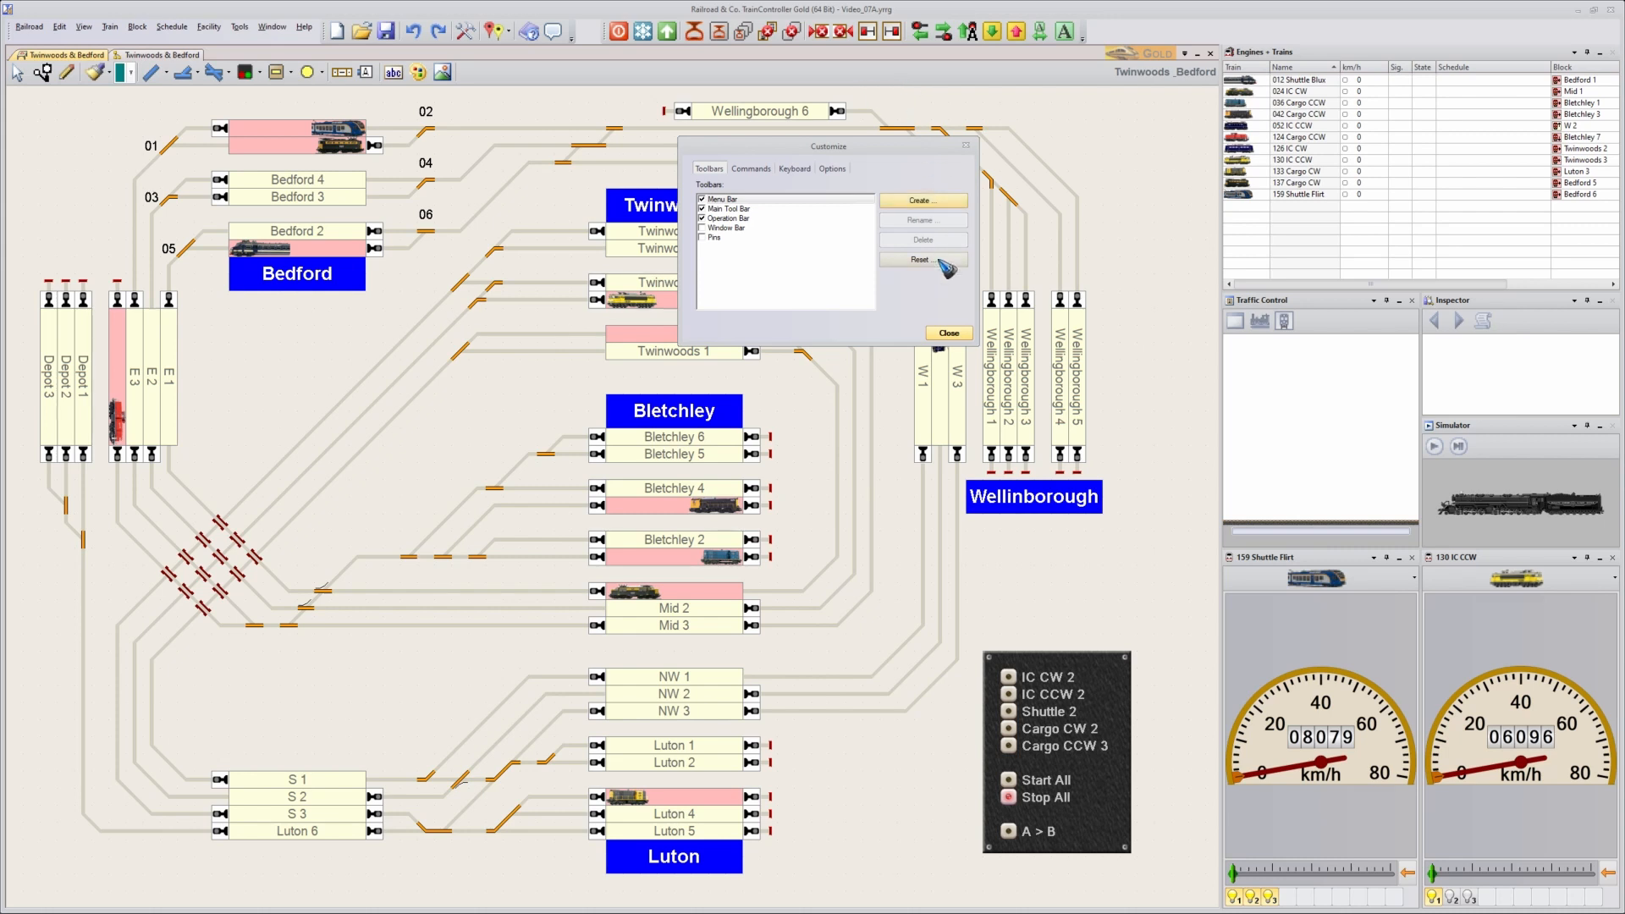
pyautogui.click(946, 333)
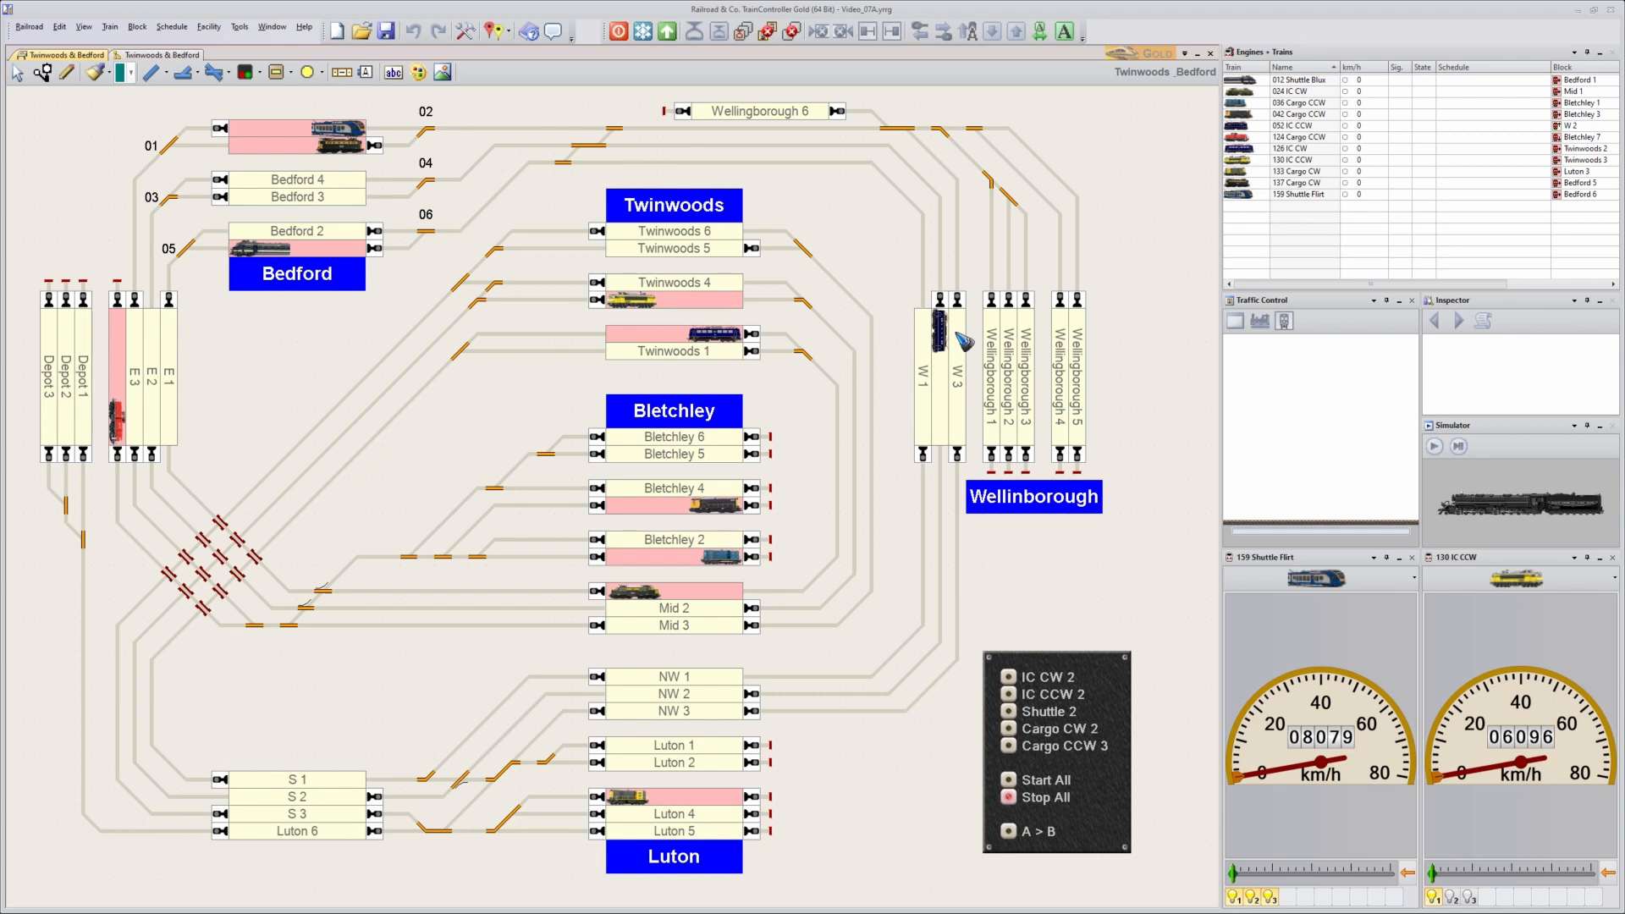
pyautogui.moveTo(747, 314)
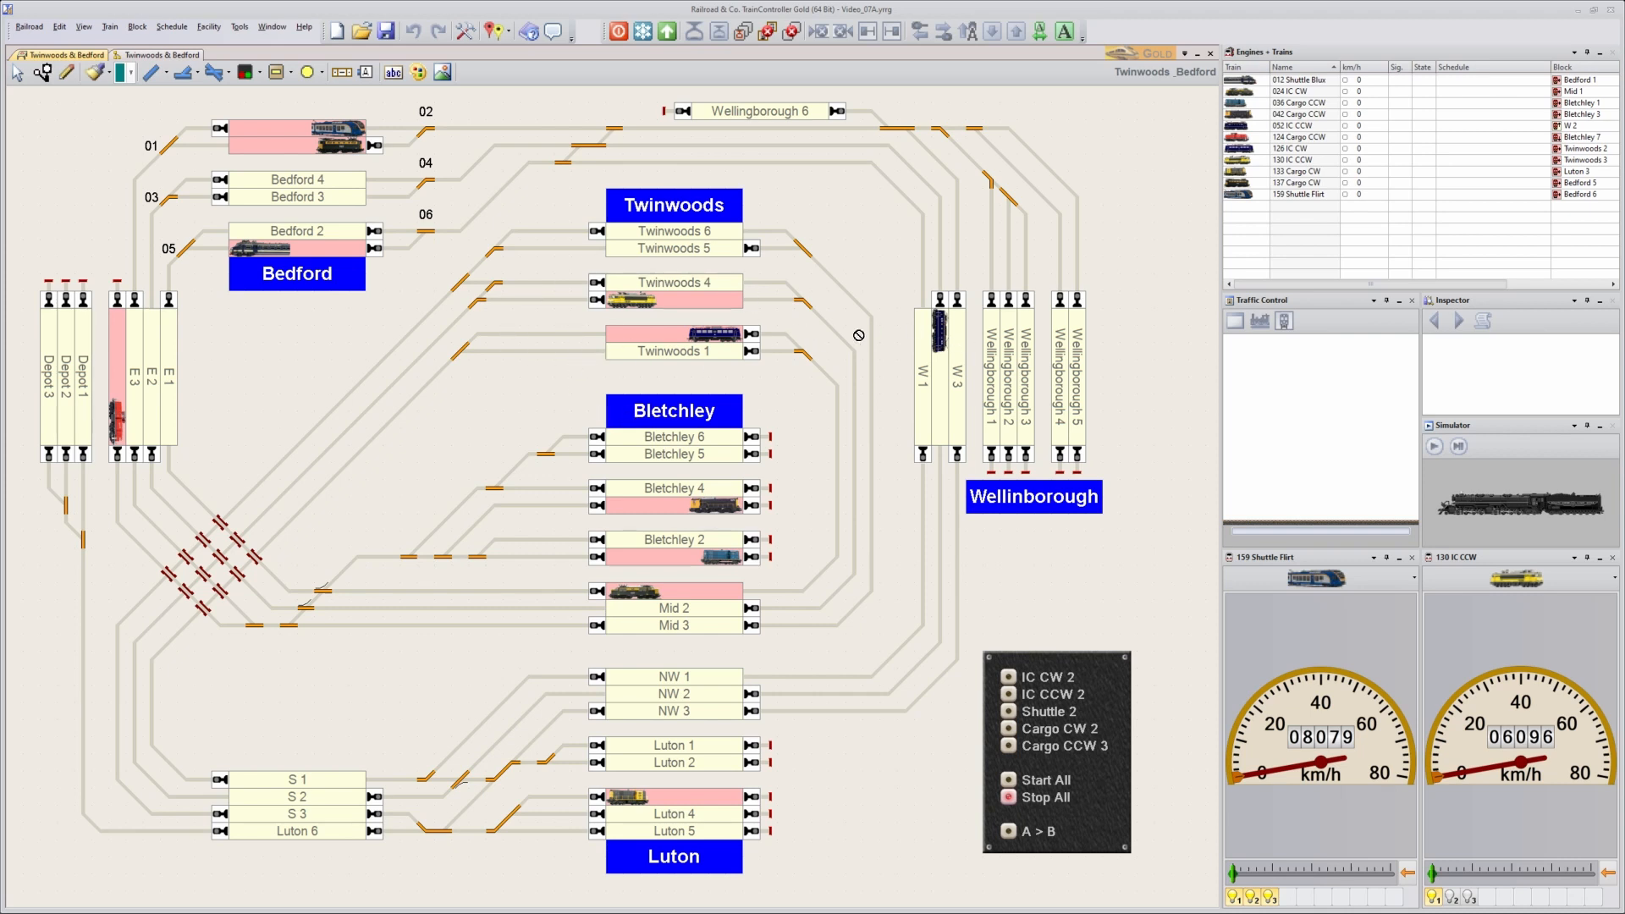
pyautogui.moveTo(801, 657)
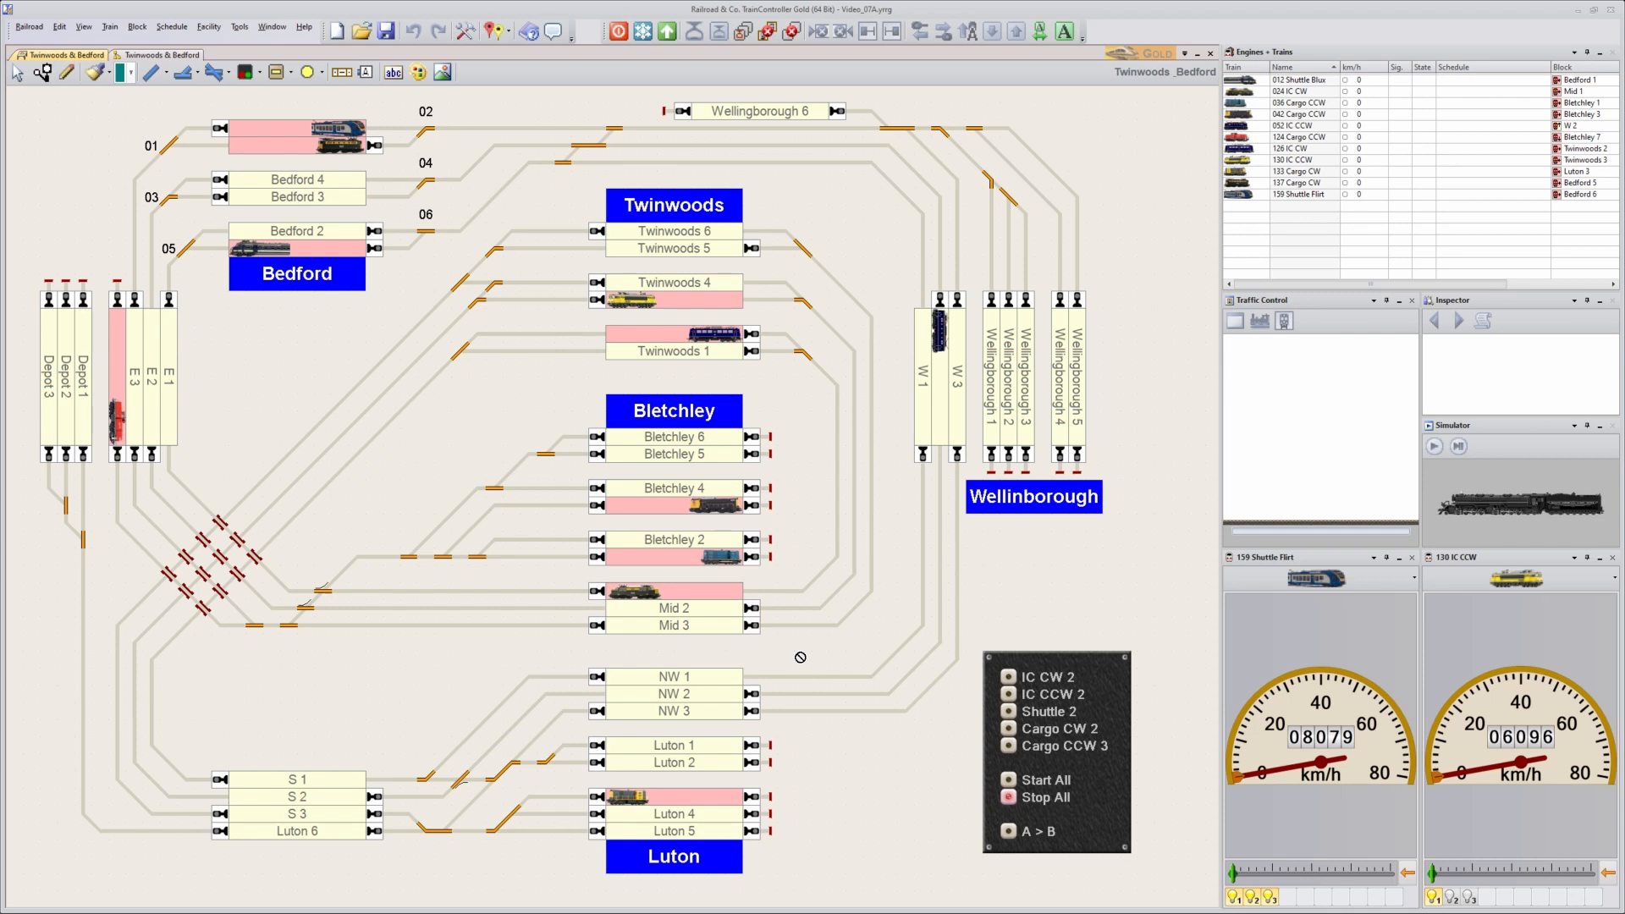